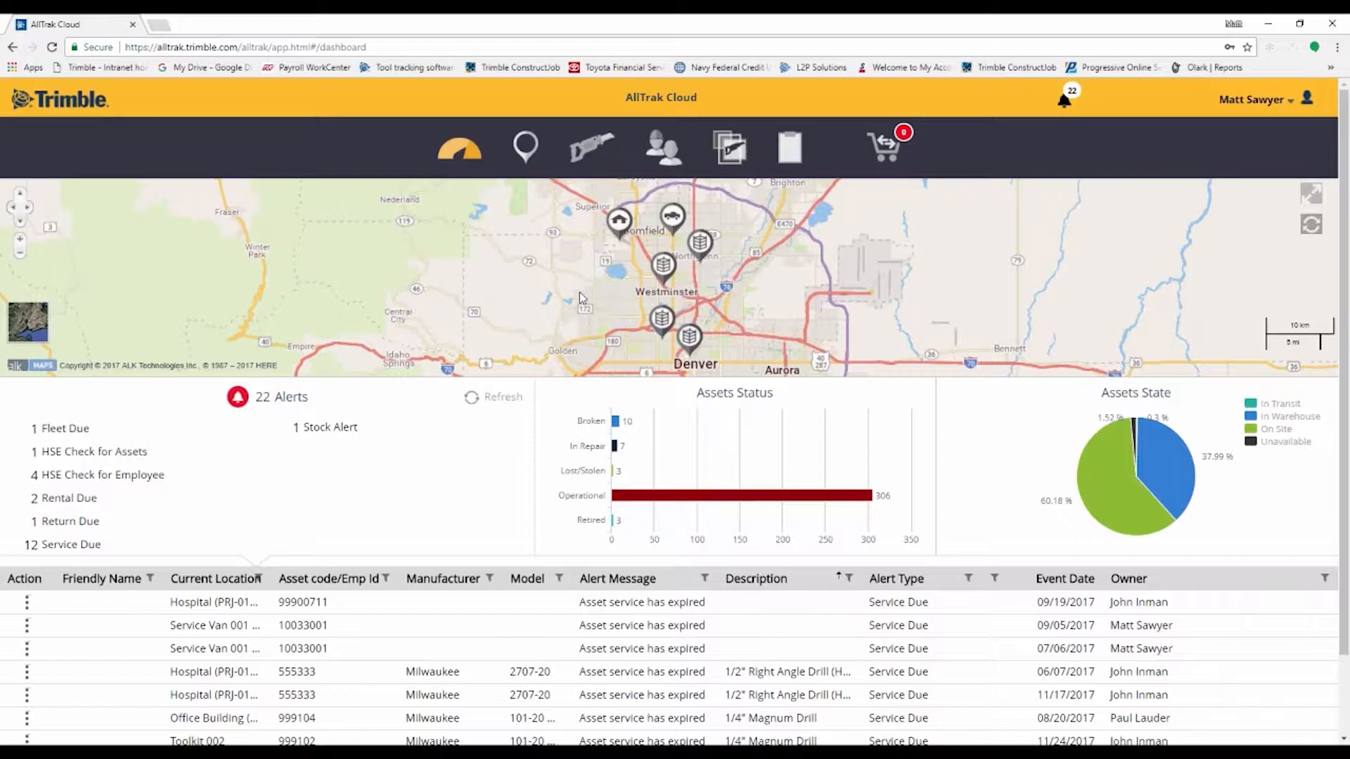
{"action": "mouse_move", "coordinate": [673, 291]}
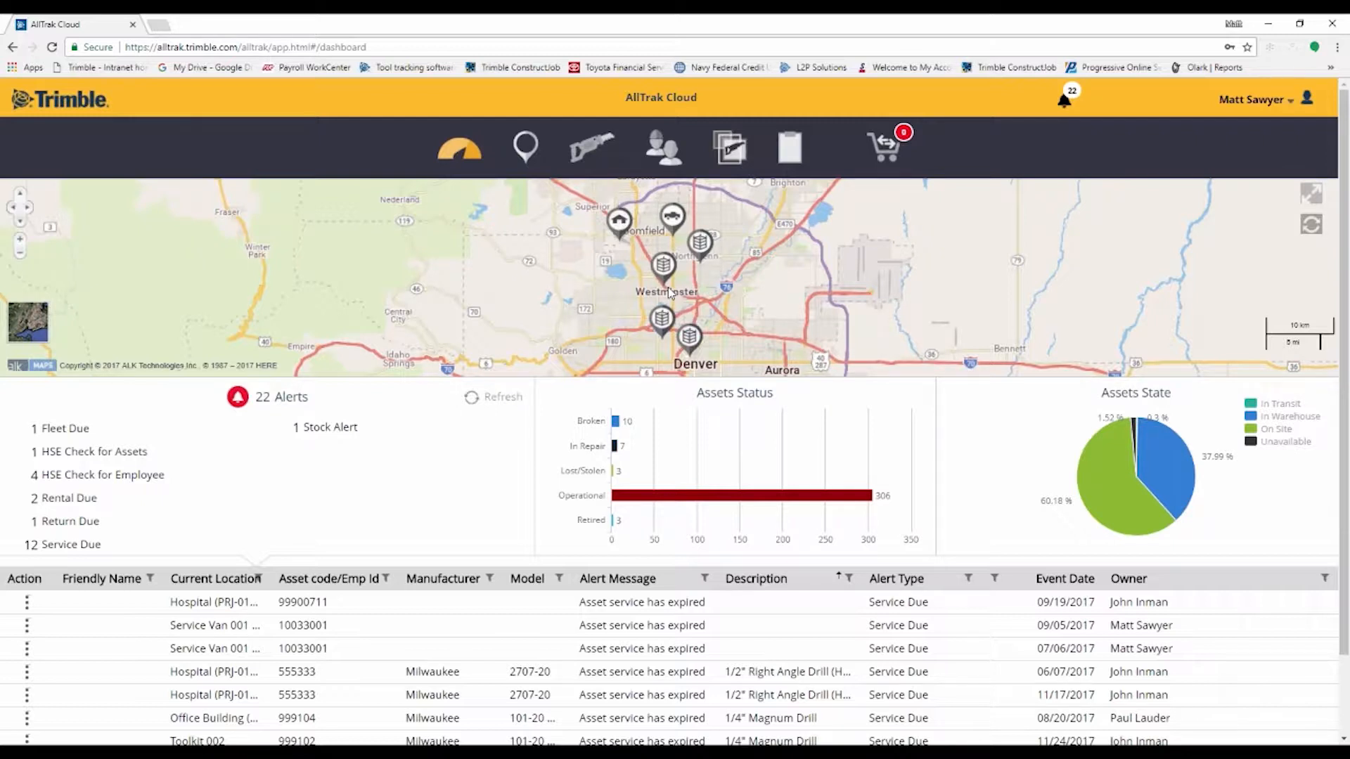
{"action": "mouse_move", "coordinate": [758, 301]}
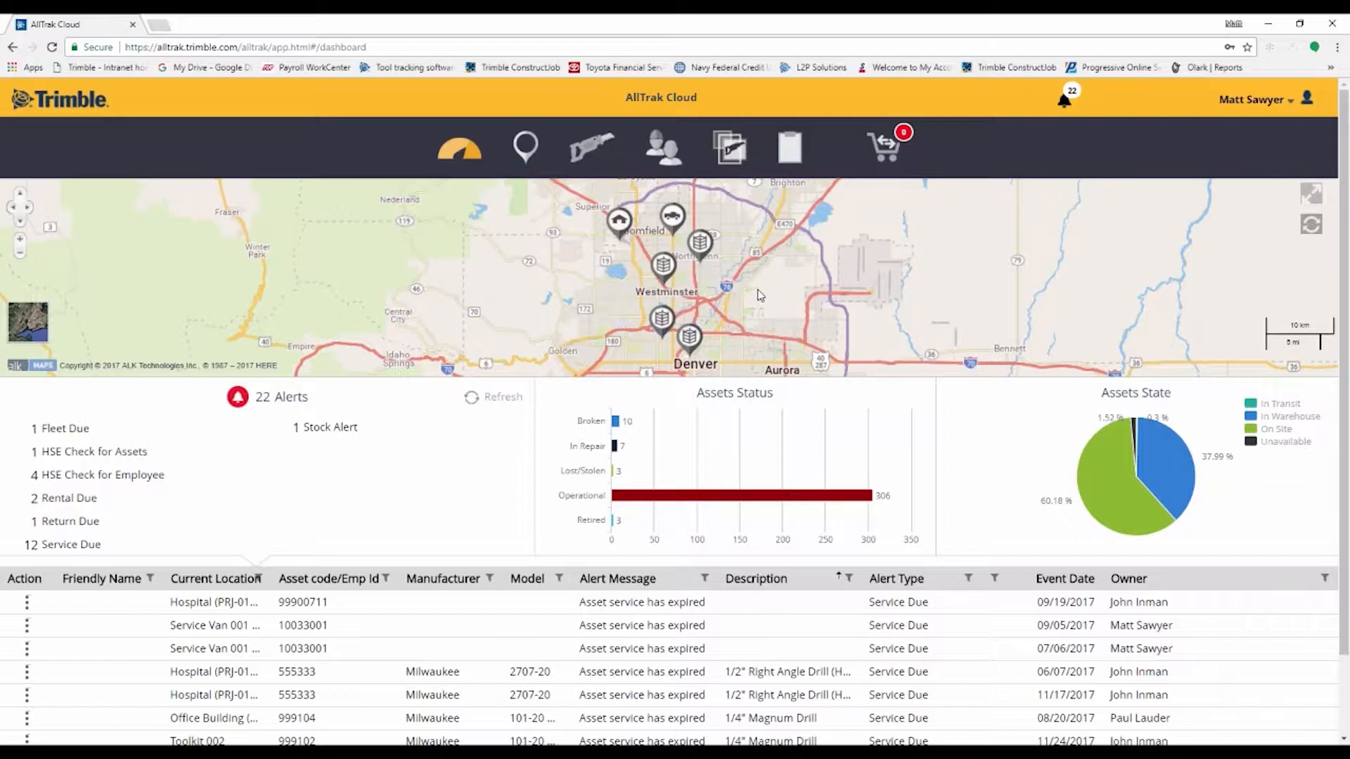
{"action": "mouse_move", "coordinate": [649, 329]}
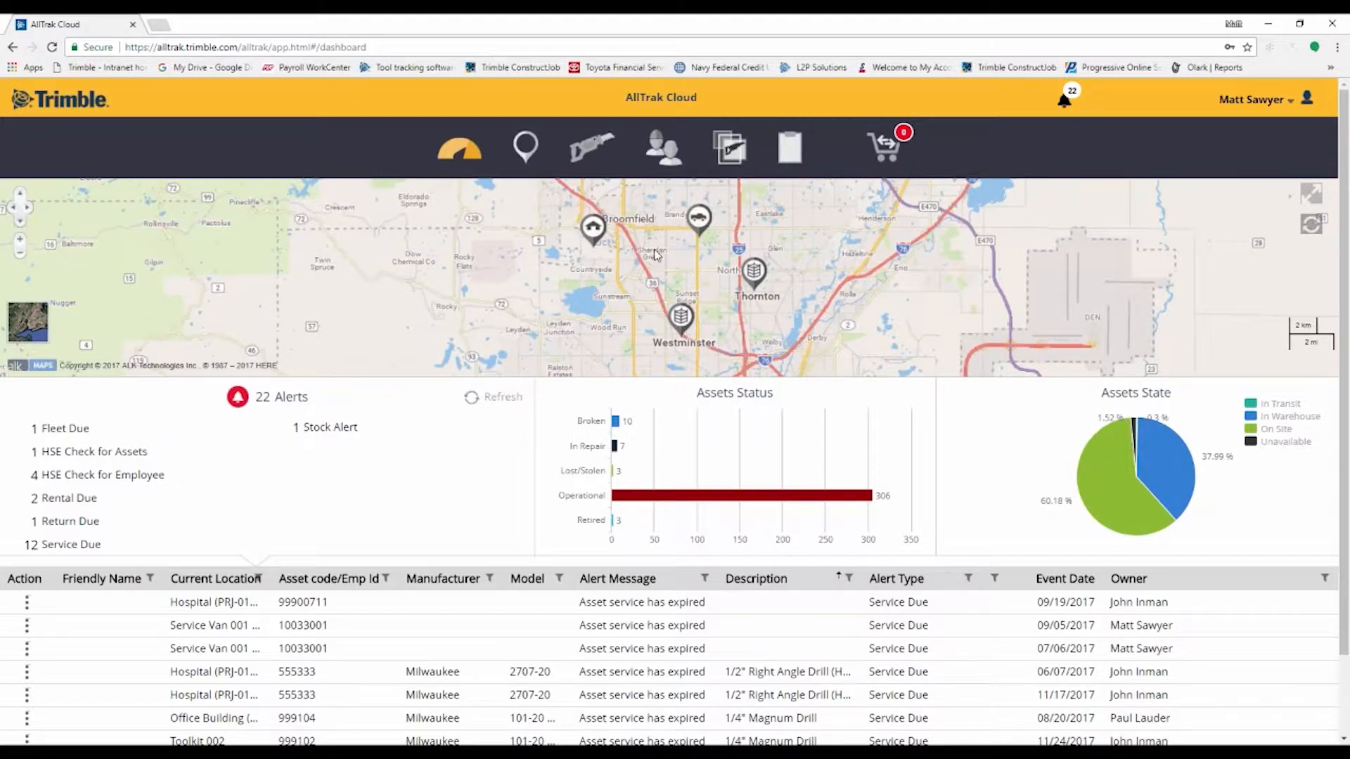
{"action": "mouse_move", "coordinate": [599, 239]}
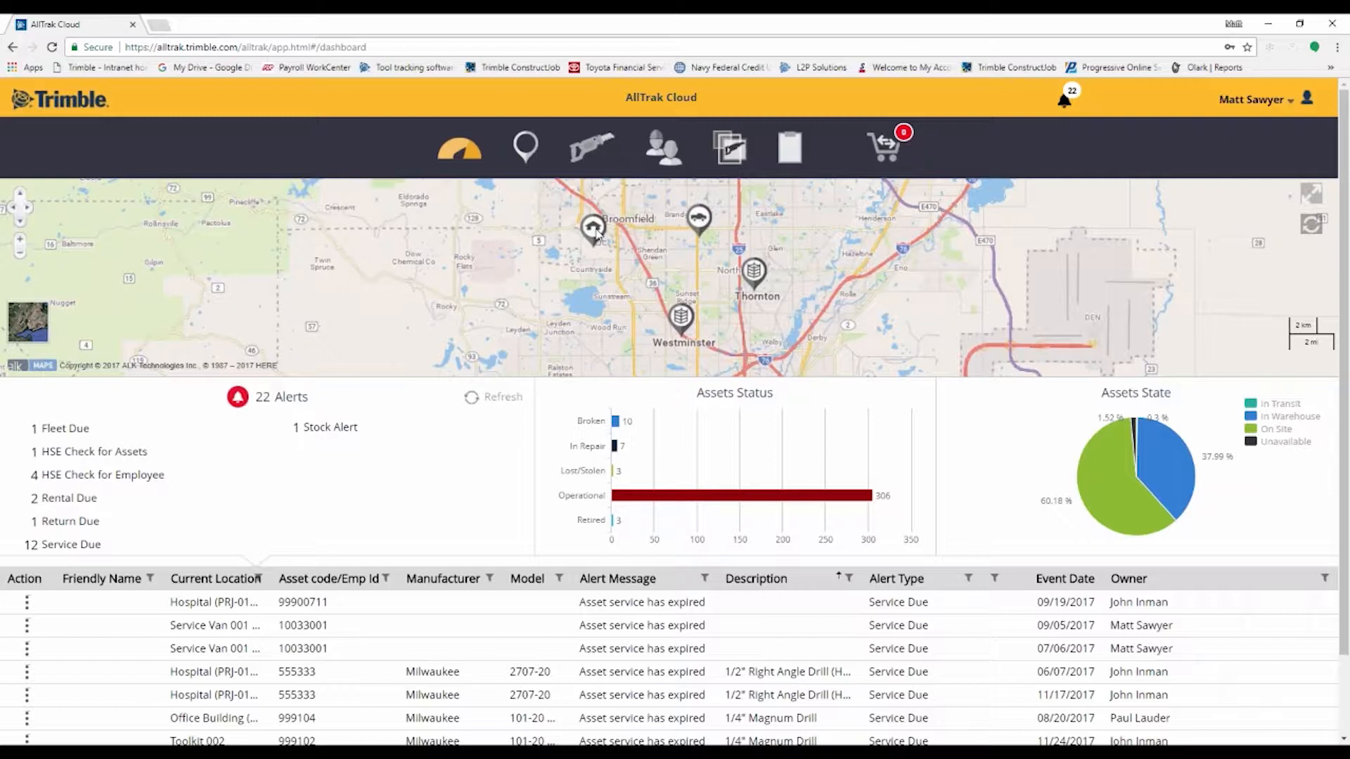
{"action": "mouse_move", "coordinate": [670, 287]}
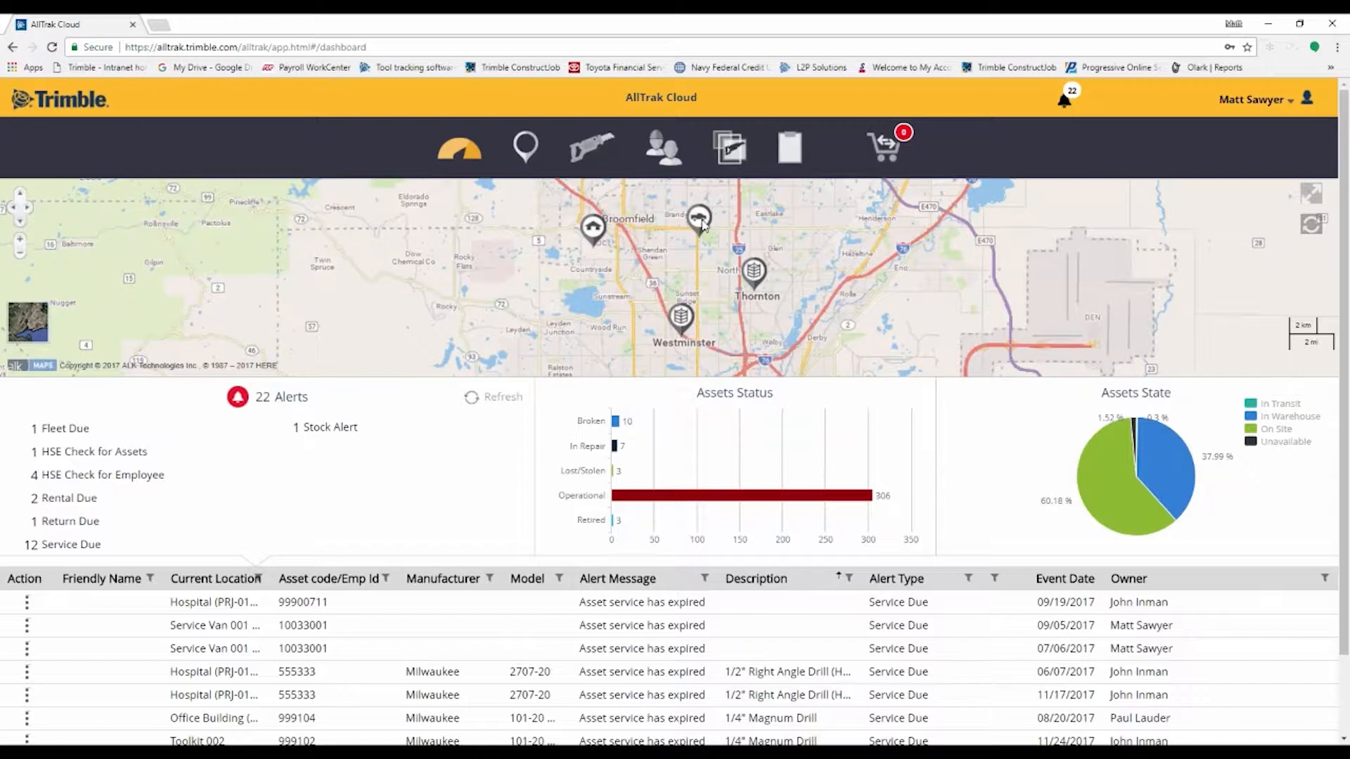
{"action": "mouse_move", "coordinate": [698, 232]}
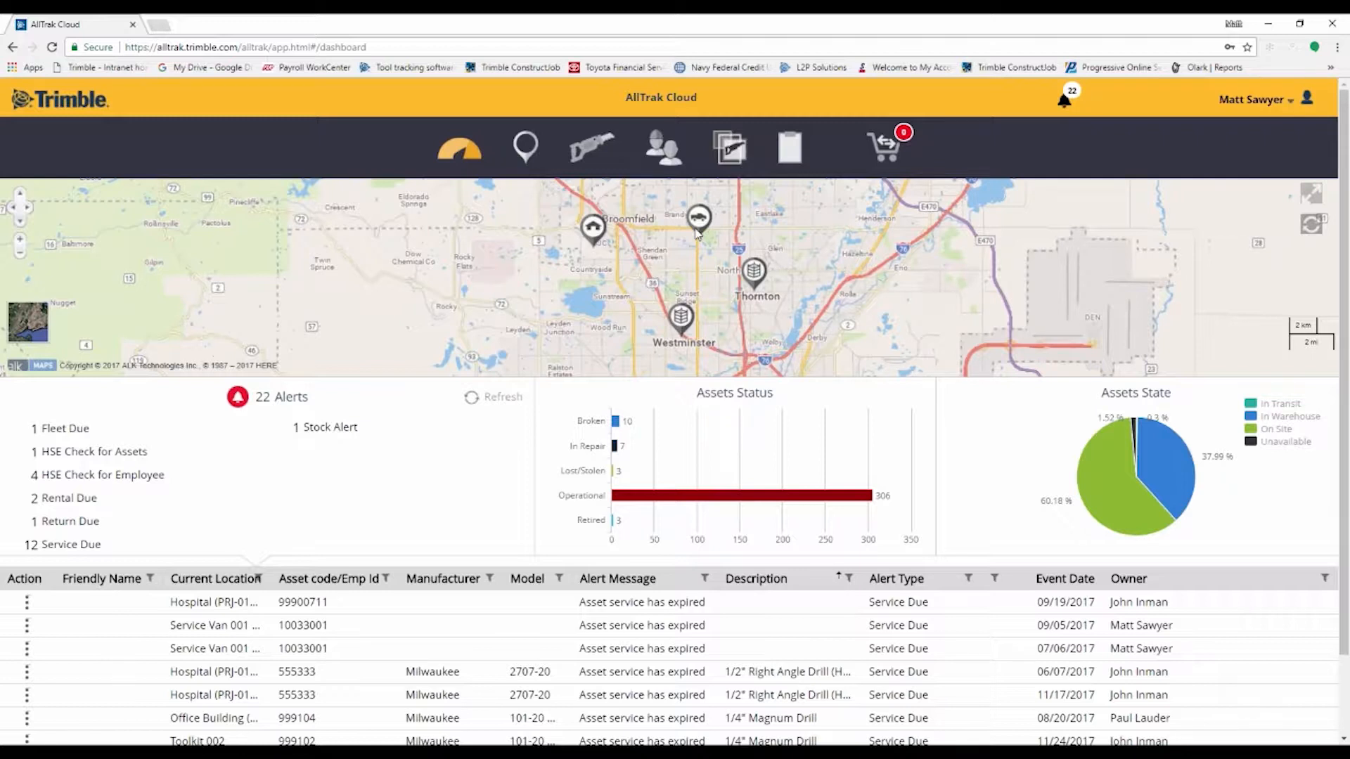
{"action": "mouse_move", "coordinate": [678, 251]}
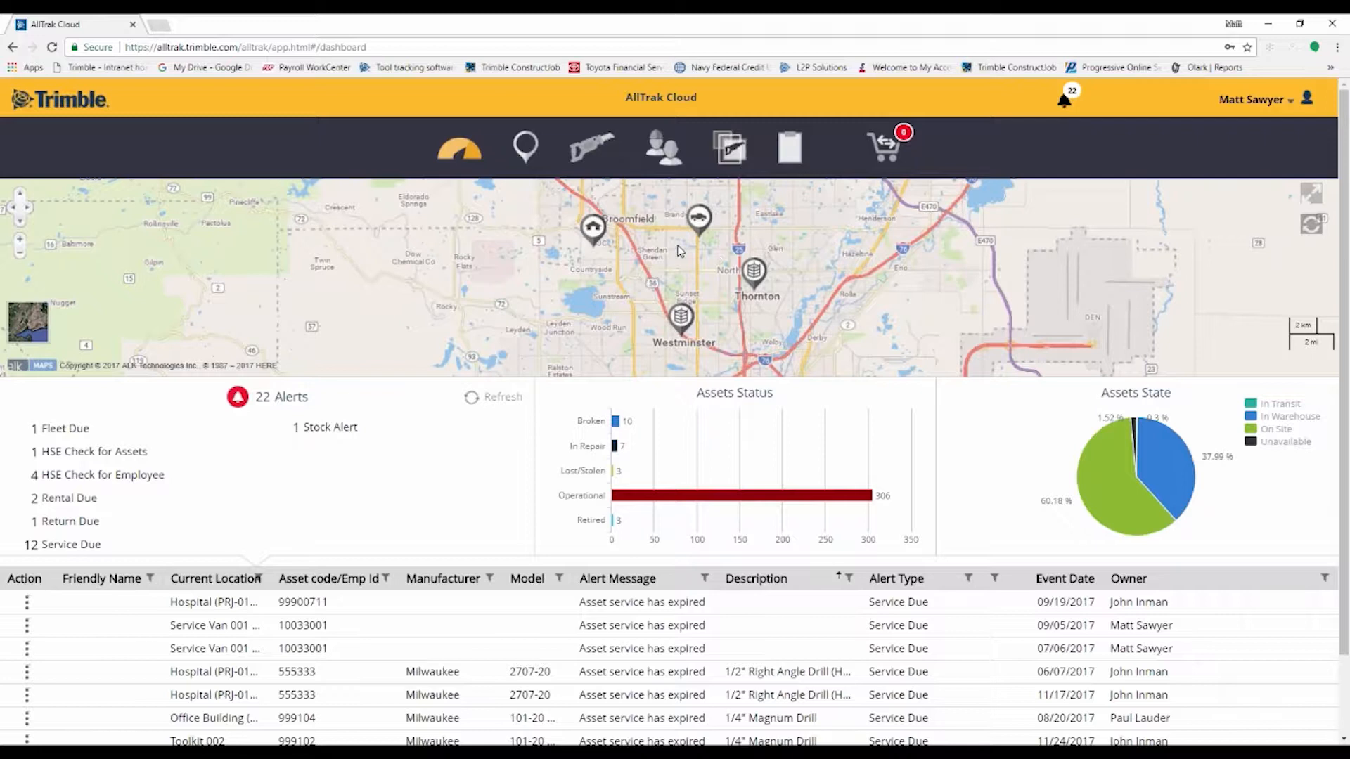
{"action": "mouse_move", "coordinate": [255, 385]}
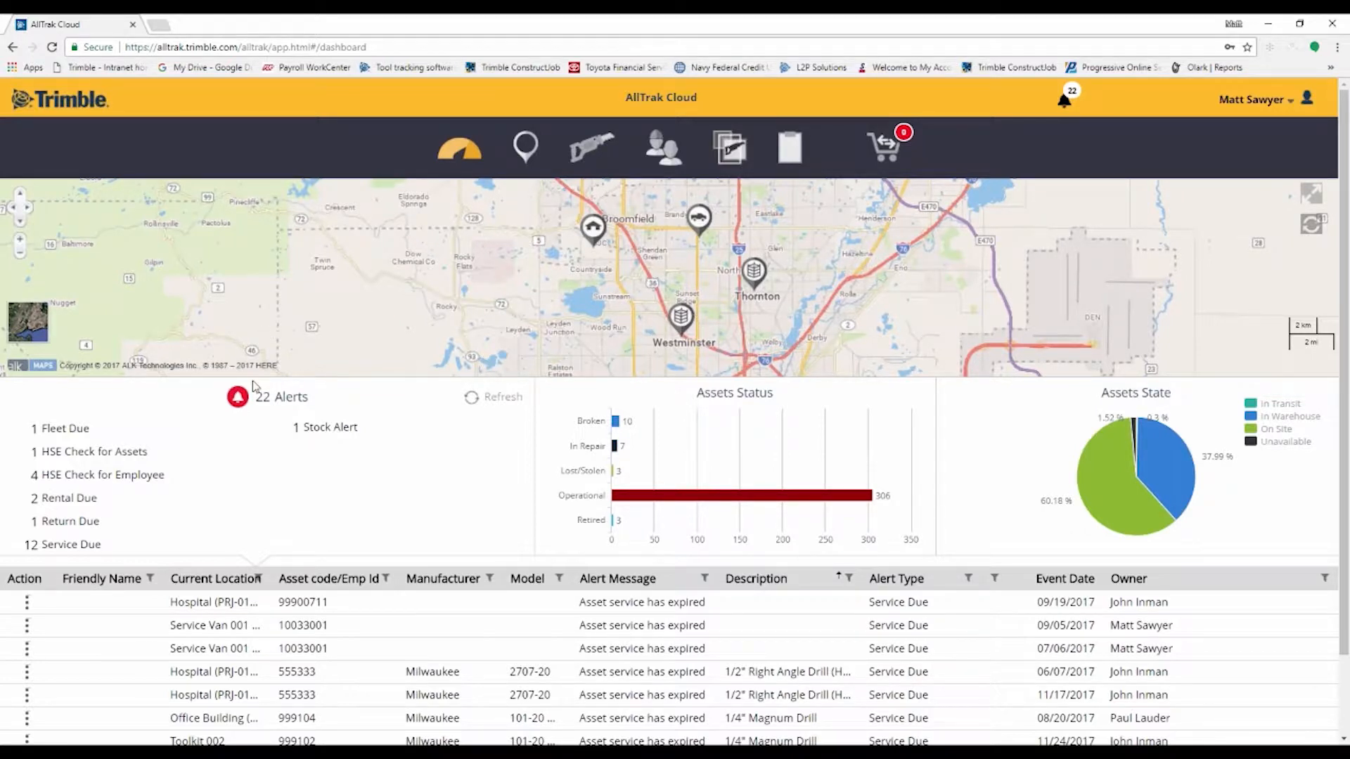
{"action": "mouse_move", "coordinate": [257, 501]}
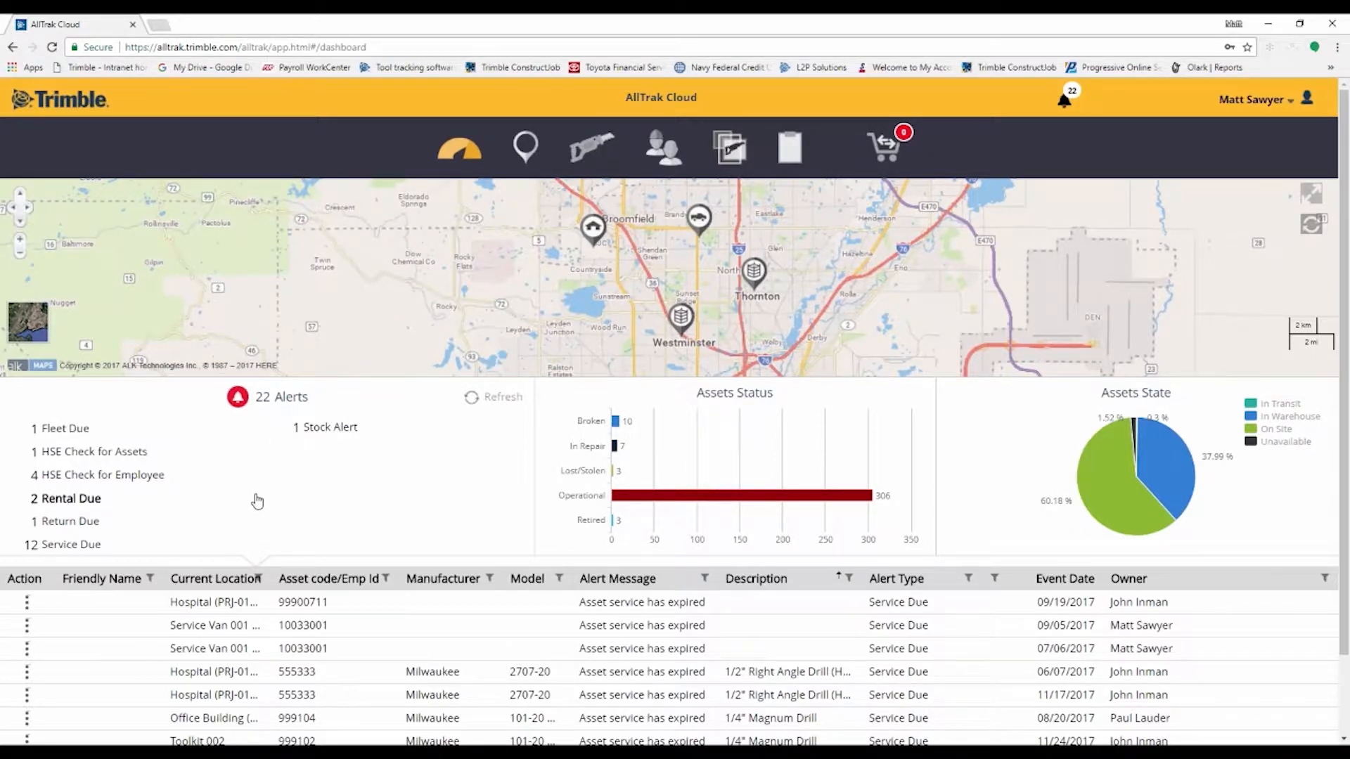
{"action": "mouse_move", "coordinate": [345, 463]}
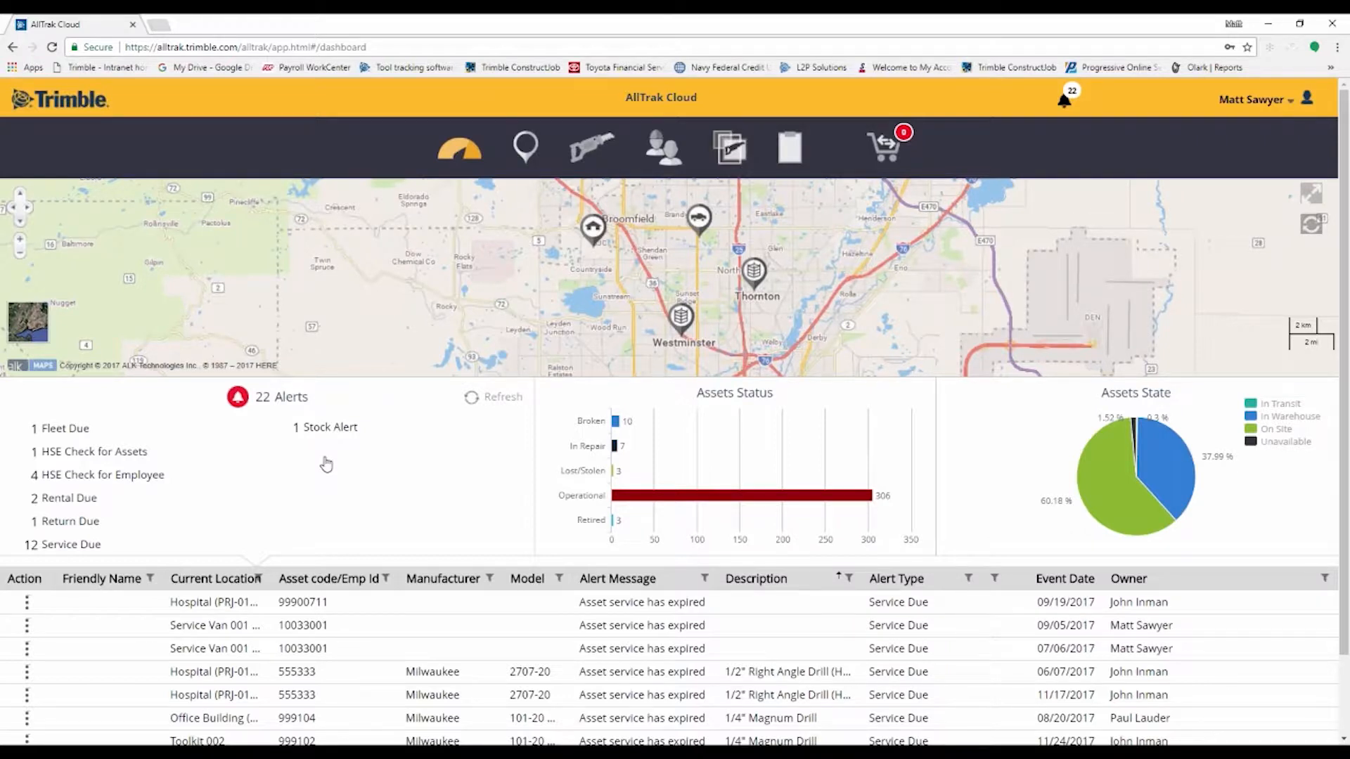
{"action": "mouse_move", "coordinate": [316, 358]}
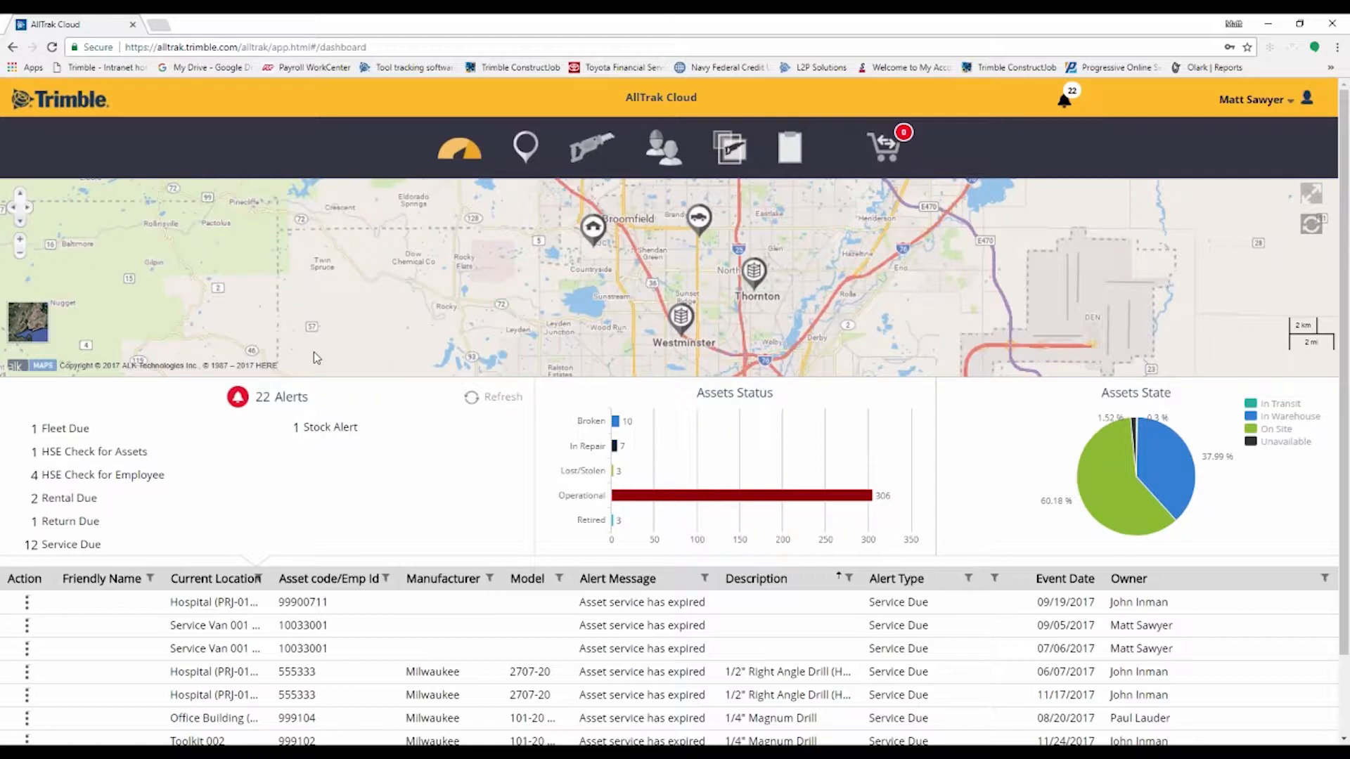
{"action": "mouse_move", "coordinate": [275, 472]}
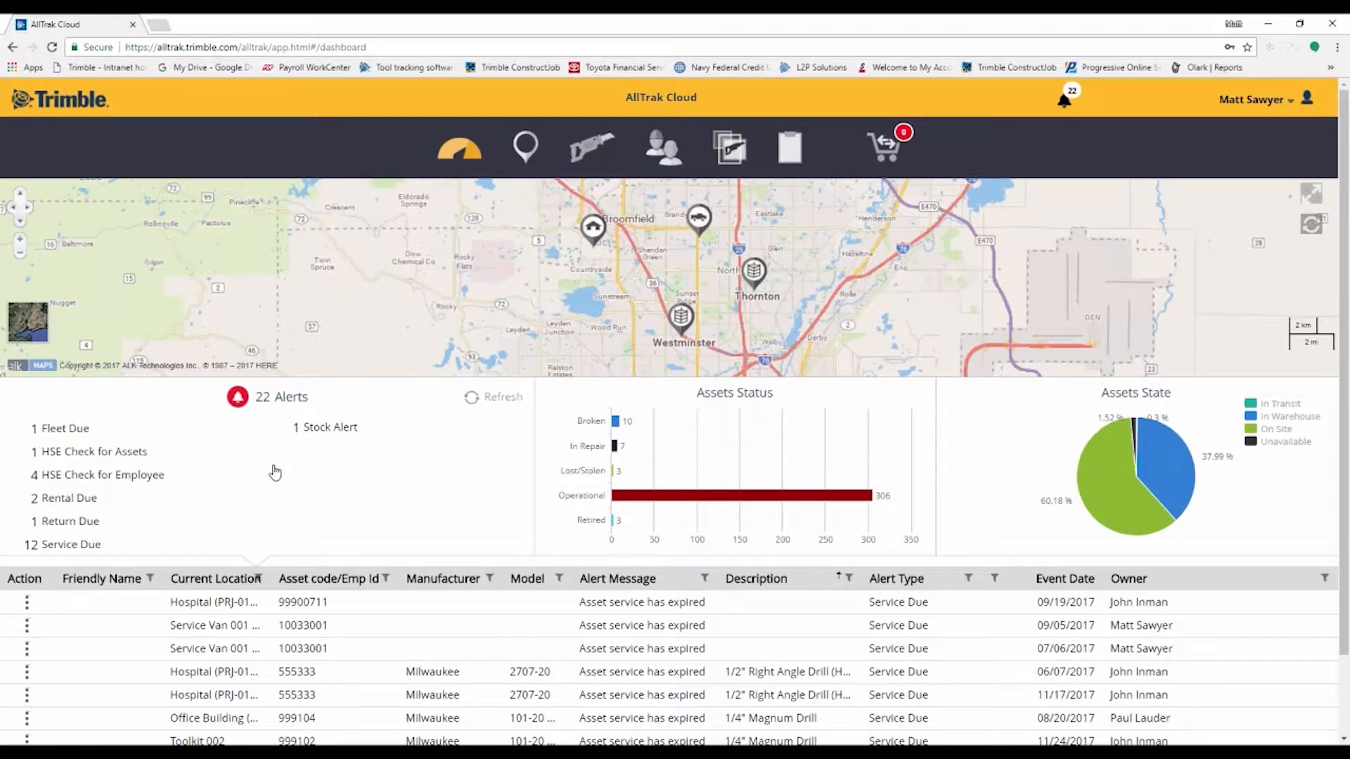
{"action": "mouse_move", "coordinate": [212, 478]}
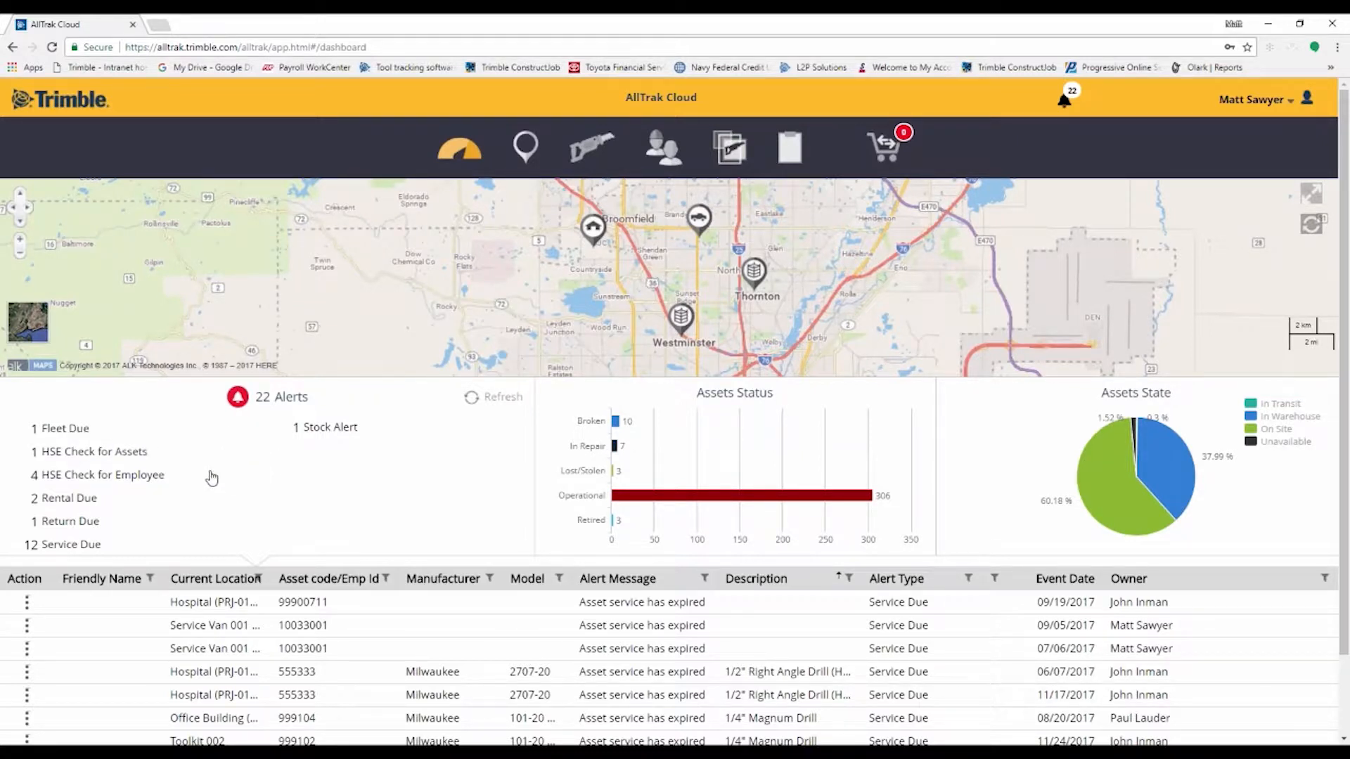
Filter the dashboard alert grid to the two Rental Due alerts
{"action": "left_click", "coordinate": [503, 397]}
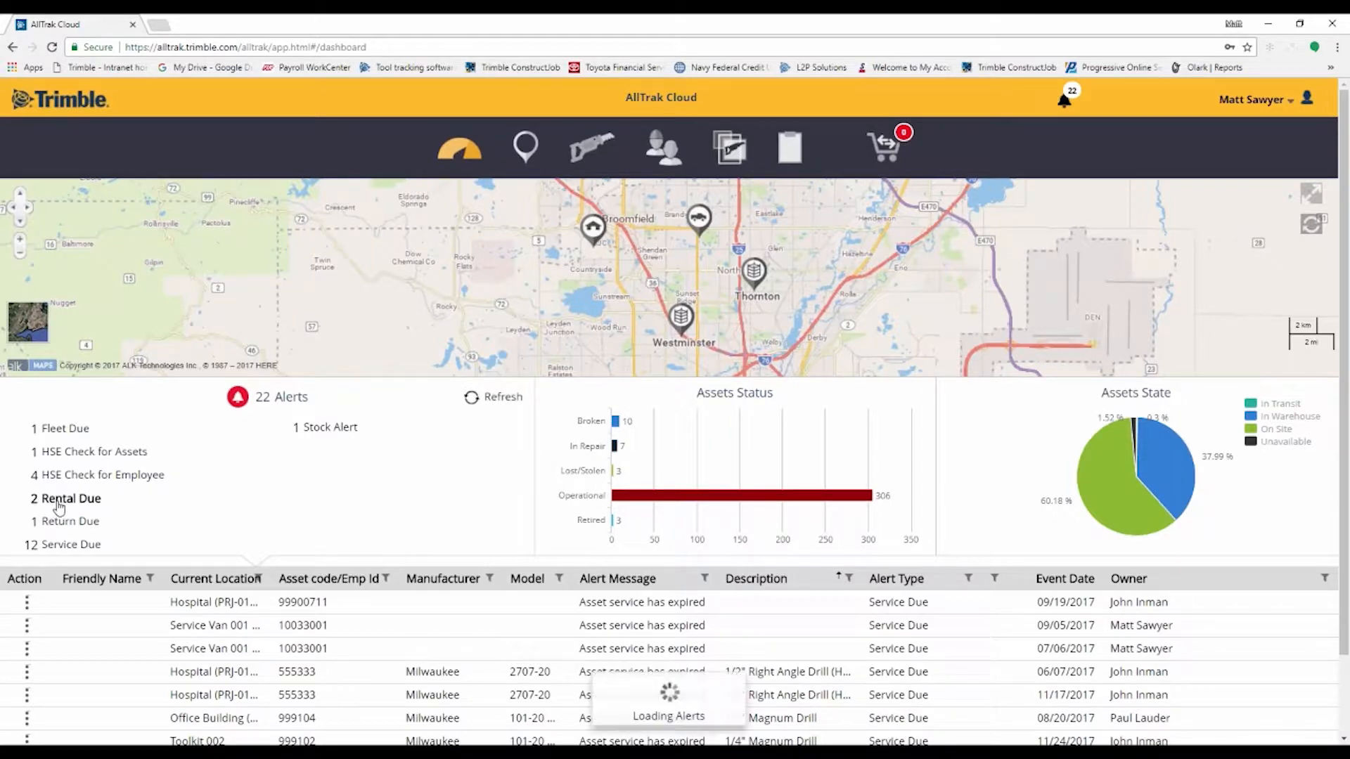
{"action": "left_click", "coordinate": [69, 497]}
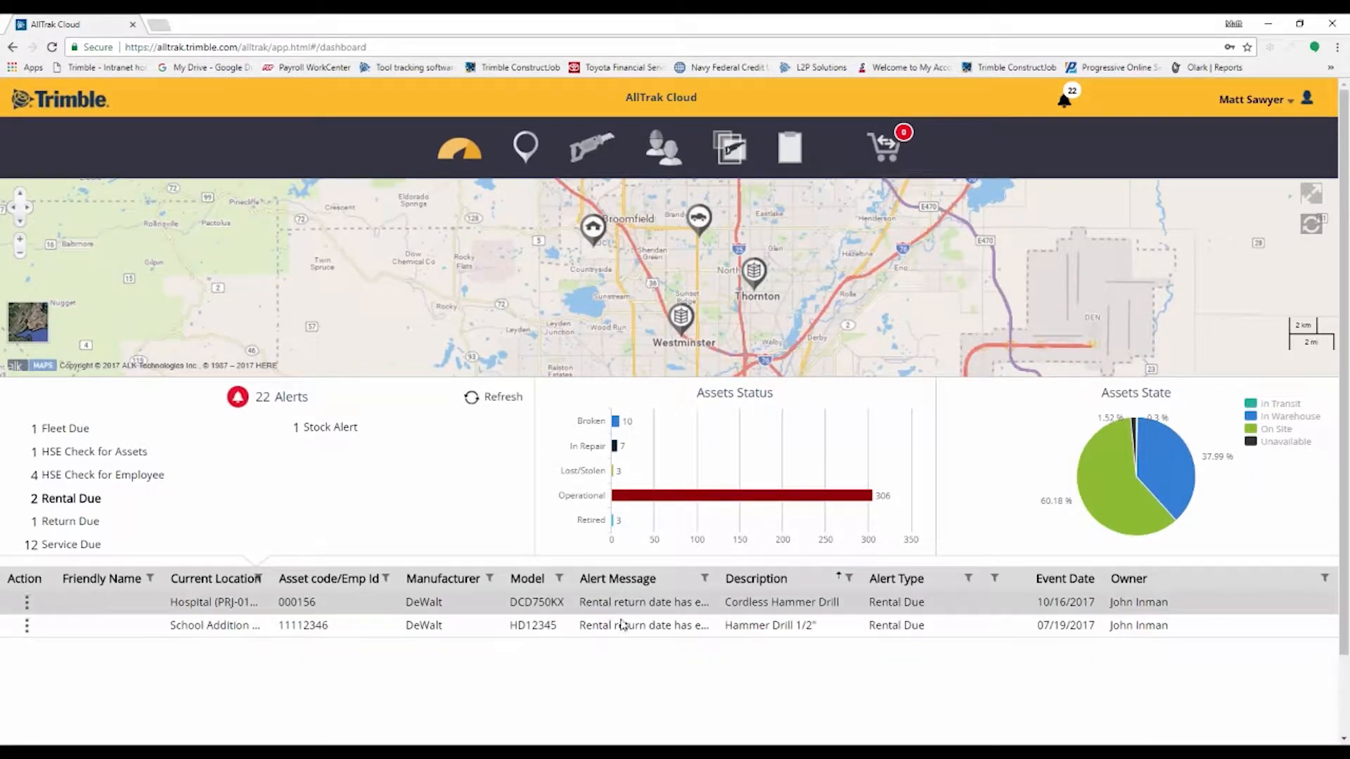
{"action": "mouse_move", "coordinate": [710, 624]}
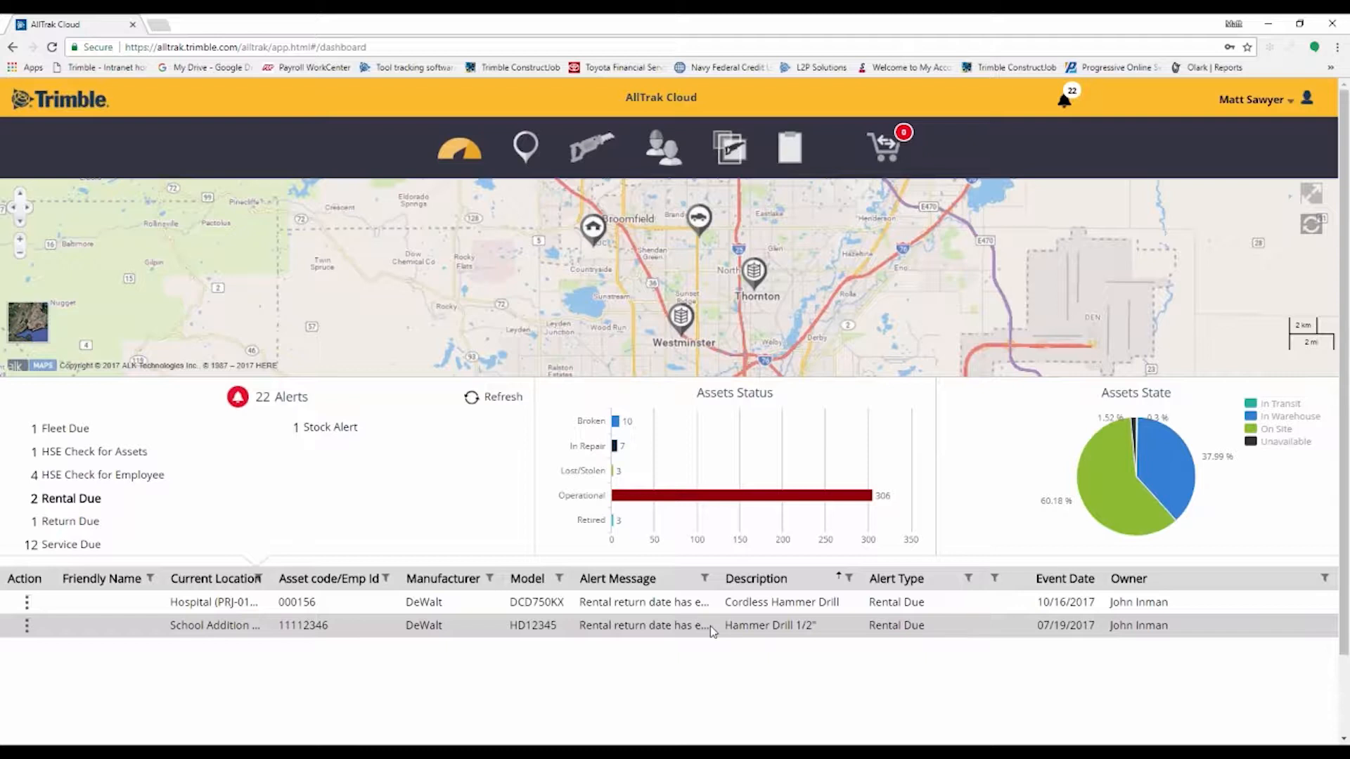
{"action": "mouse_move", "coordinate": [1140, 611]}
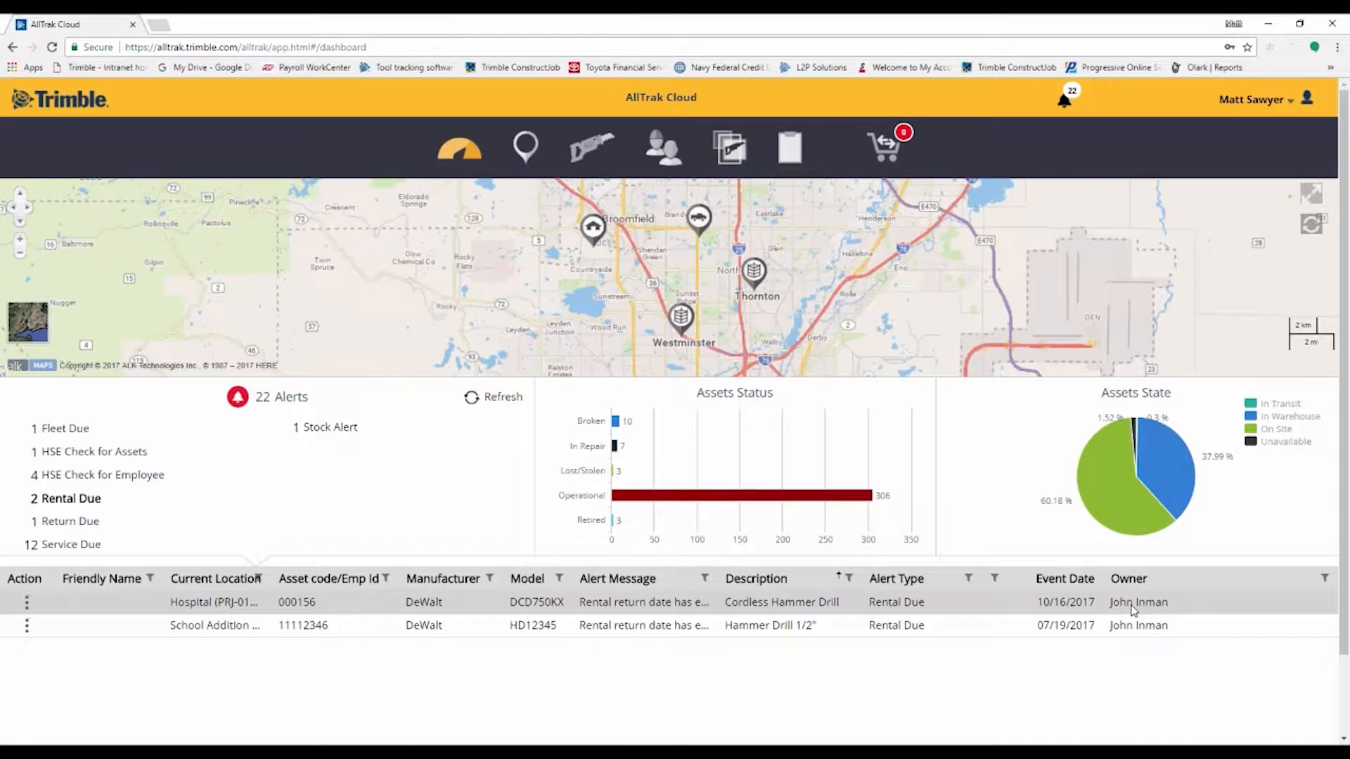
{"action": "mouse_move", "coordinate": [1129, 619]}
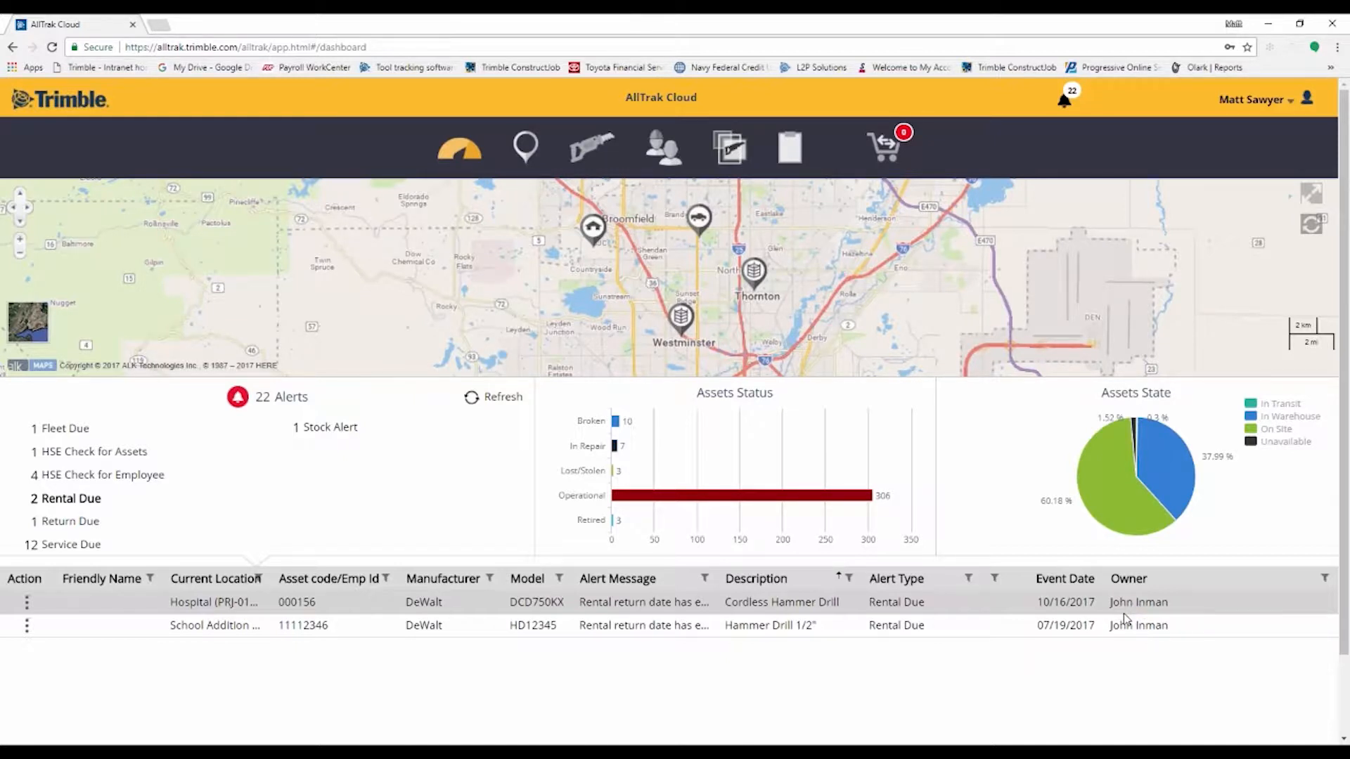
{"action": "mouse_move", "coordinate": [383, 490]}
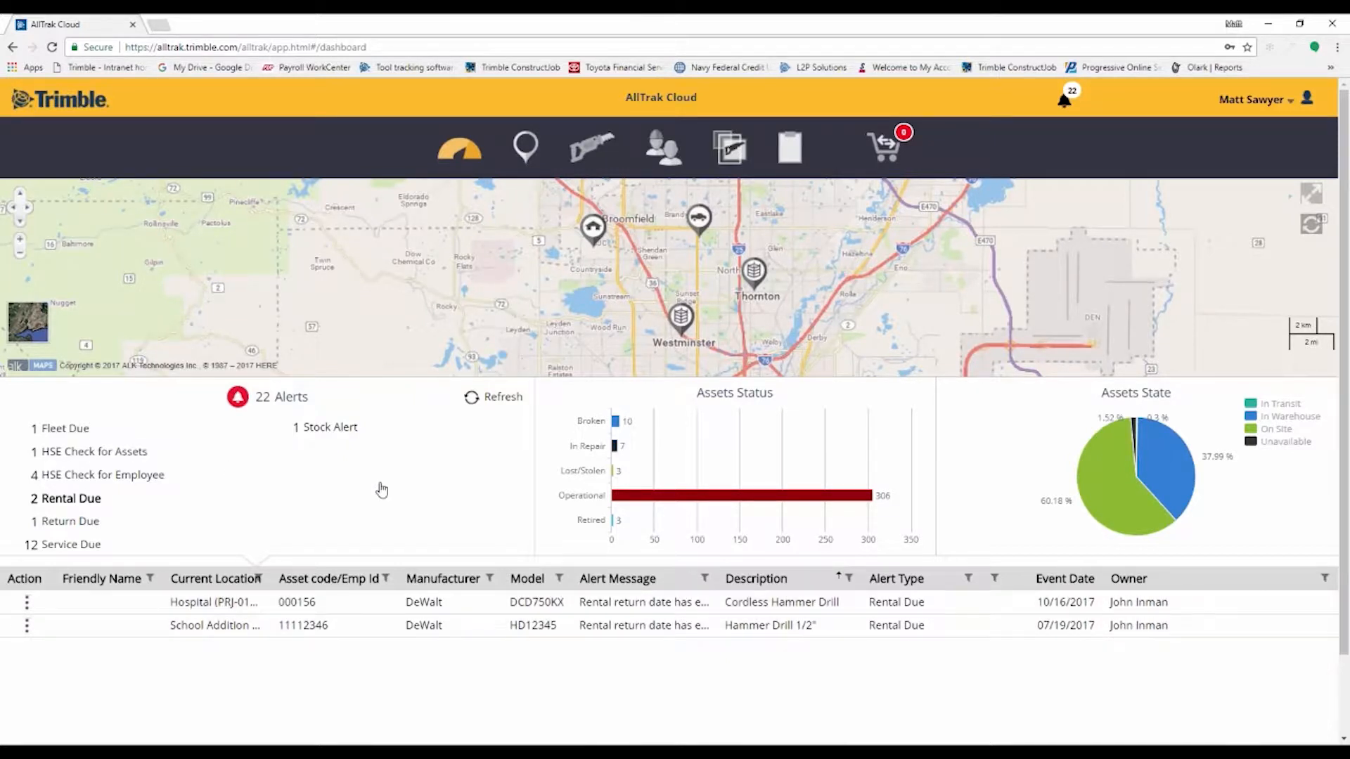
{"action": "mouse_move", "coordinate": [758, 442]}
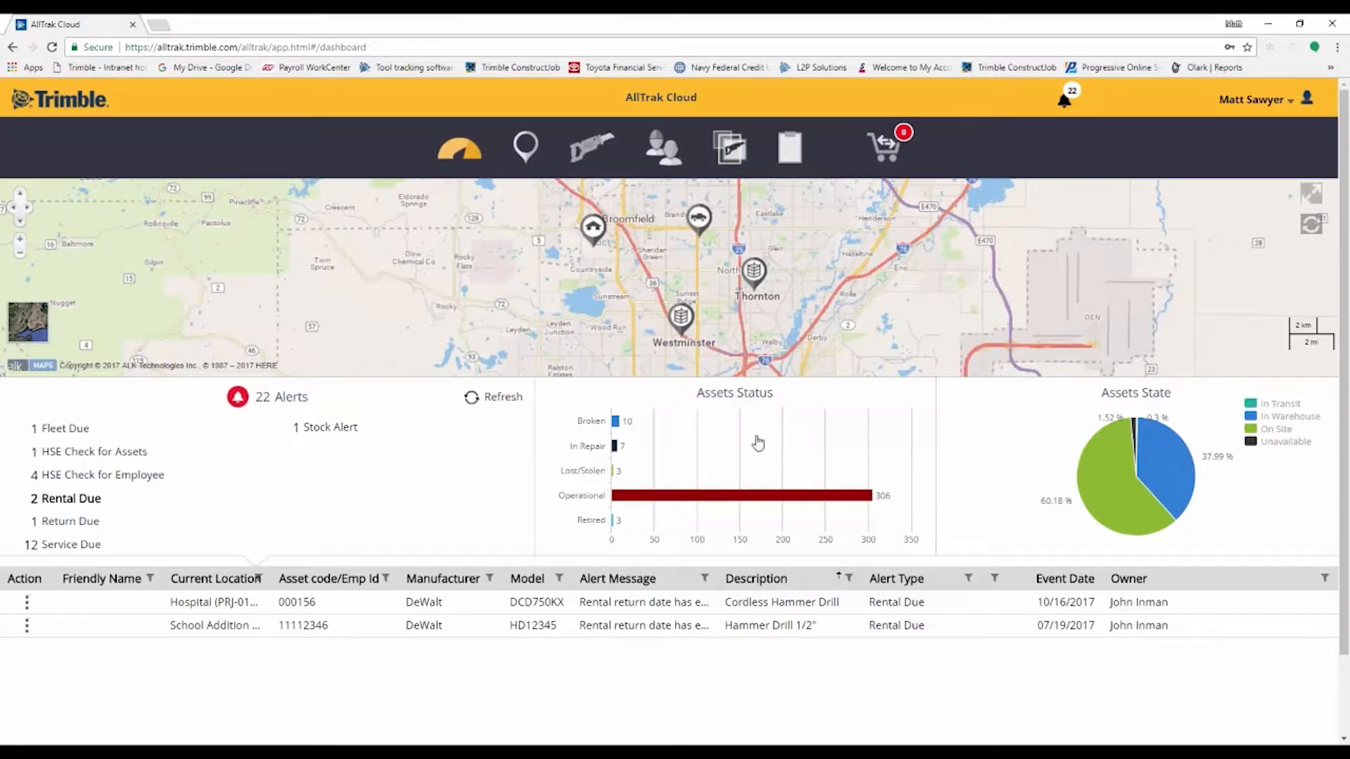
{"action": "mouse_move", "coordinate": [614, 421]}
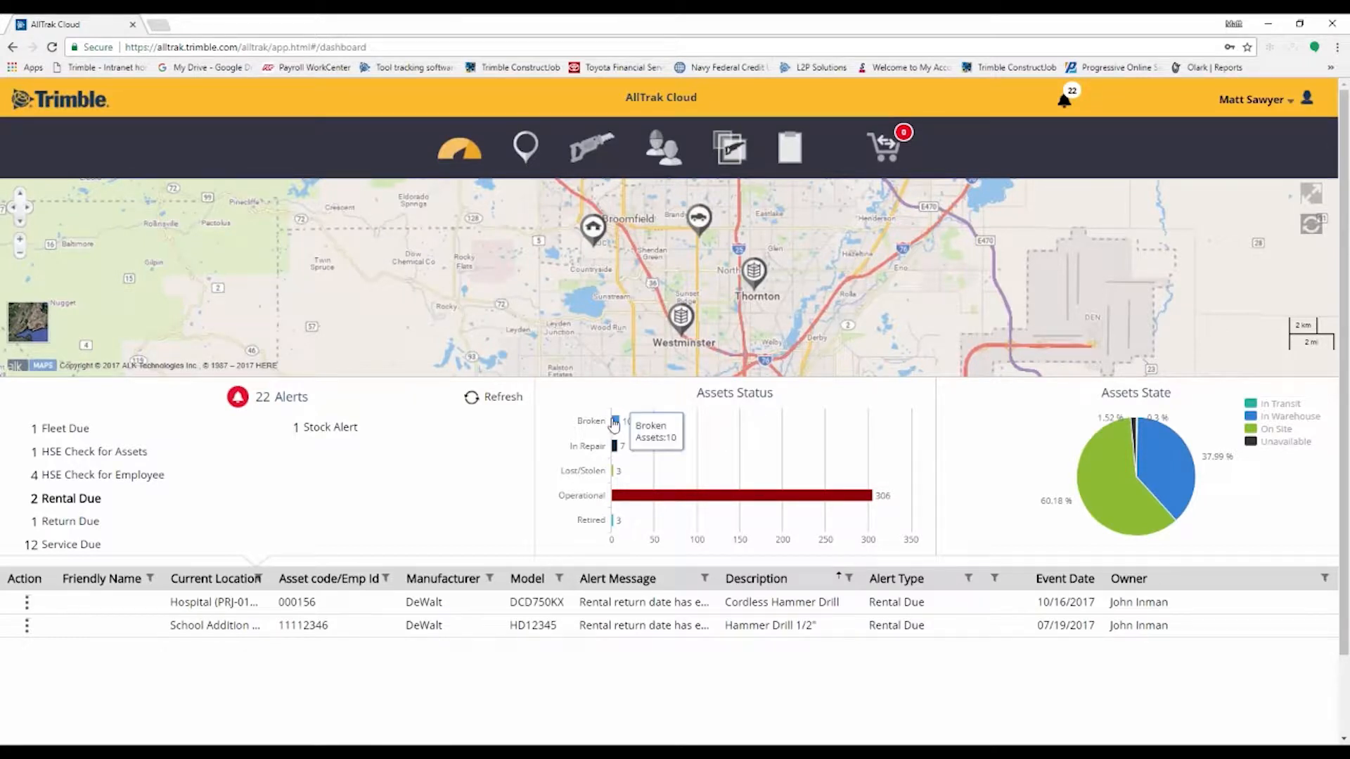
List the Broken assets from the Assets Status bar and the Assets State pie chart
{"action": "left_click", "coordinate": [502, 397]}
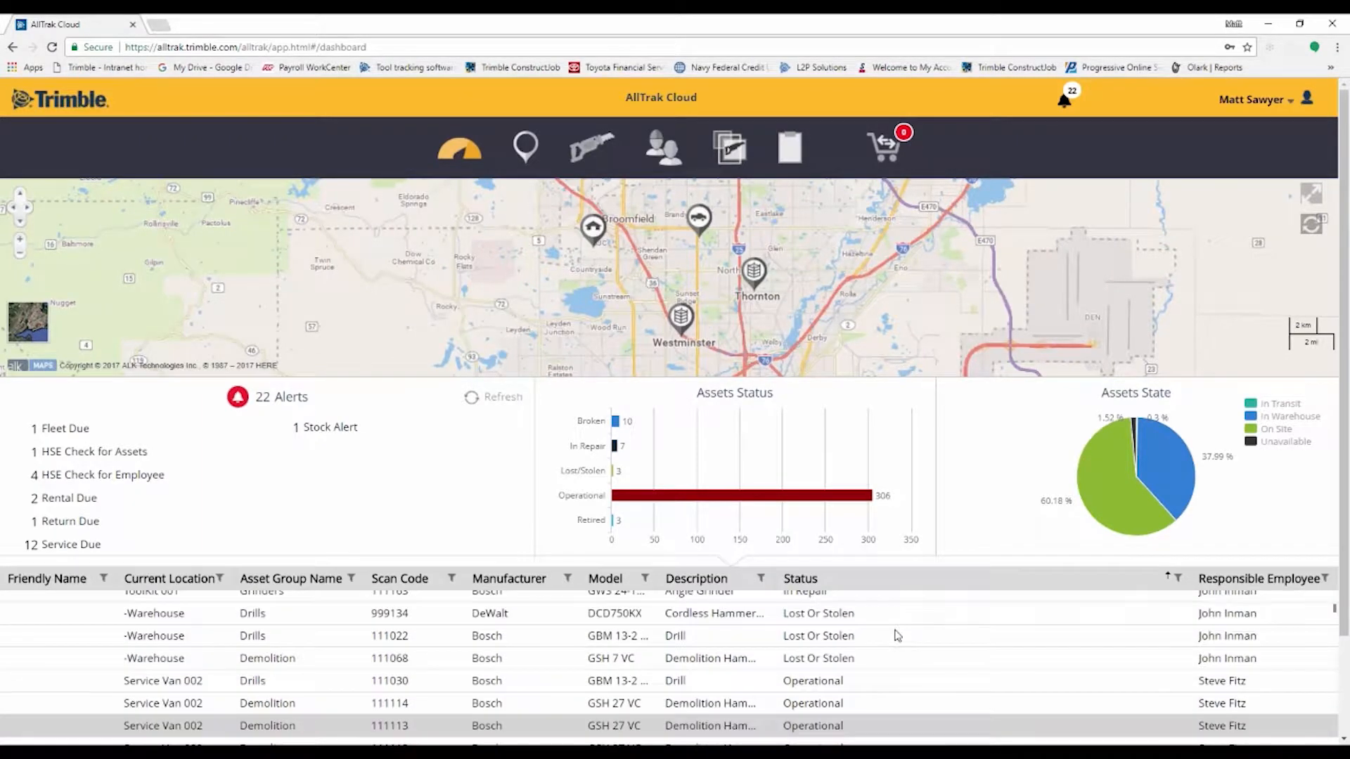
{"action": "left_click", "coordinate": [799, 578]}
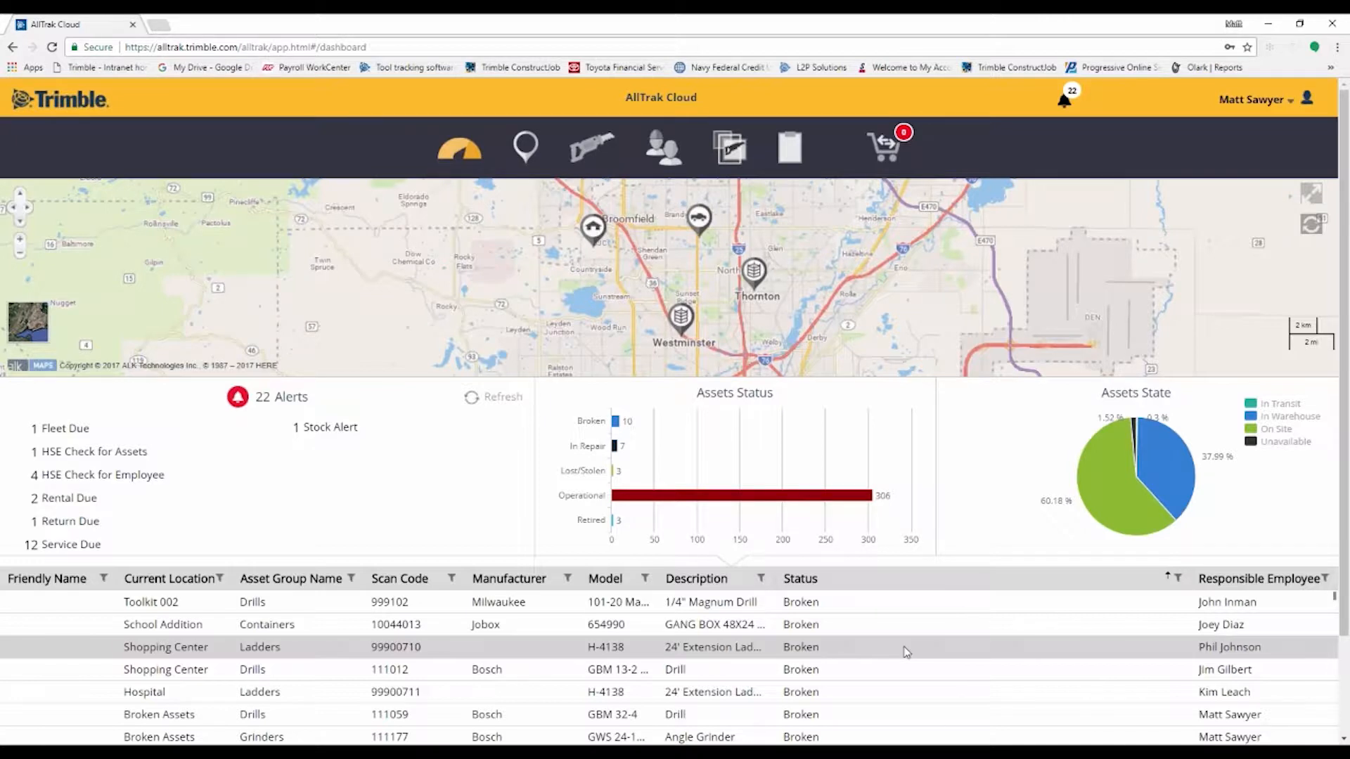
{"action": "mouse_move", "coordinate": [1229, 601]}
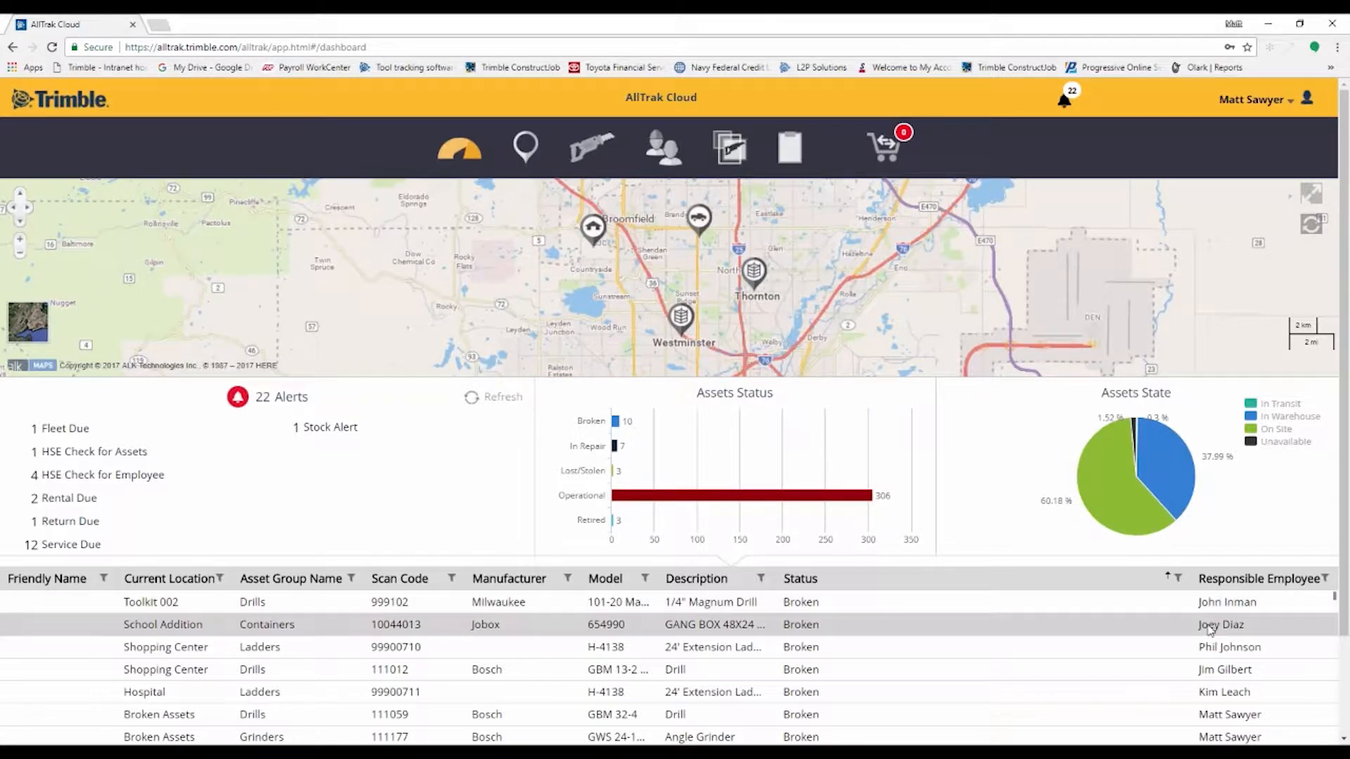
{"action": "mouse_move", "coordinate": [1111, 482]}
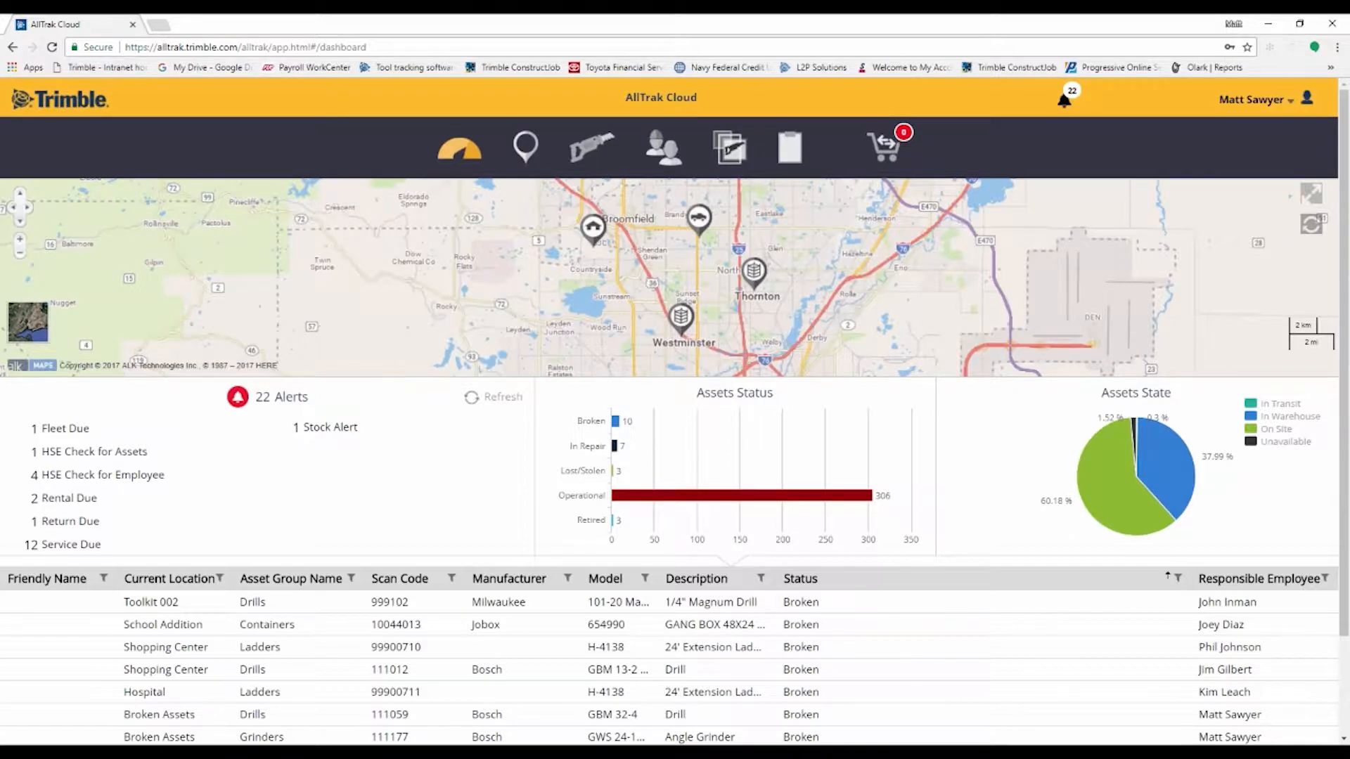
{"action": "mouse_move", "coordinate": [1256, 439]}
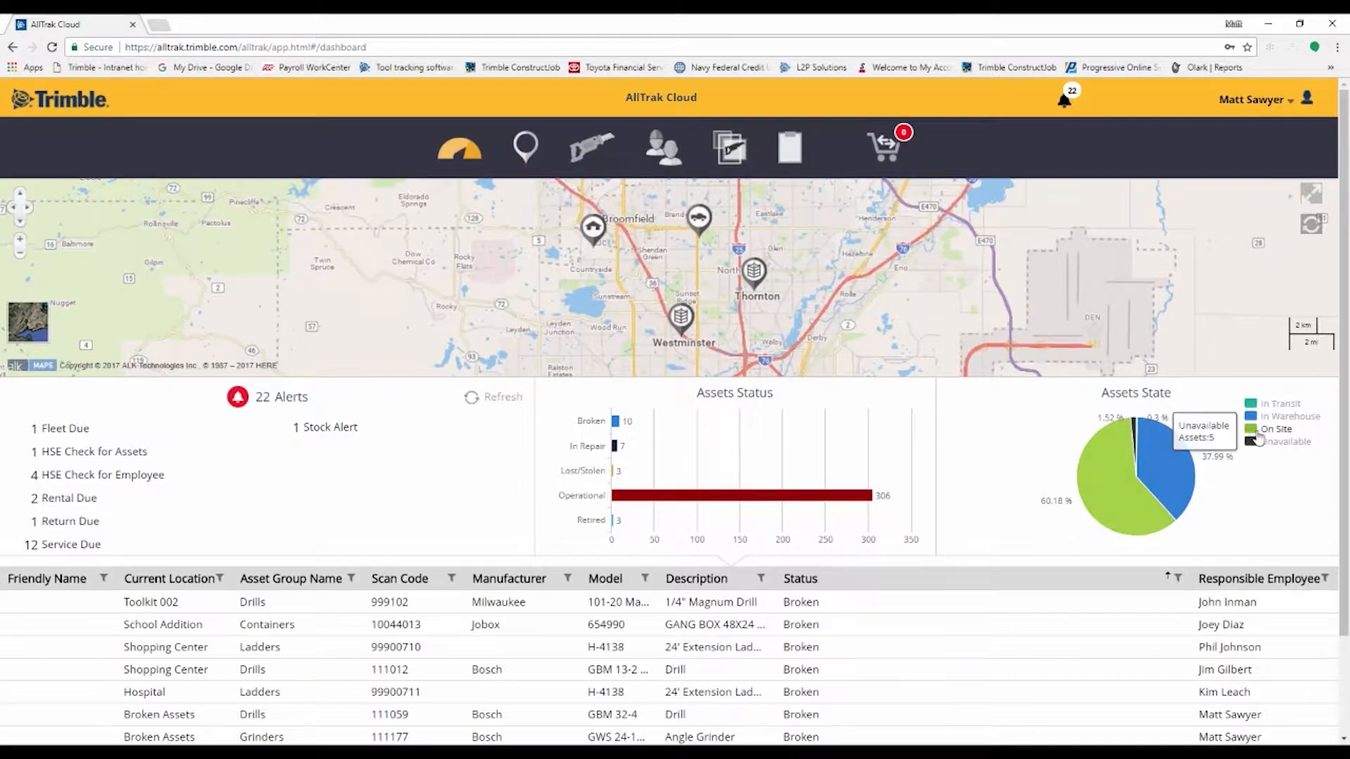
{"action": "mouse_move", "coordinate": [1281, 439]}
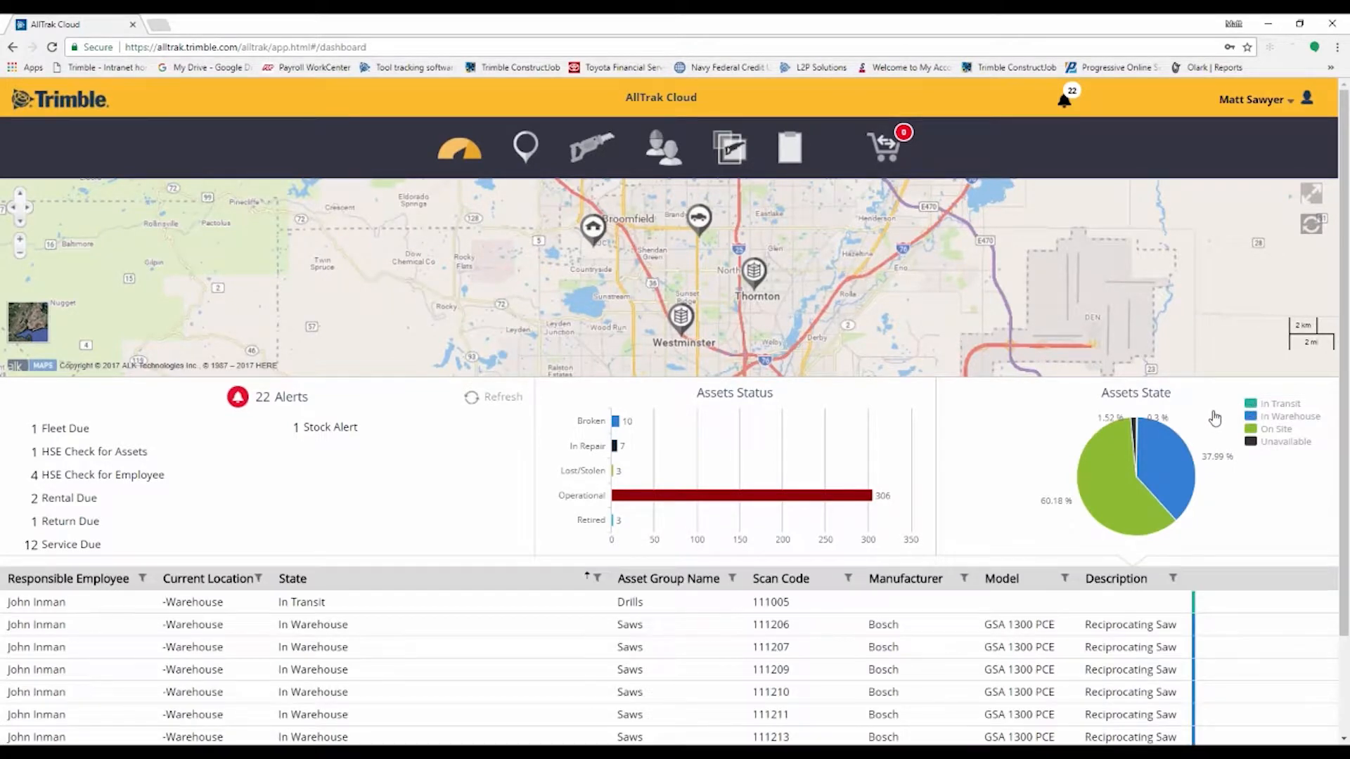
{"action": "mouse_move", "coordinate": [722, 564]}
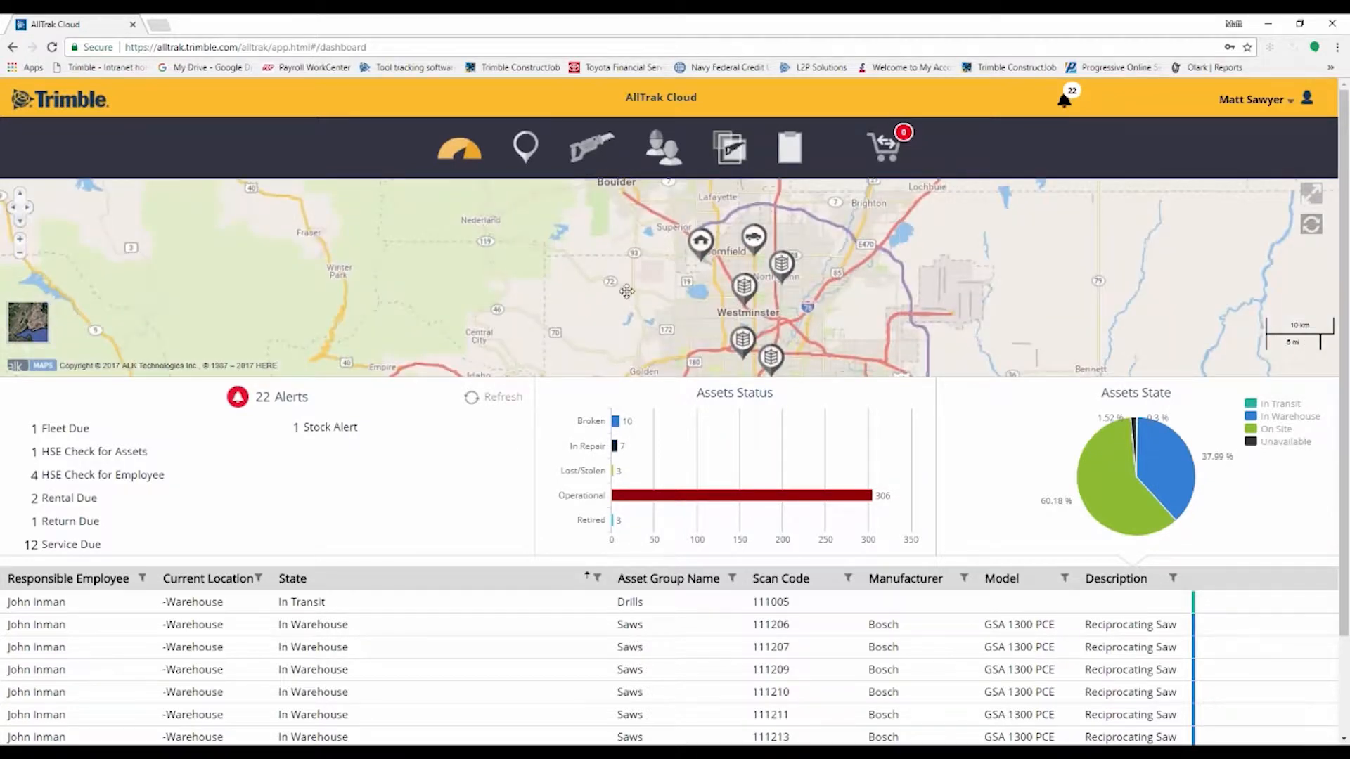
Go to Locations and list the Office Building (PRJ-02222014) project's assets
{"action": "left_click", "coordinate": [525, 146]}
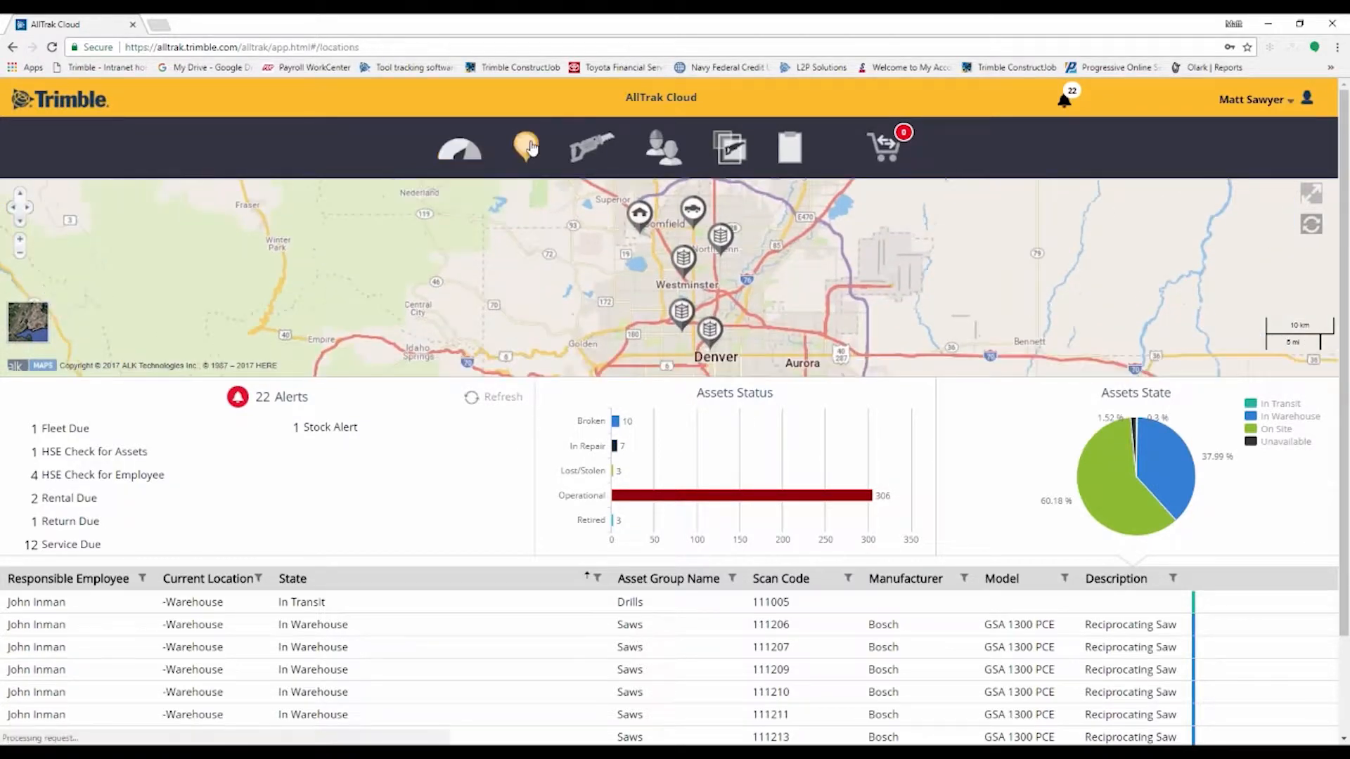
{"action": "left_click", "coordinate": [532, 146]}
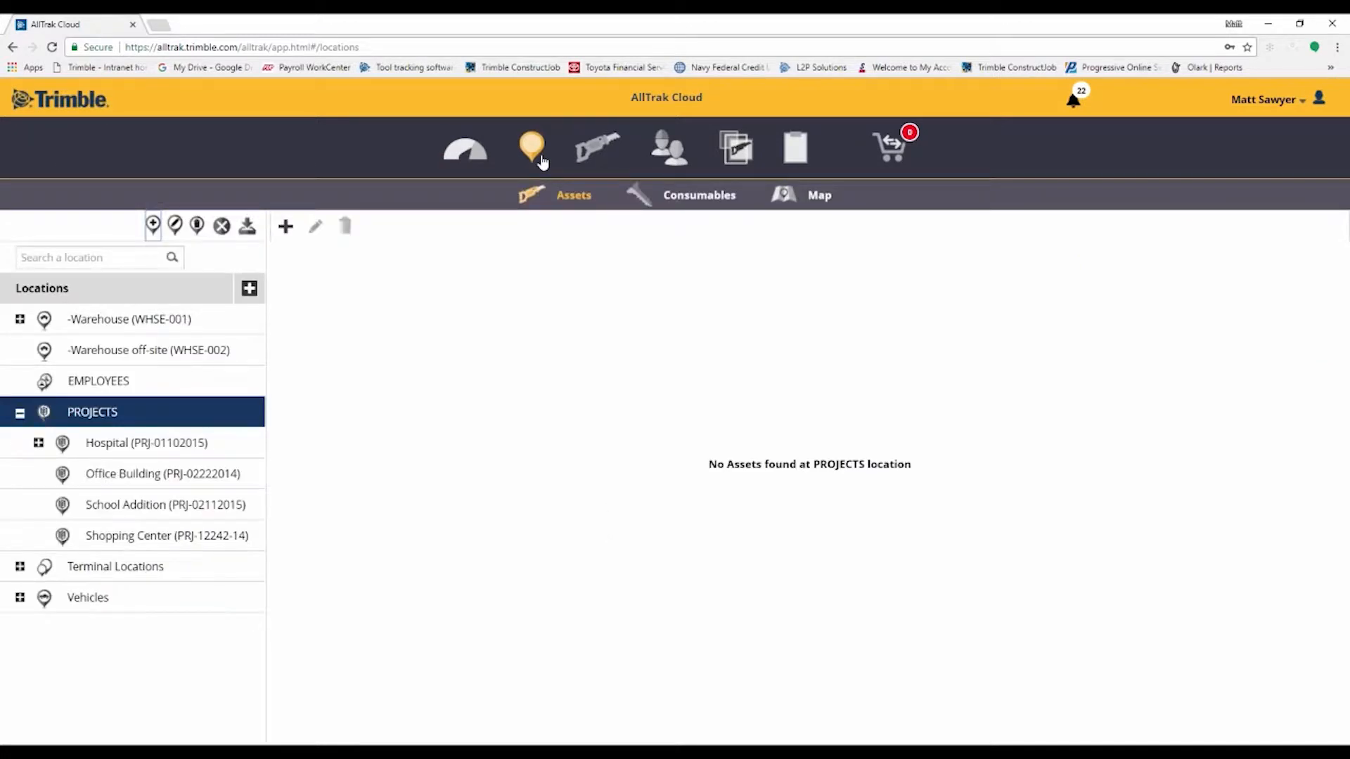
{"action": "mouse_move", "coordinate": [495, 268]}
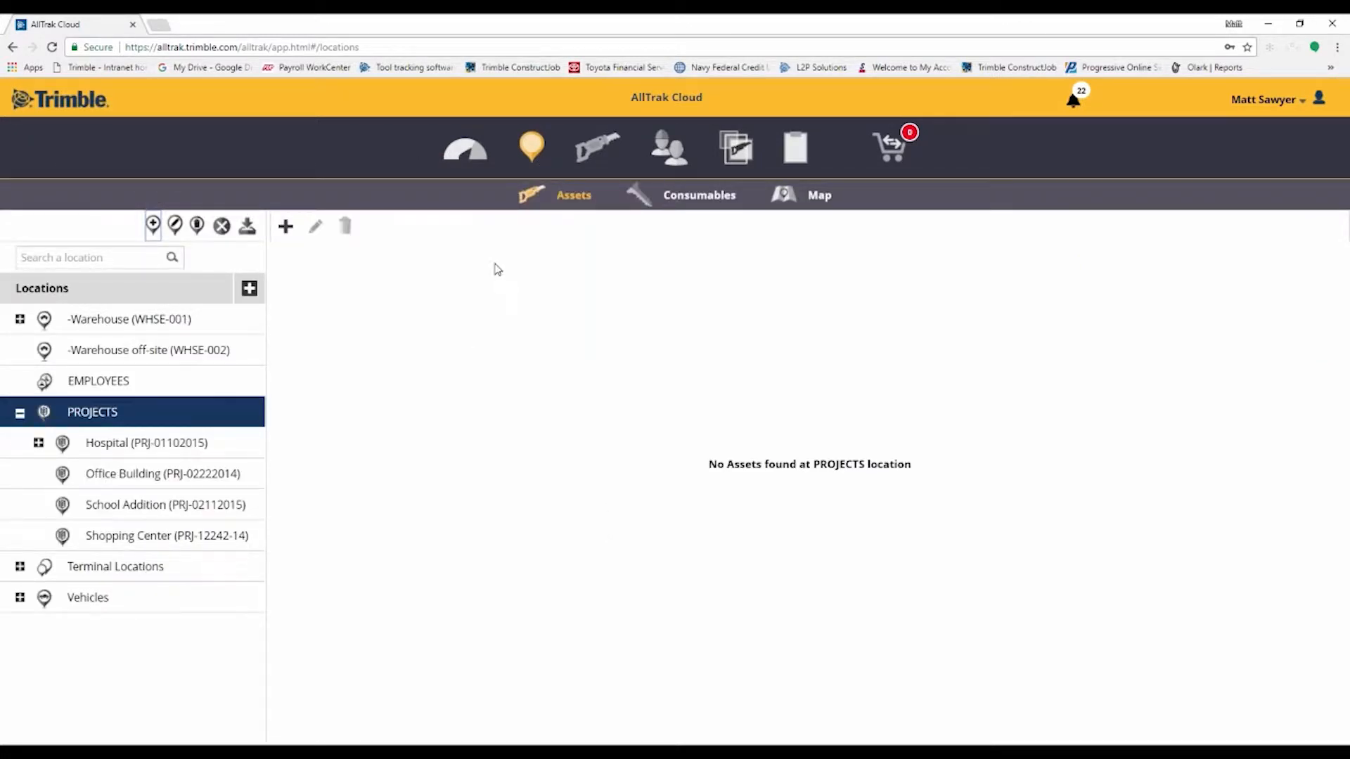
{"action": "mouse_move", "coordinate": [360, 397]}
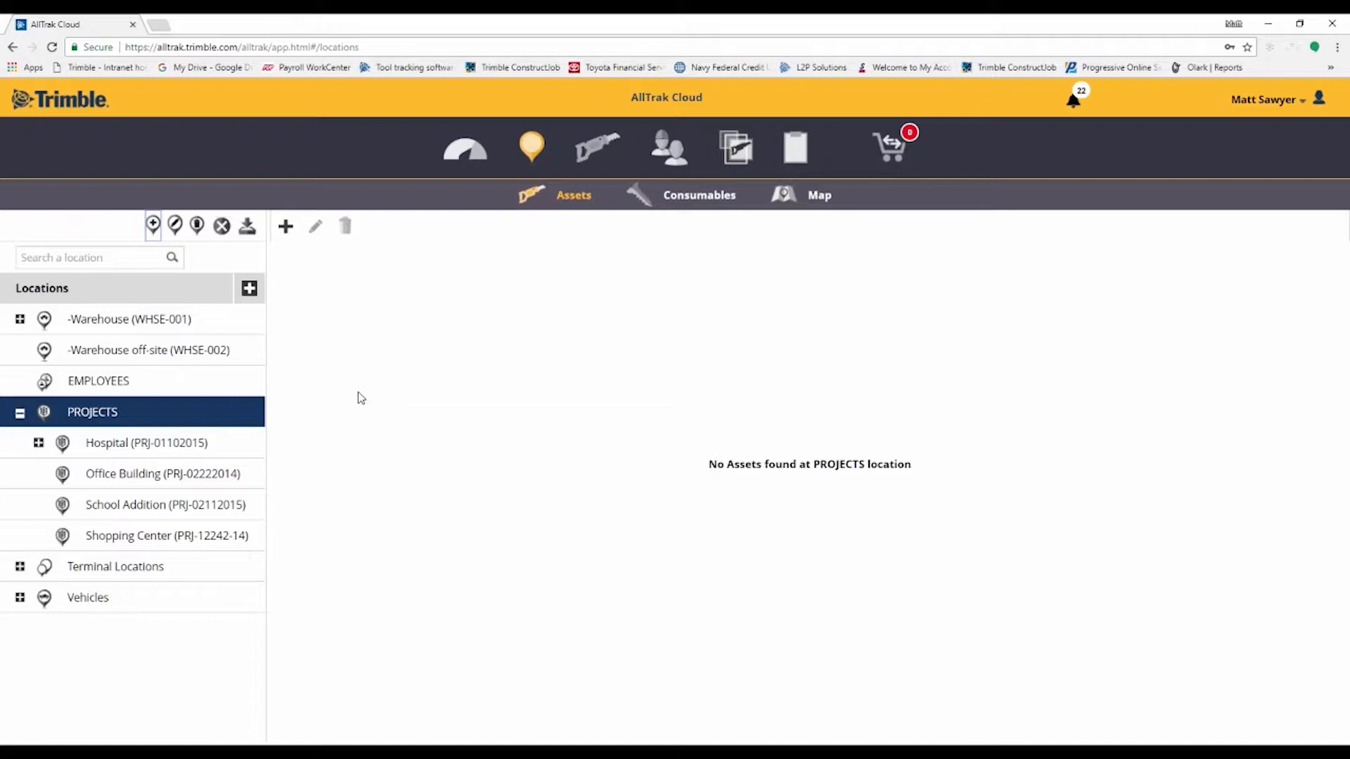
{"action": "mouse_move", "coordinate": [71, 480]}
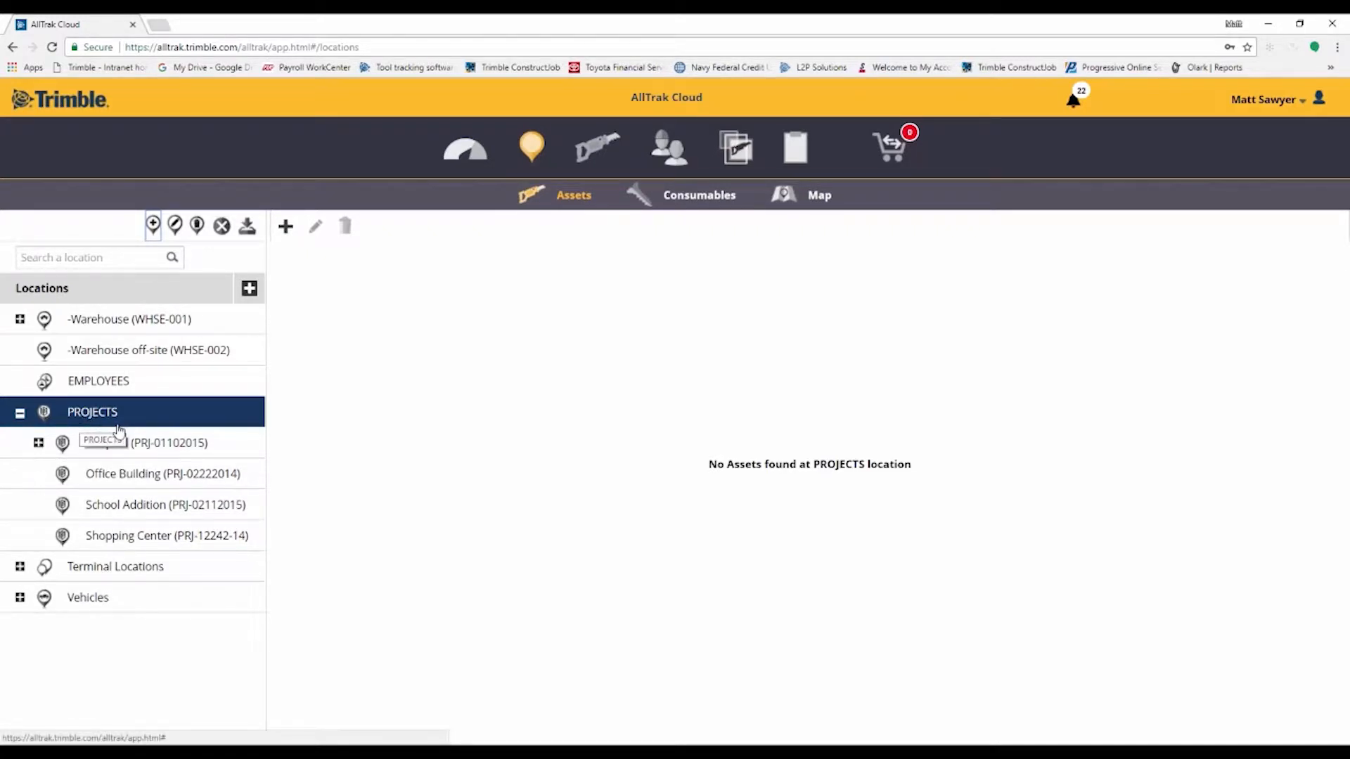
{"action": "mouse_move", "coordinate": [121, 513]}
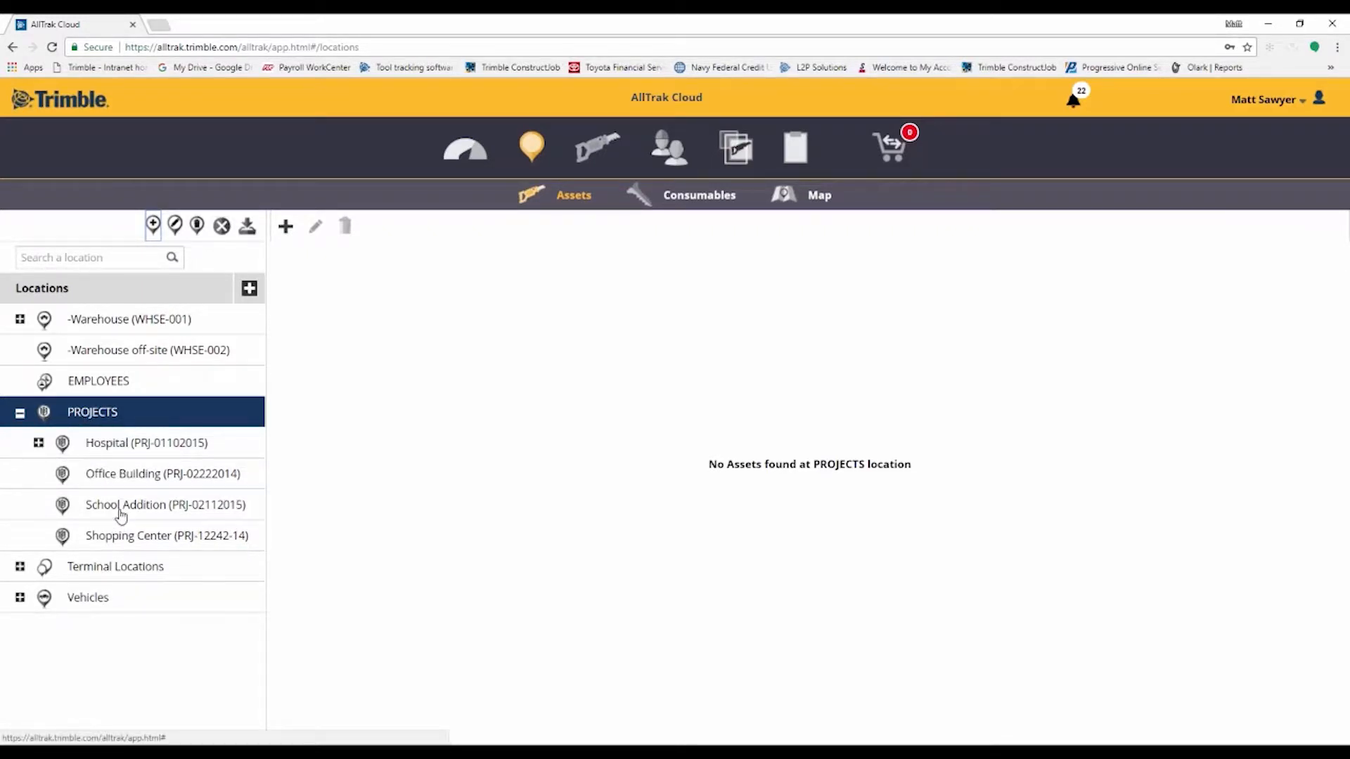
{"action": "left_click", "coordinate": [162, 474]}
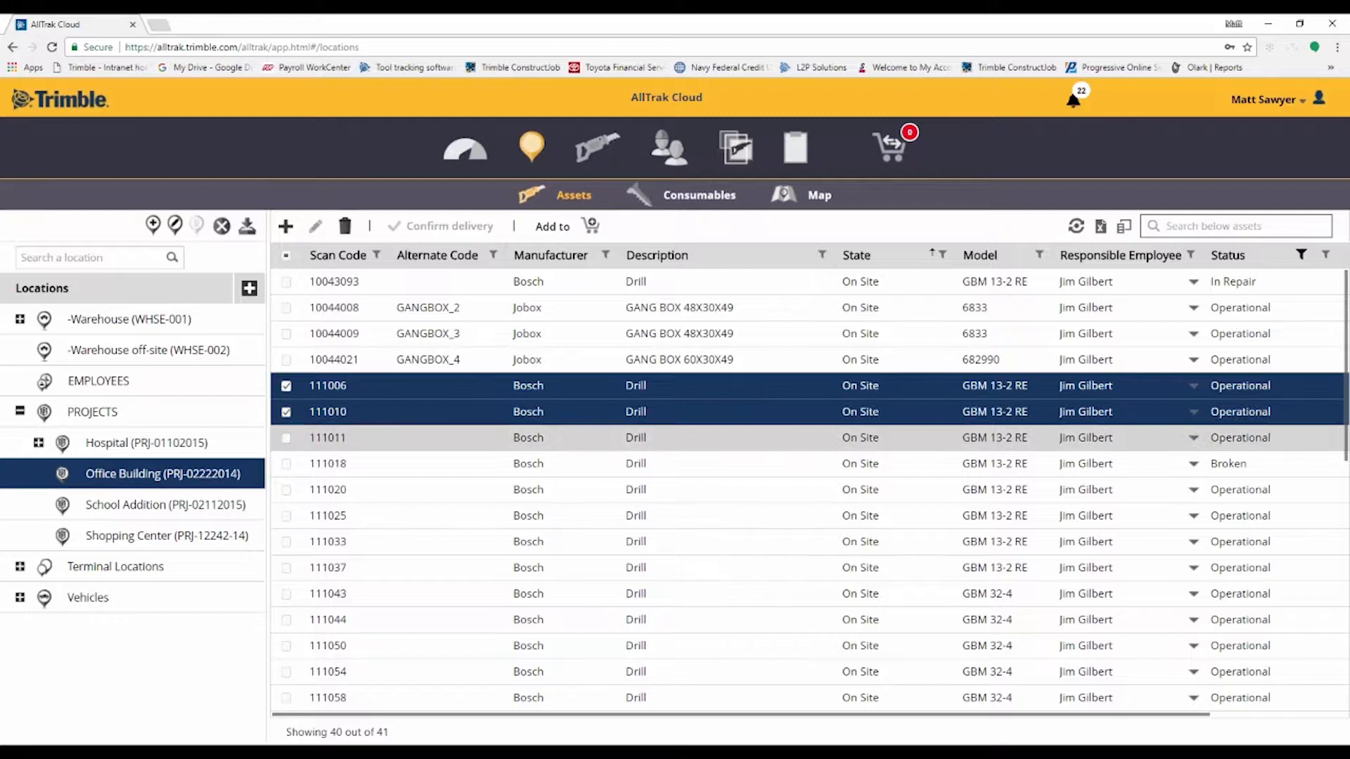
Add drills 111006, 111010 and 111011 to the transfer cart
{"action": "left_click", "coordinate": [328, 437]}
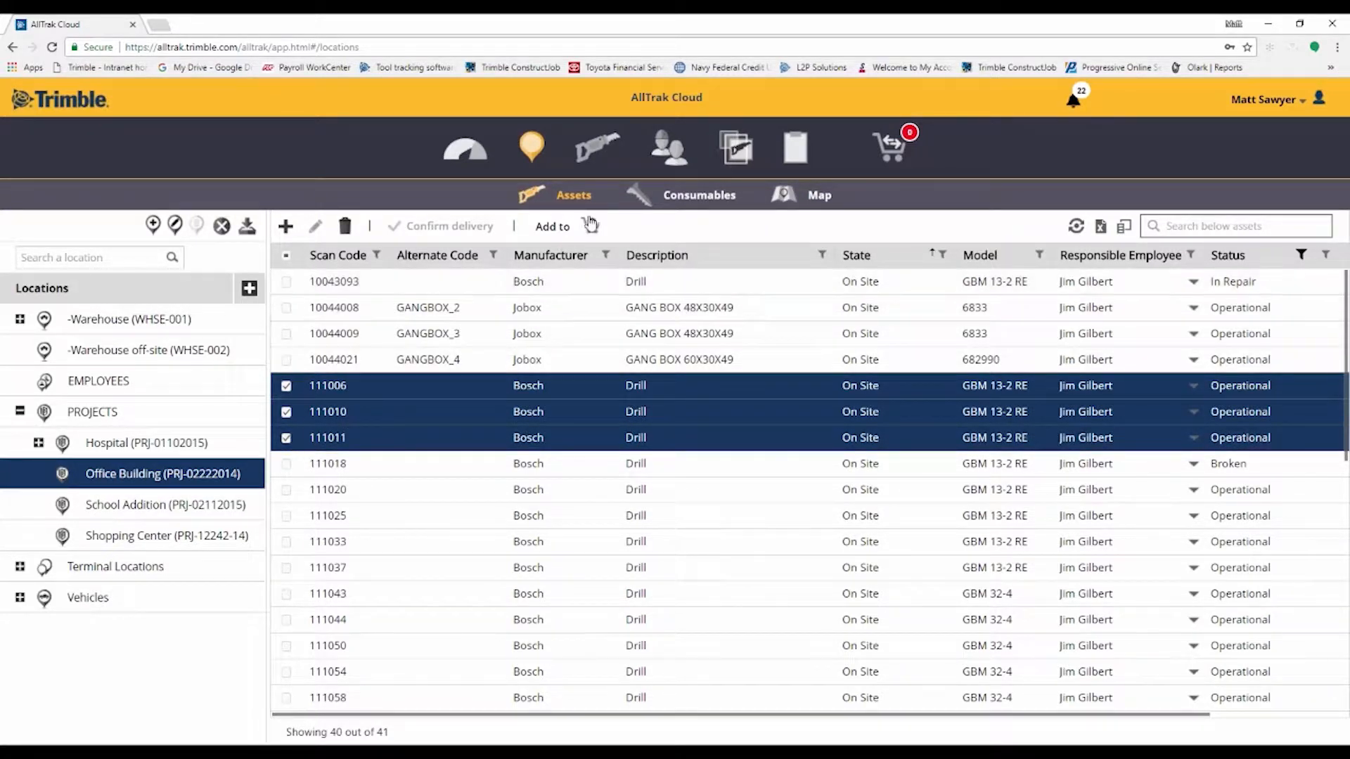
{"action": "left_click", "coordinate": [552, 225]}
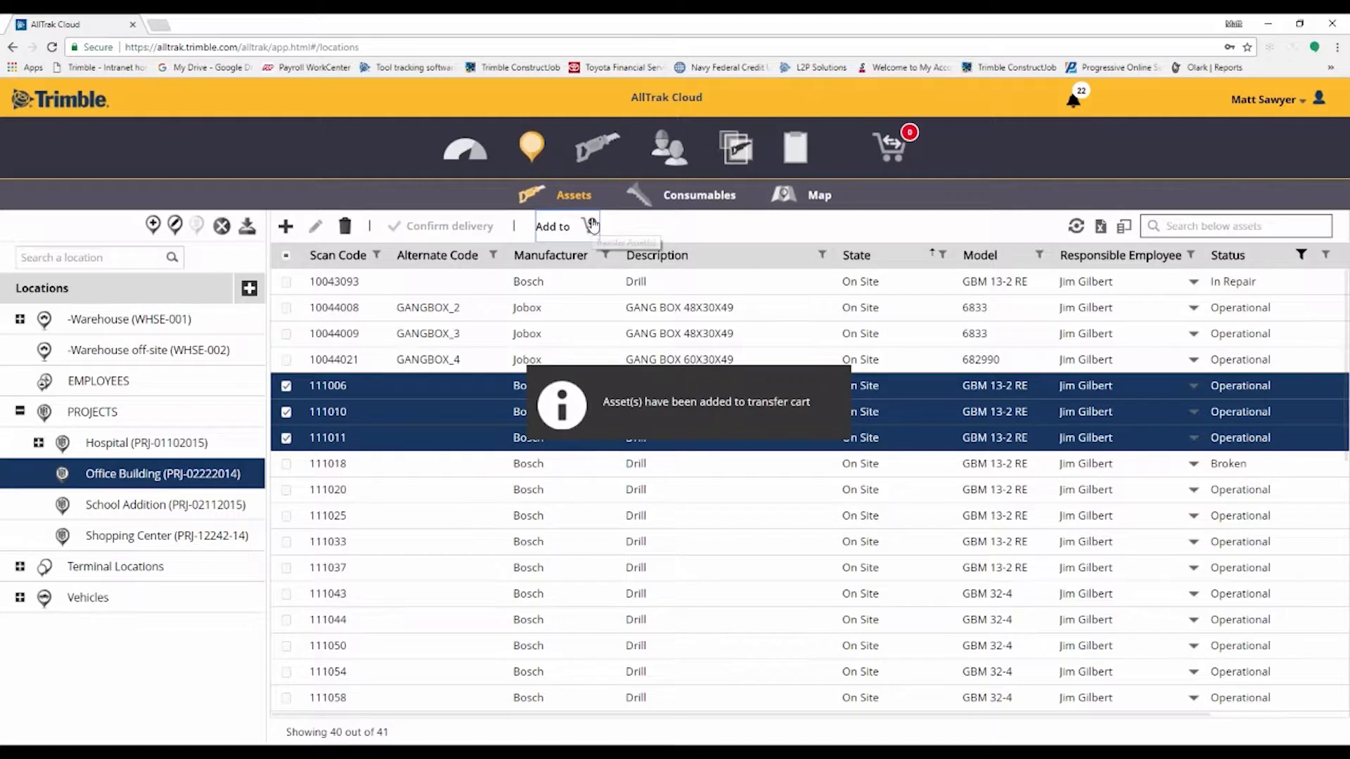
{"action": "left_click", "coordinate": [889, 147]}
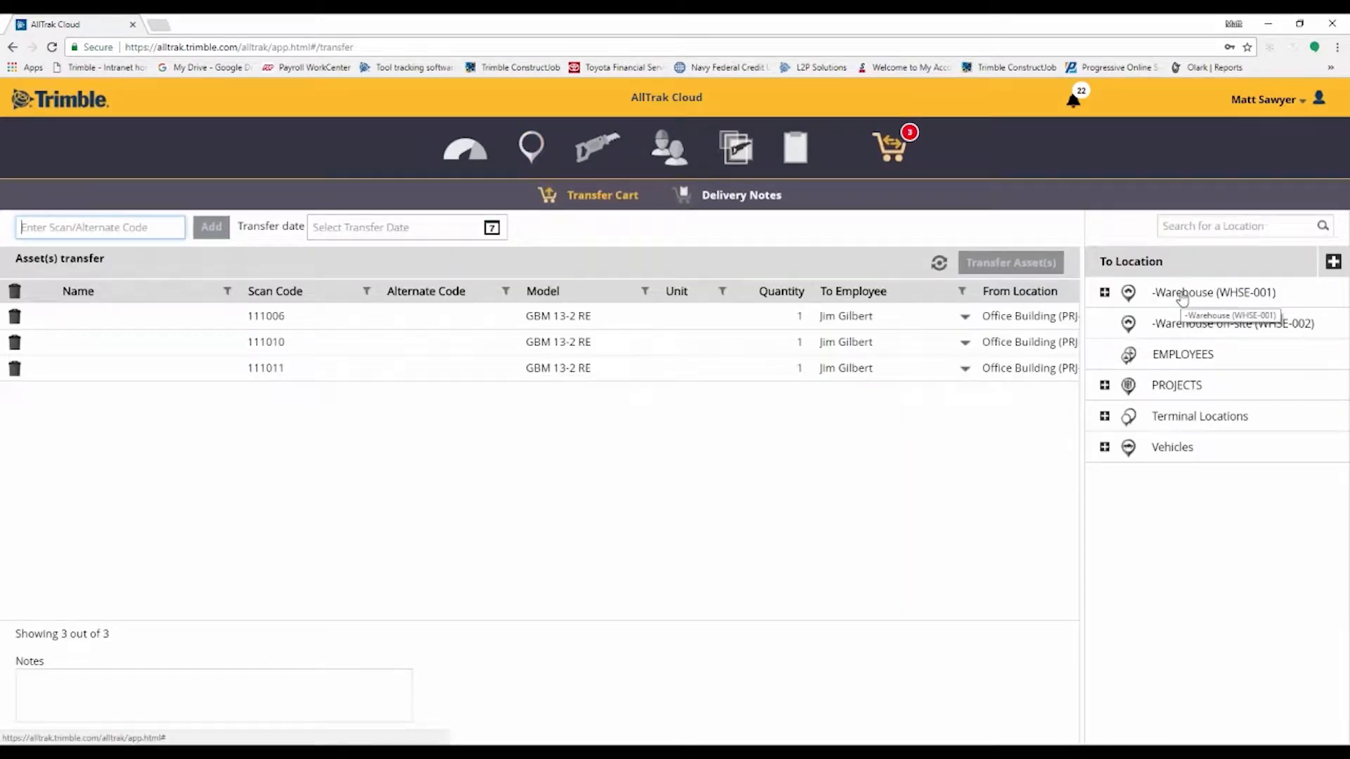
Request transferring the three drills to -Warehouse (WHSE-001)
{"action": "left_click", "coordinate": [1212, 292]}
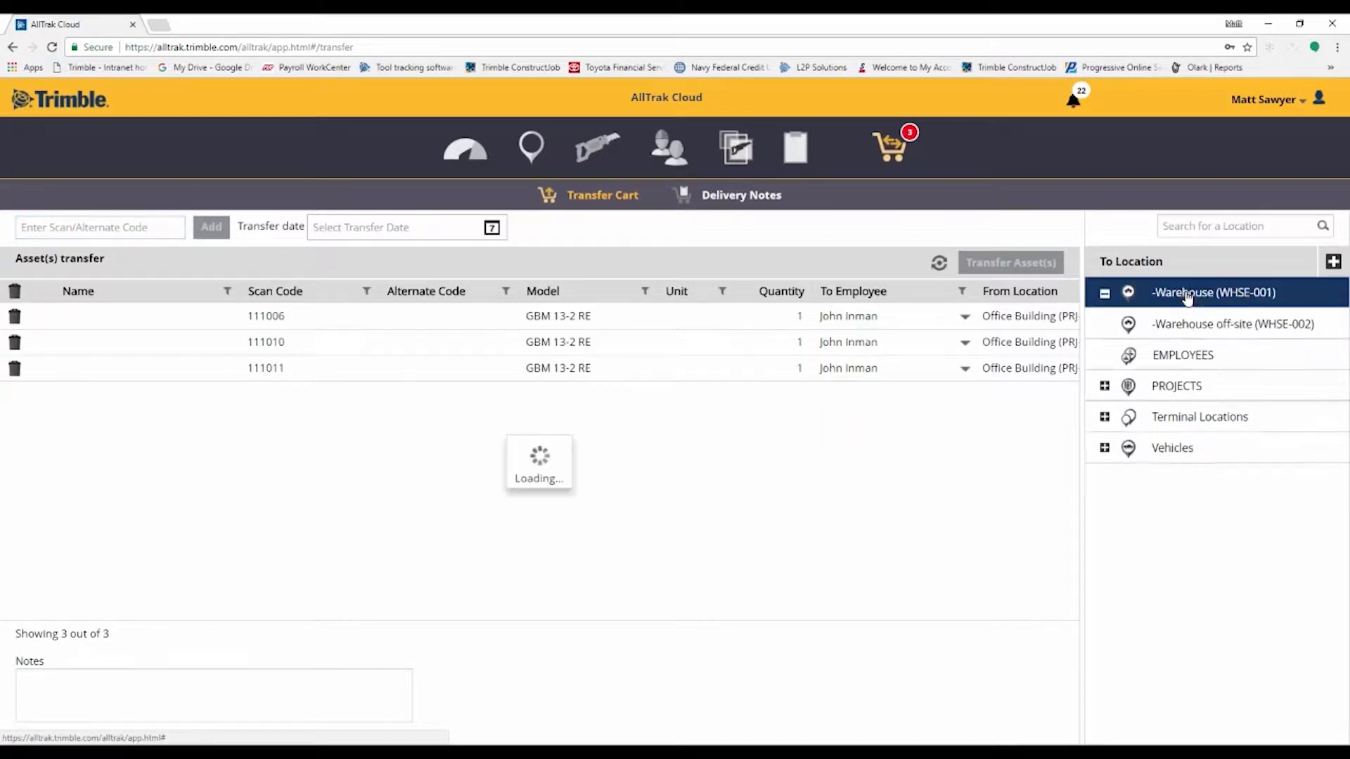
{"action": "left_click", "coordinate": [1104, 293]}
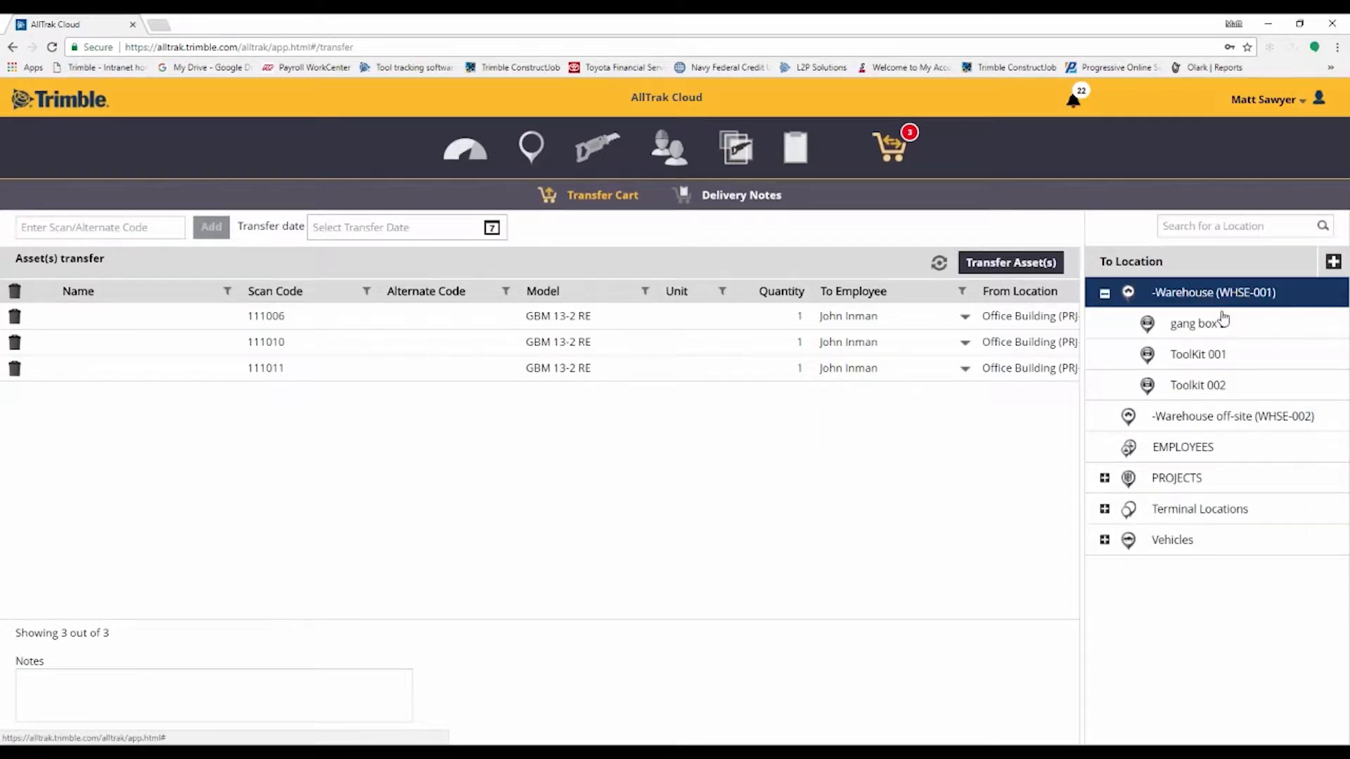
{"action": "left_click", "coordinate": [1010, 263]}
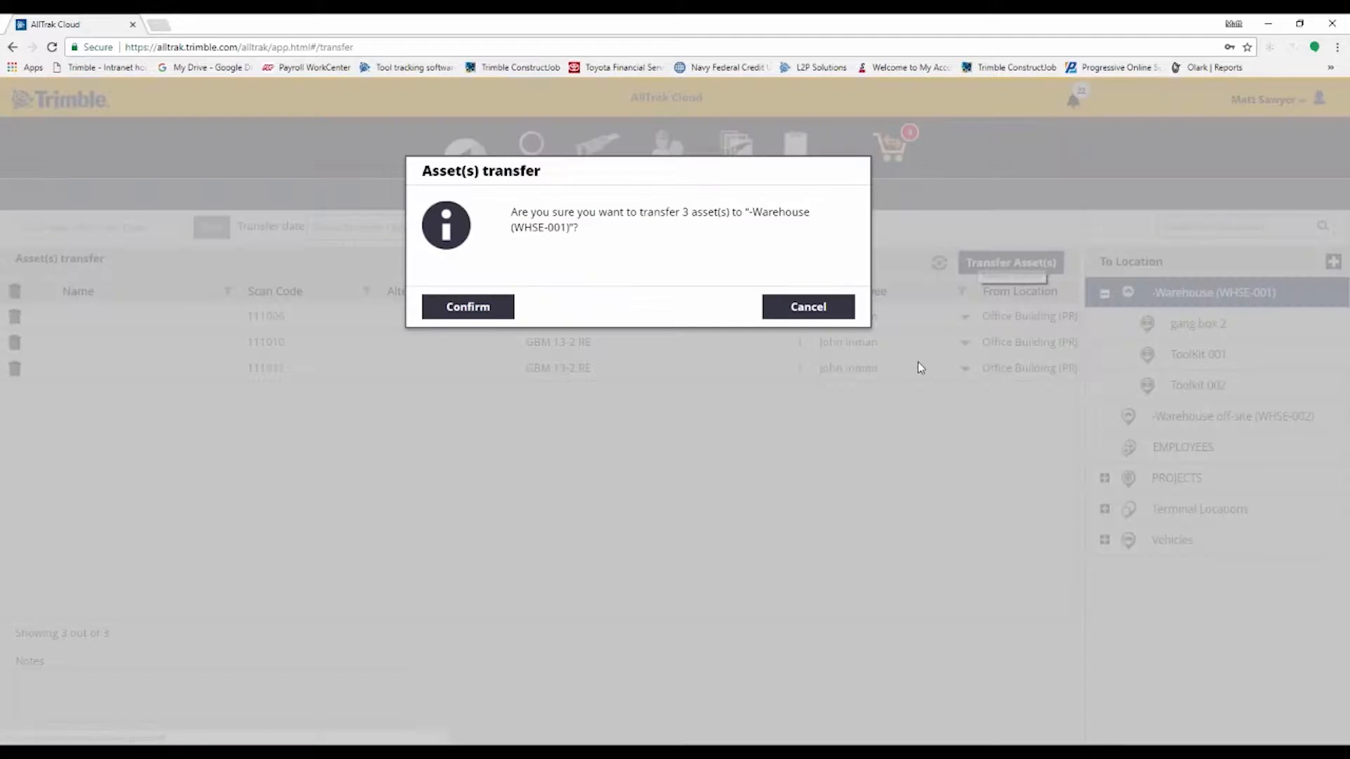
Confirm the transfer to the warehouse and view the Delivery Notes history
{"action": "left_click", "coordinate": [467, 306]}
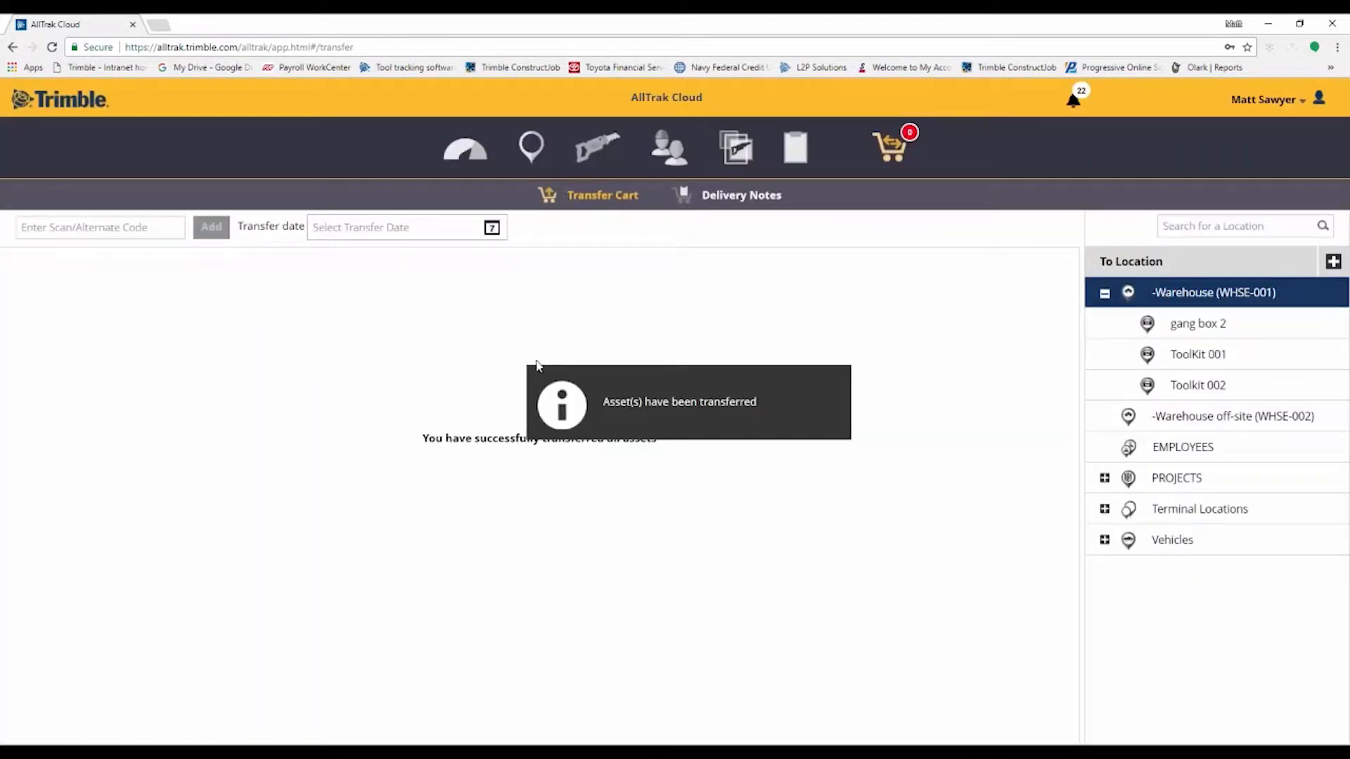
{"action": "mouse_move", "coordinate": [662, 353]}
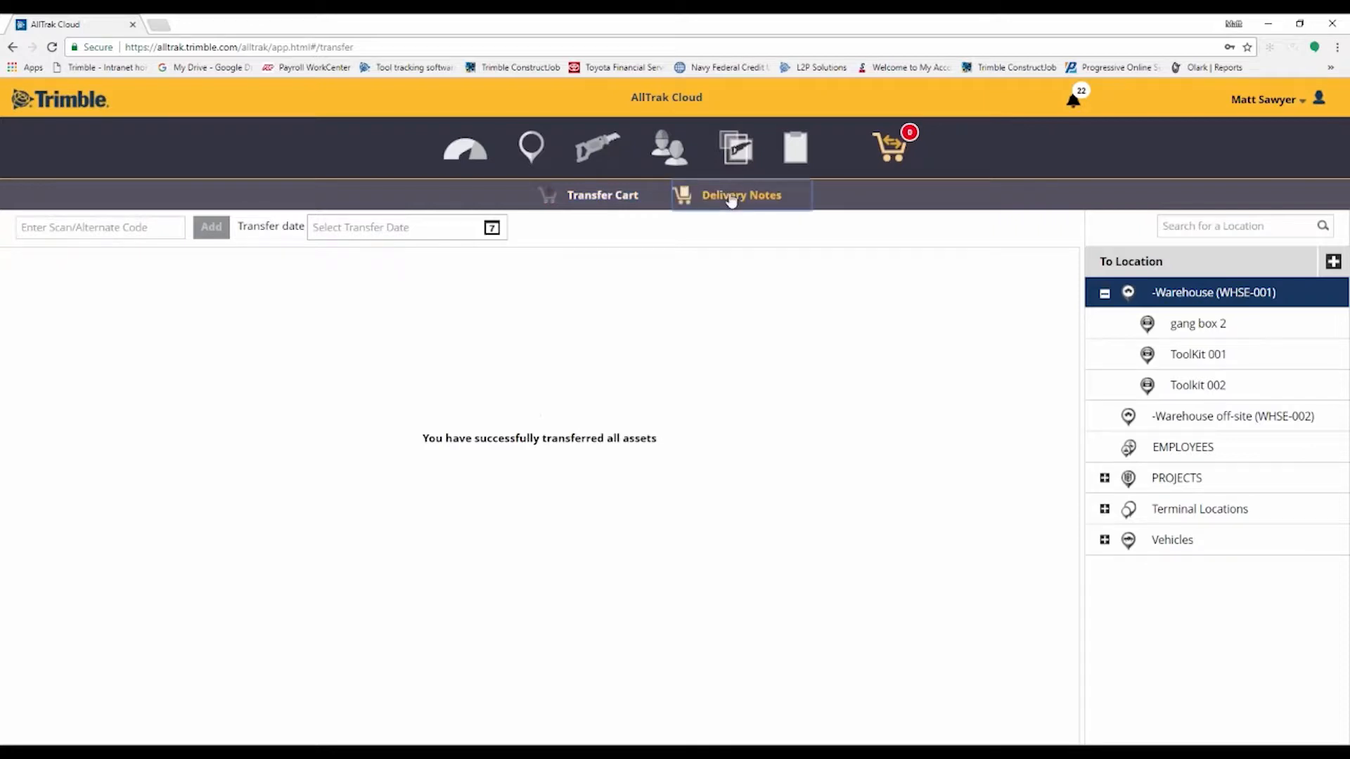
{"action": "left_click", "coordinate": [741, 194]}
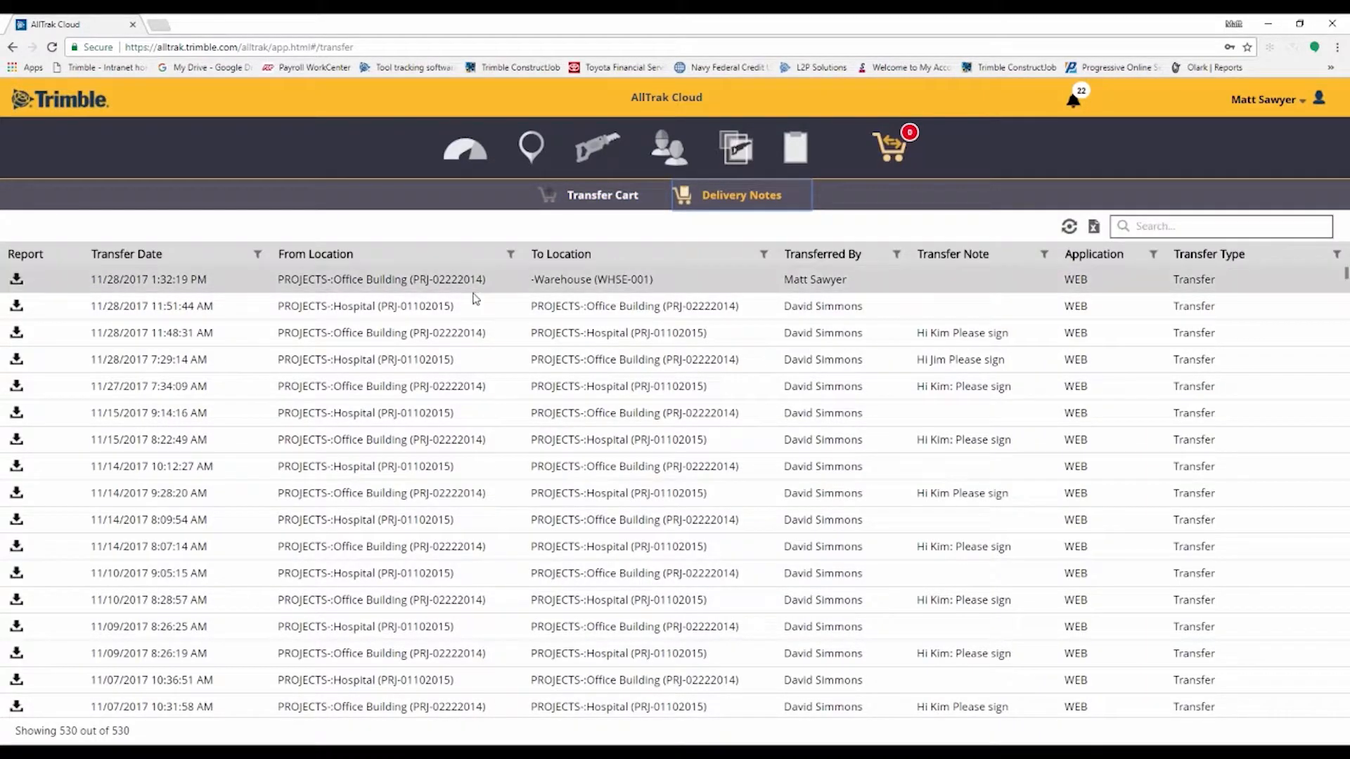
Download the delivery note for the newest Office Building-to-Warehouse transfer
{"action": "left_click", "coordinate": [16, 279]}
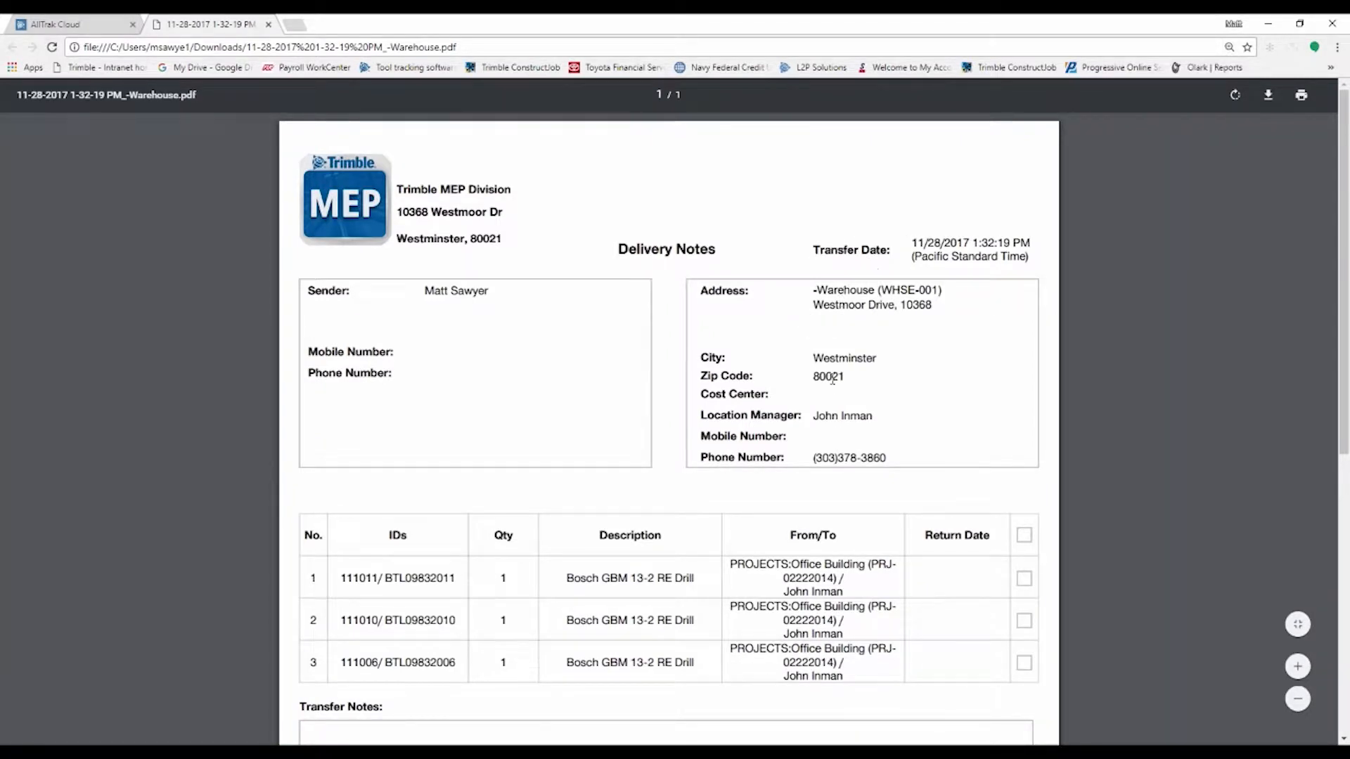
{"action": "mouse_move", "coordinate": [831, 381]}
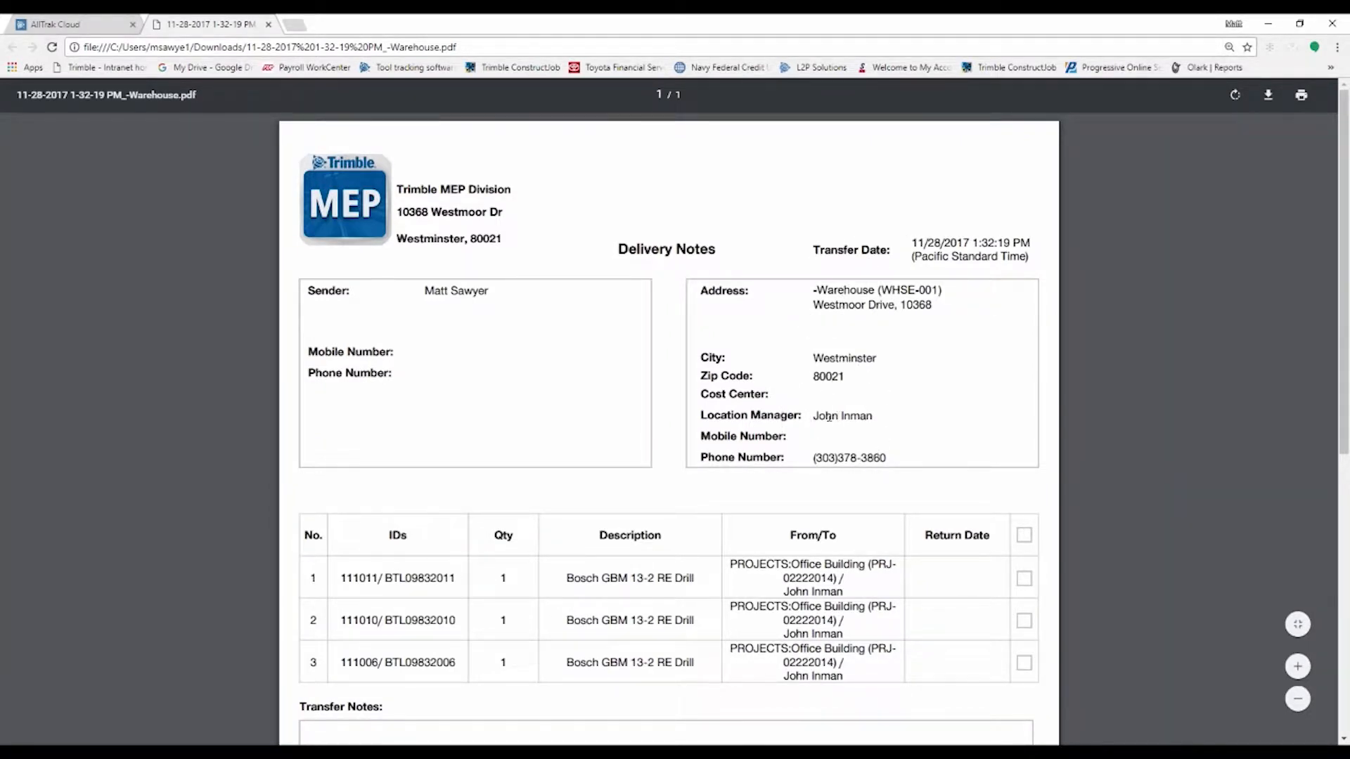
Read the delivery note PDF for the three Bosch GBM 13-2 RE drills down to its signature lines
{"action": "scroll", "scroll_direction": "down", "scroll_amount": 3}
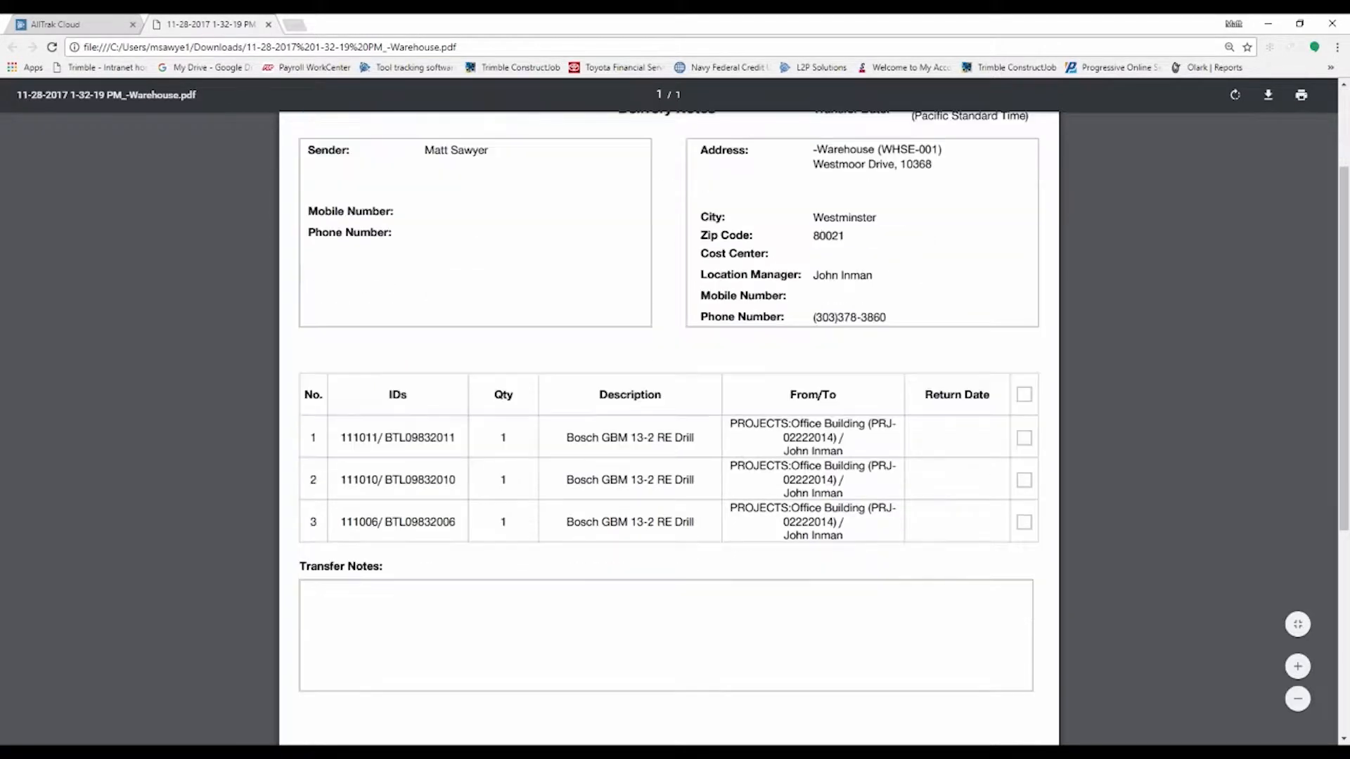
{"action": "scroll", "scroll_direction": "down", "scroll_amount": 3}
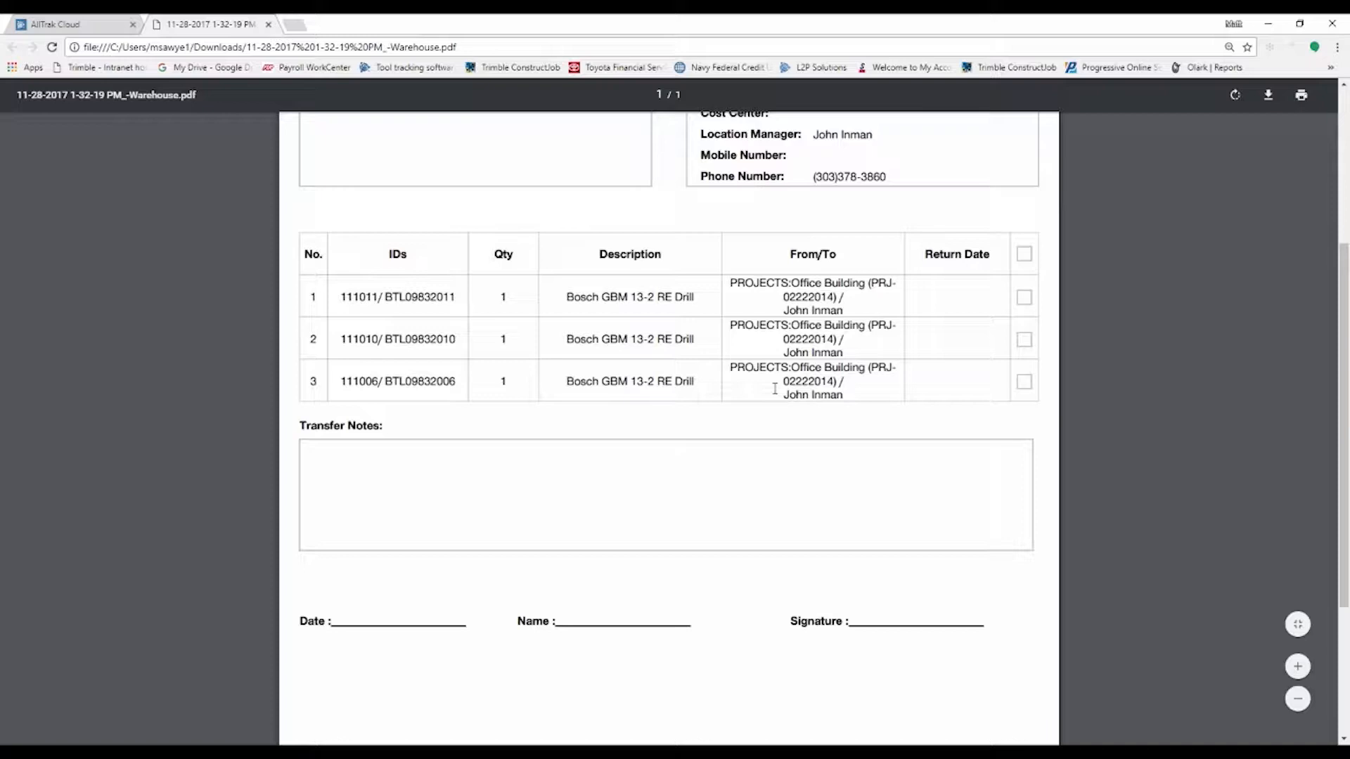
{"action": "scroll", "scroll_direction": "down", "scroll_amount": 3}
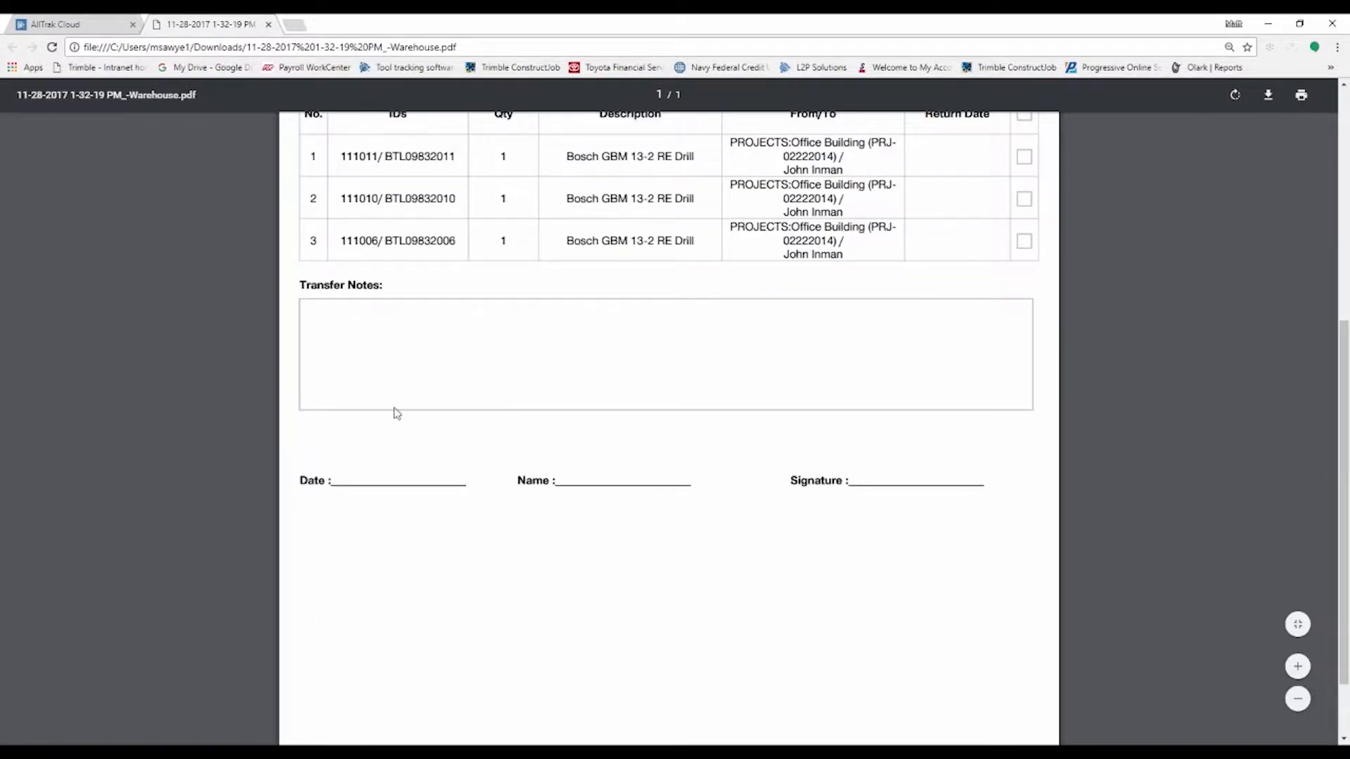
{"action": "scroll", "scroll_direction": "up", "scroll_amount": 3}
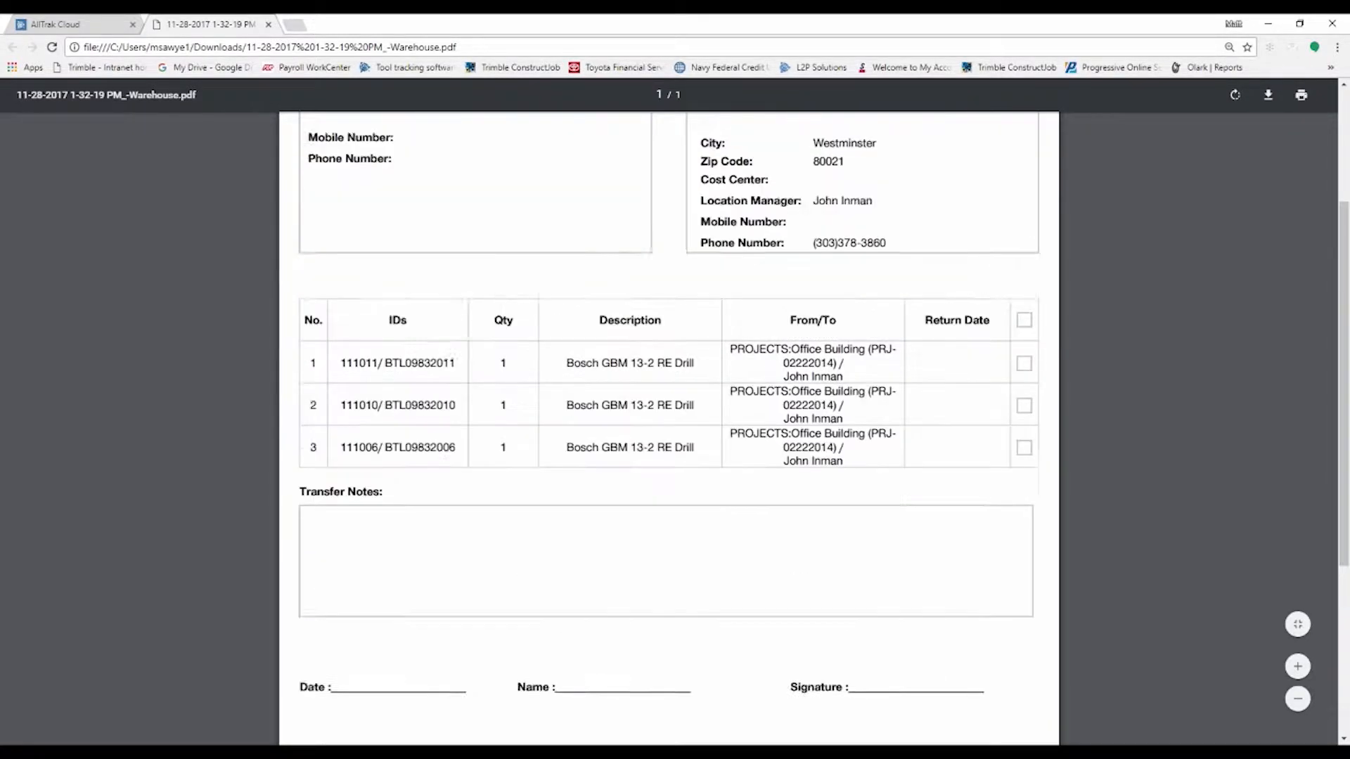
{"action": "scroll", "scroll_direction": "up", "scroll_amount": 3}
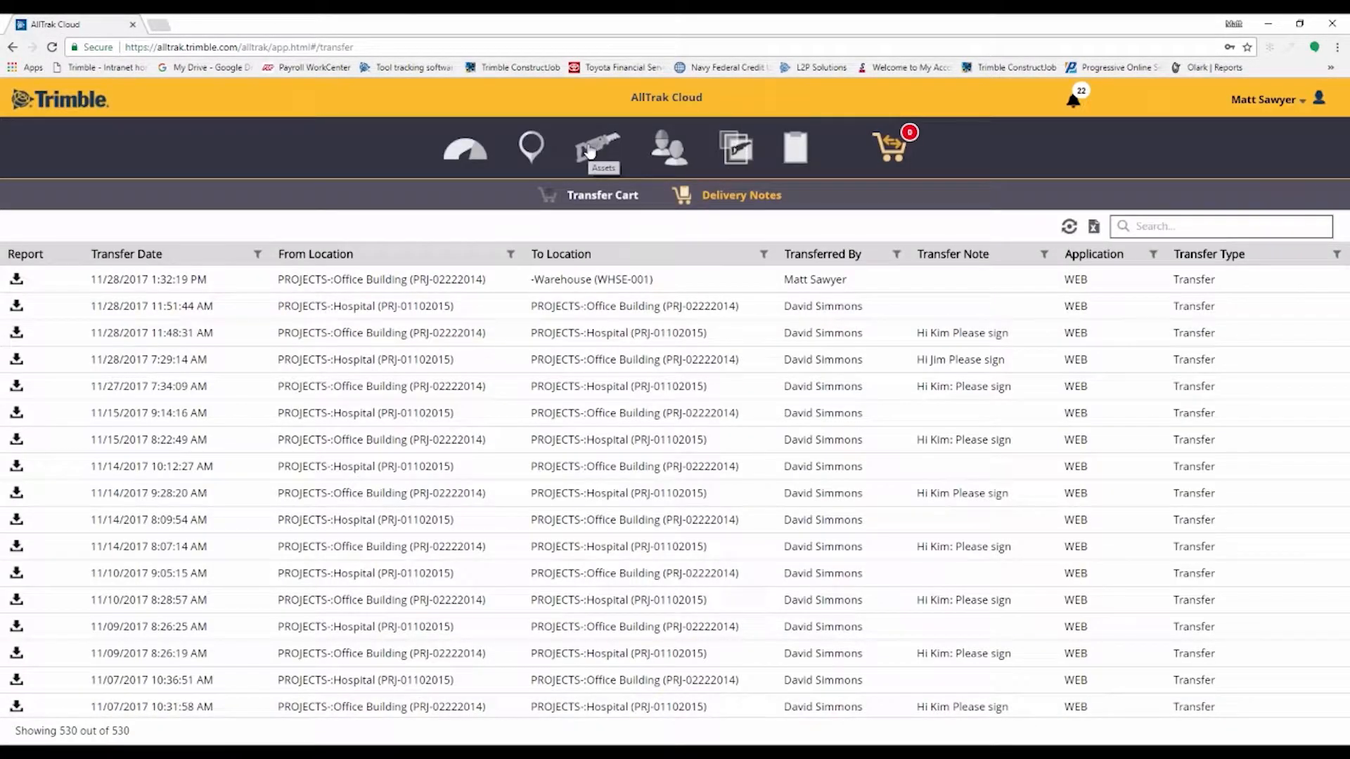
Filter the asset inventory to the Cordless Drills group and begin adding a new asset
{"action": "left_click", "coordinate": [598, 147]}
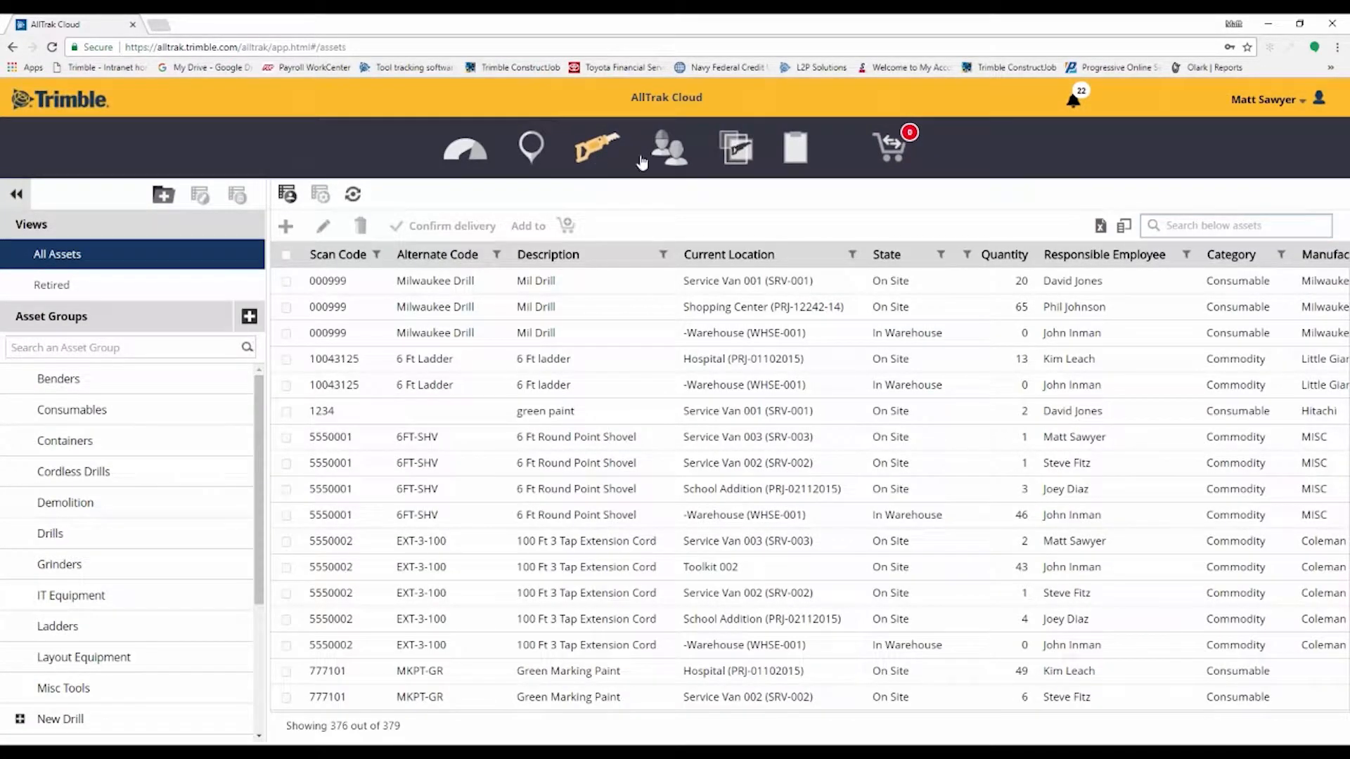
{"action": "mouse_move", "coordinate": [670, 147]}
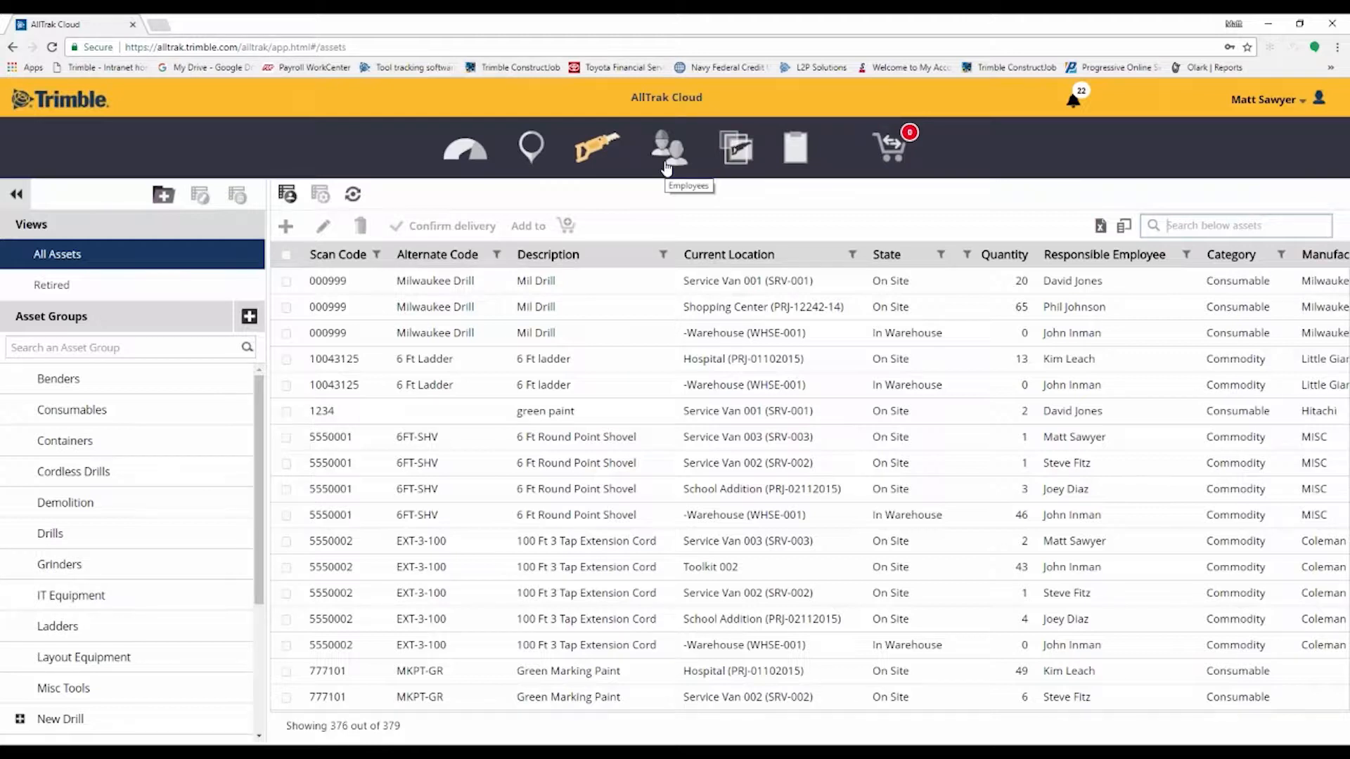
{"action": "mouse_move", "coordinate": [589, 117]}
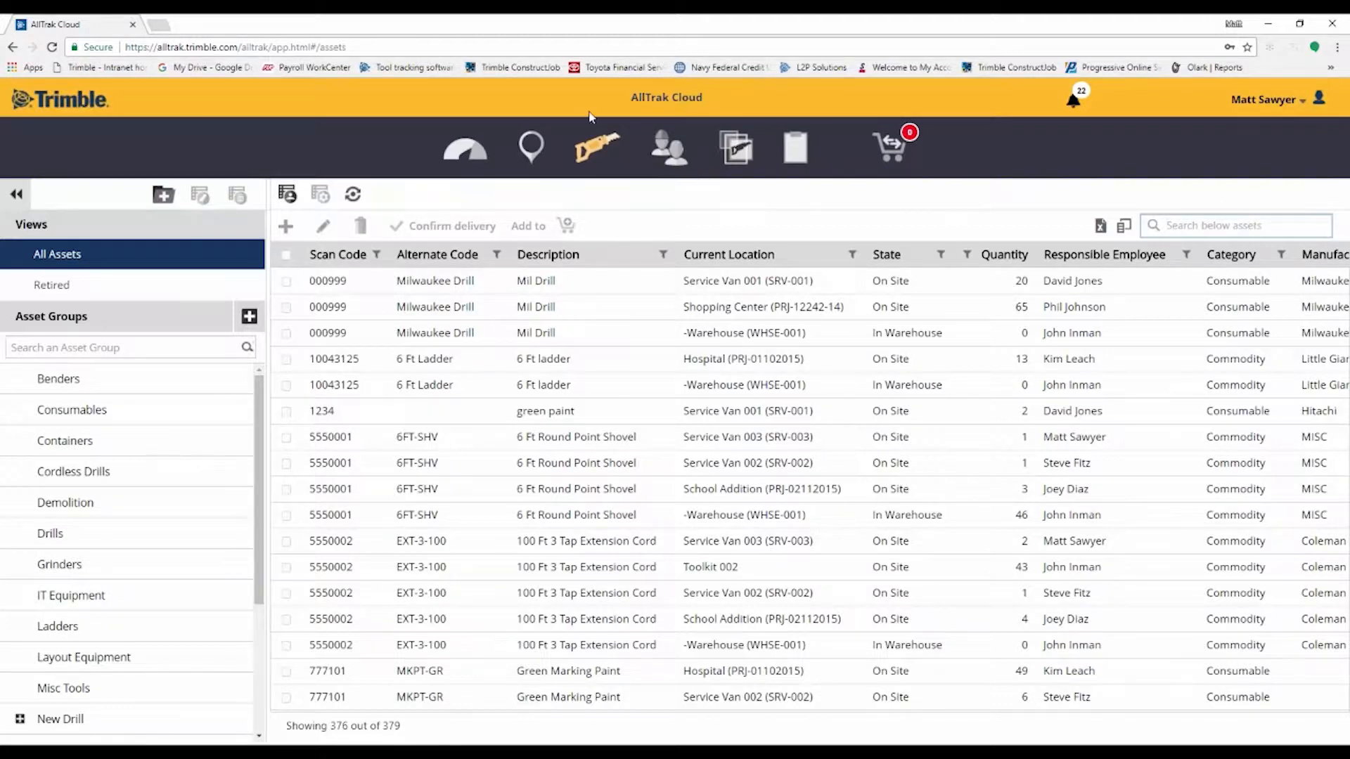
{"action": "mouse_move", "coordinate": [568, 190]}
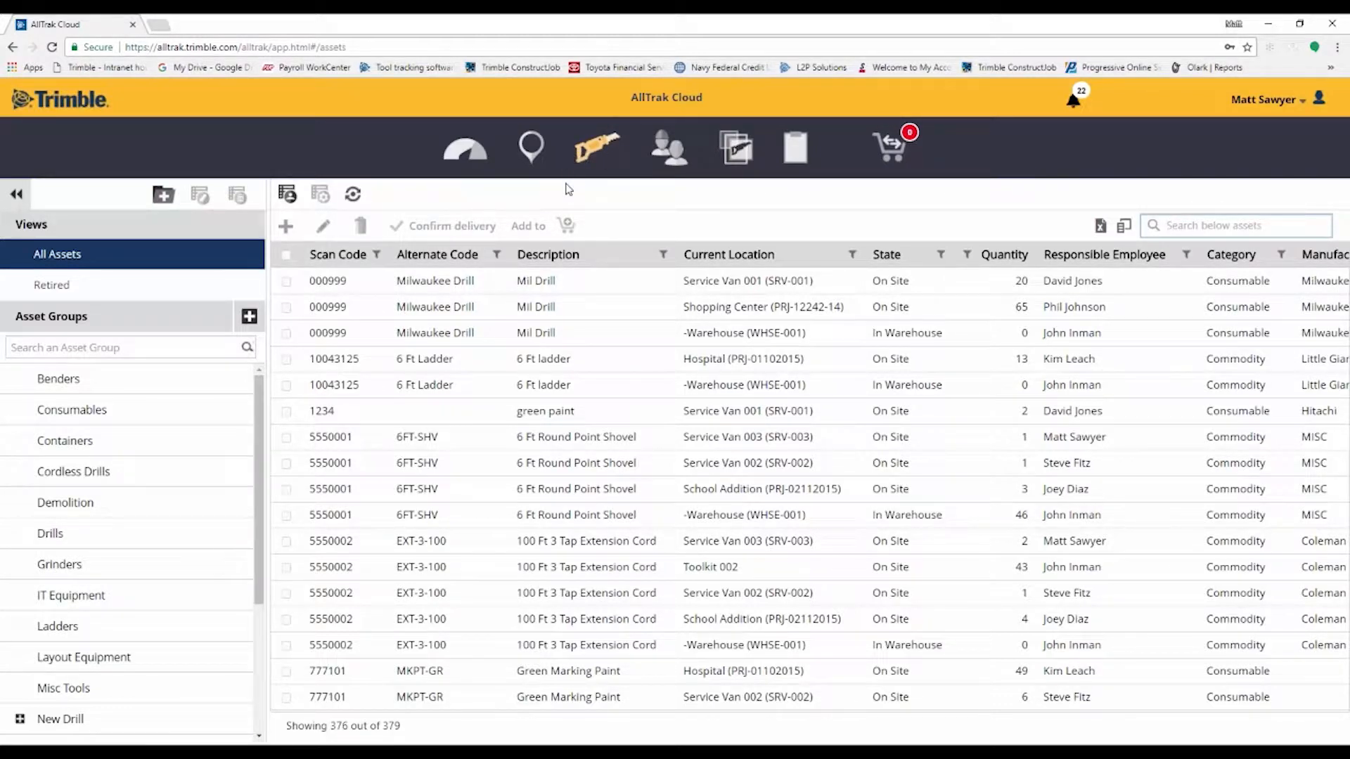
{"action": "mouse_move", "coordinate": [73, 471]}
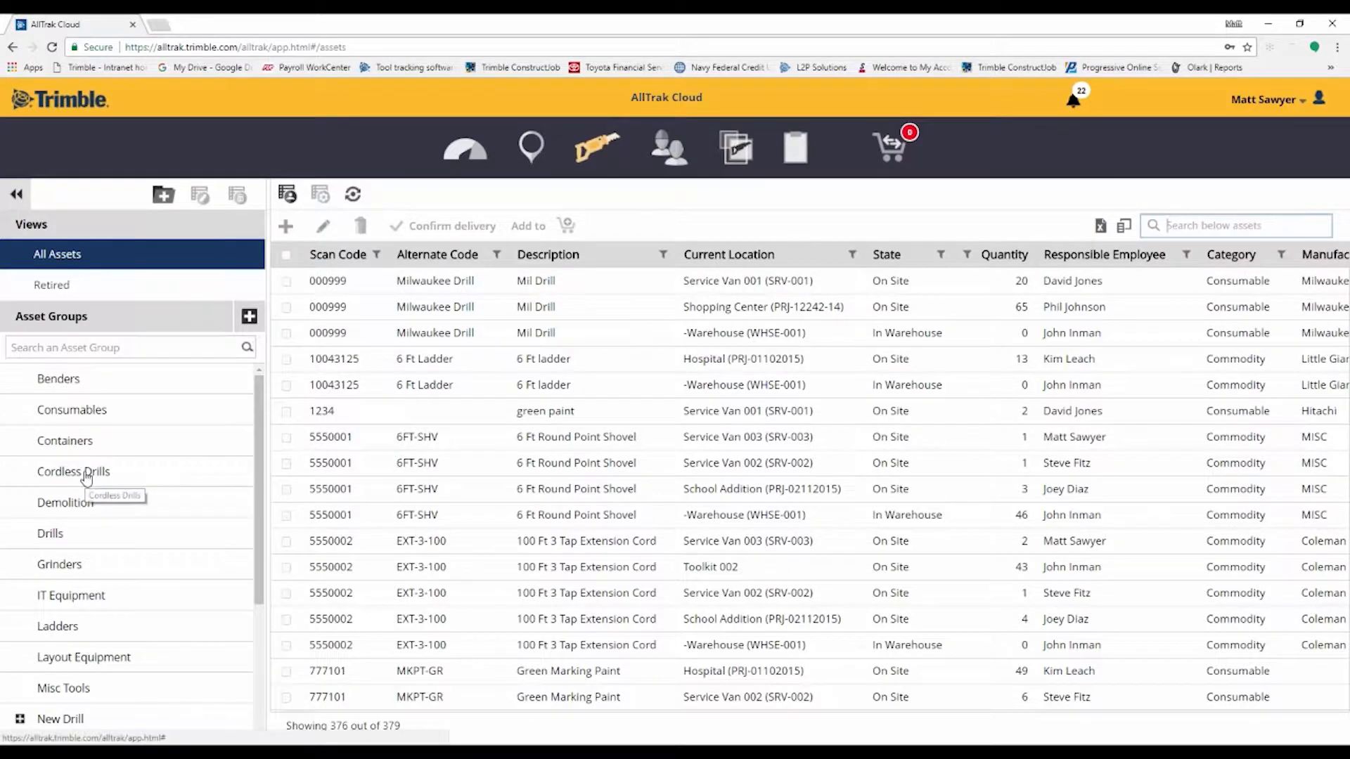
{"action": "left_click", "coordinate": [74, 471]}
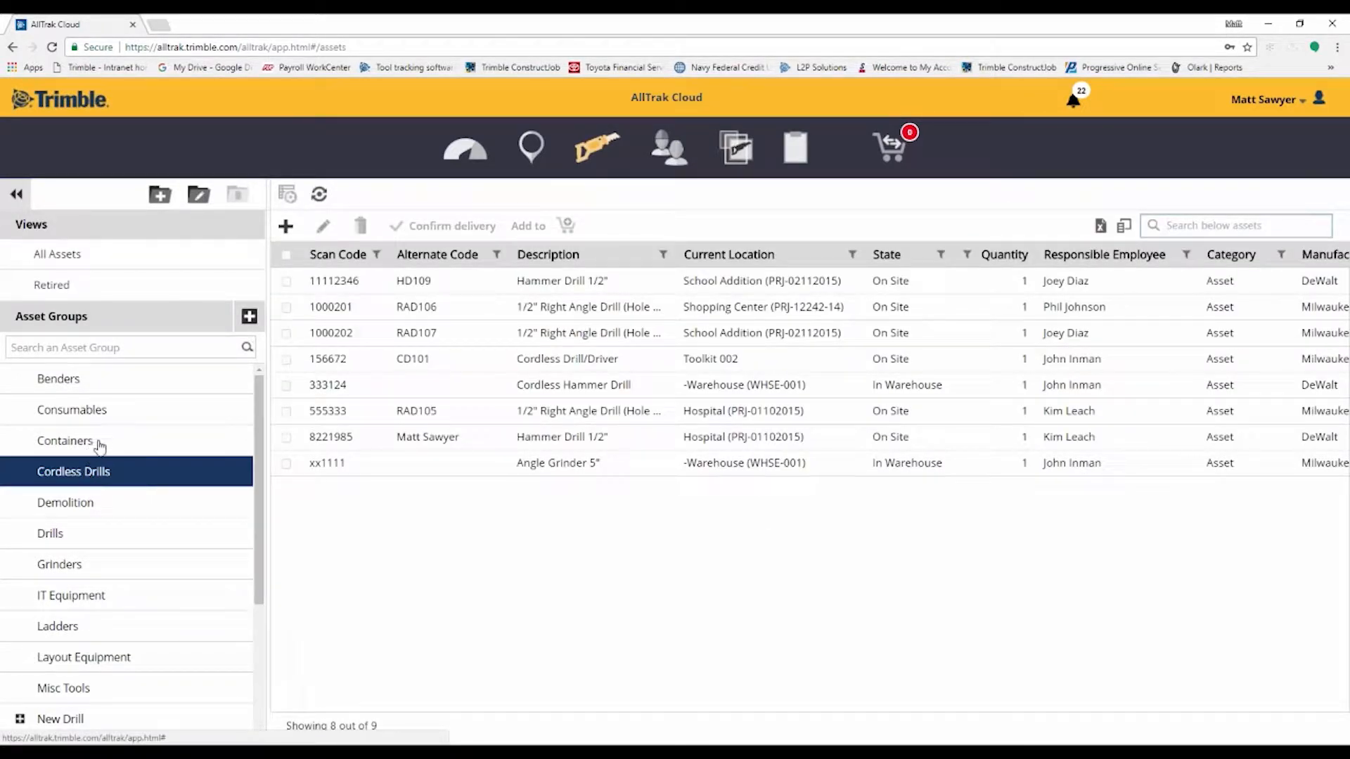
{"action": "mouse_move", "coordinate": [181, 506]}
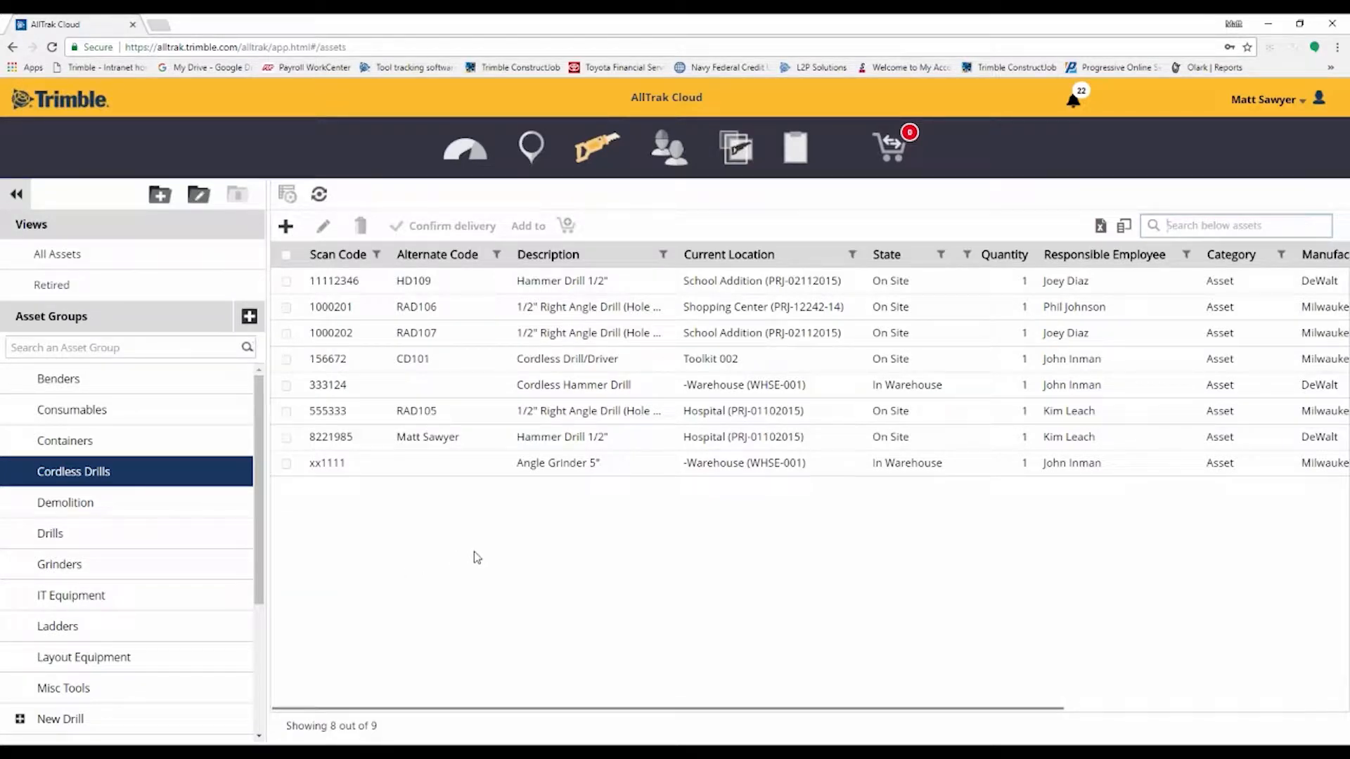
{"action": "mouse_move", "coordinate": [457, 551]}
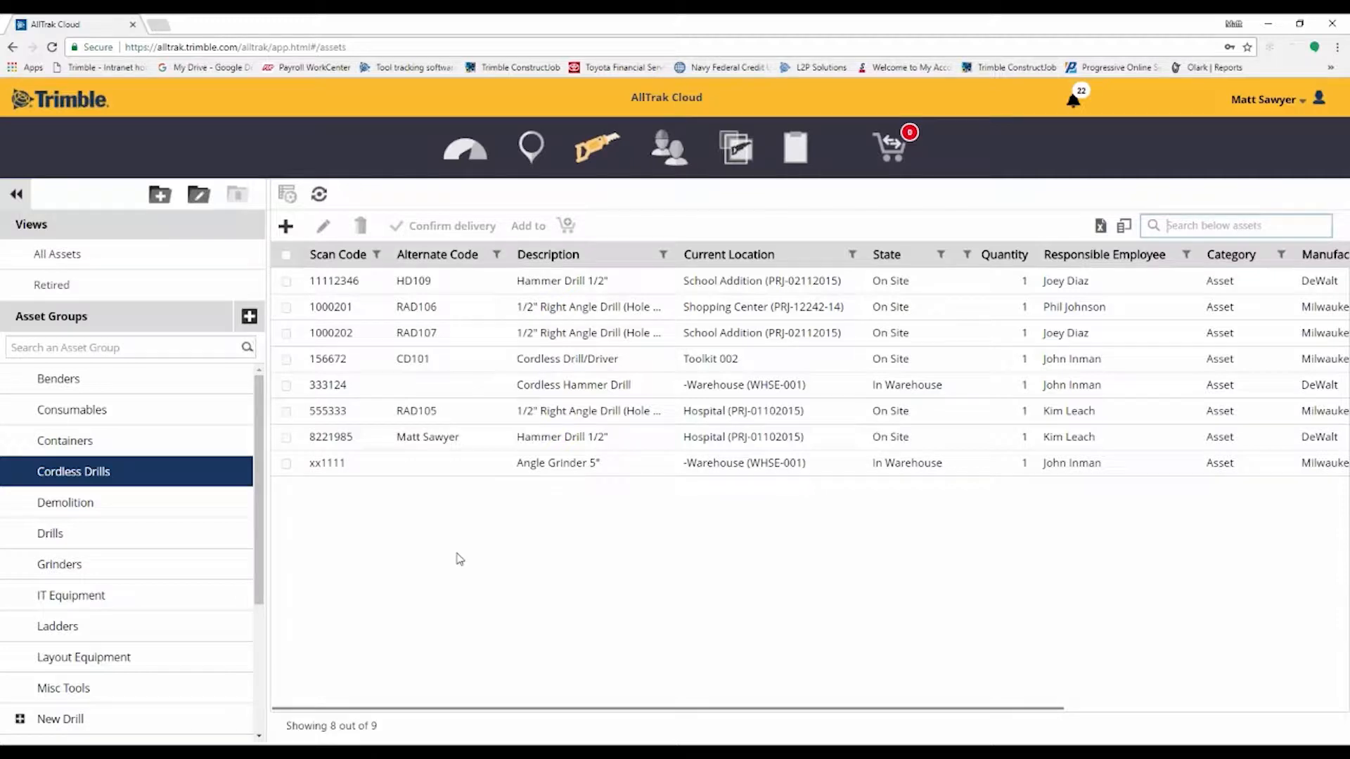
{"action": "mouse_move", "coordinate": [114, 477]}
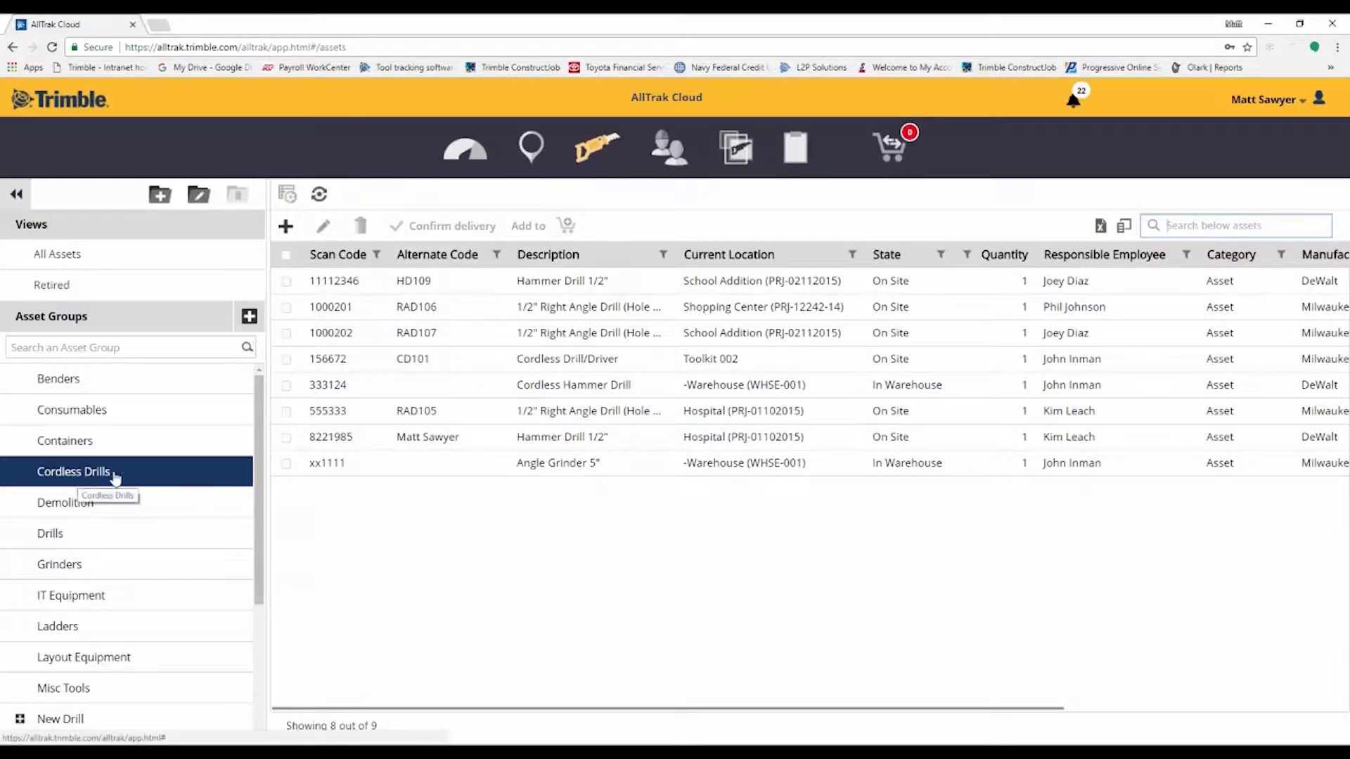
{"action": "left_click", "coordinate": [285, 225]}
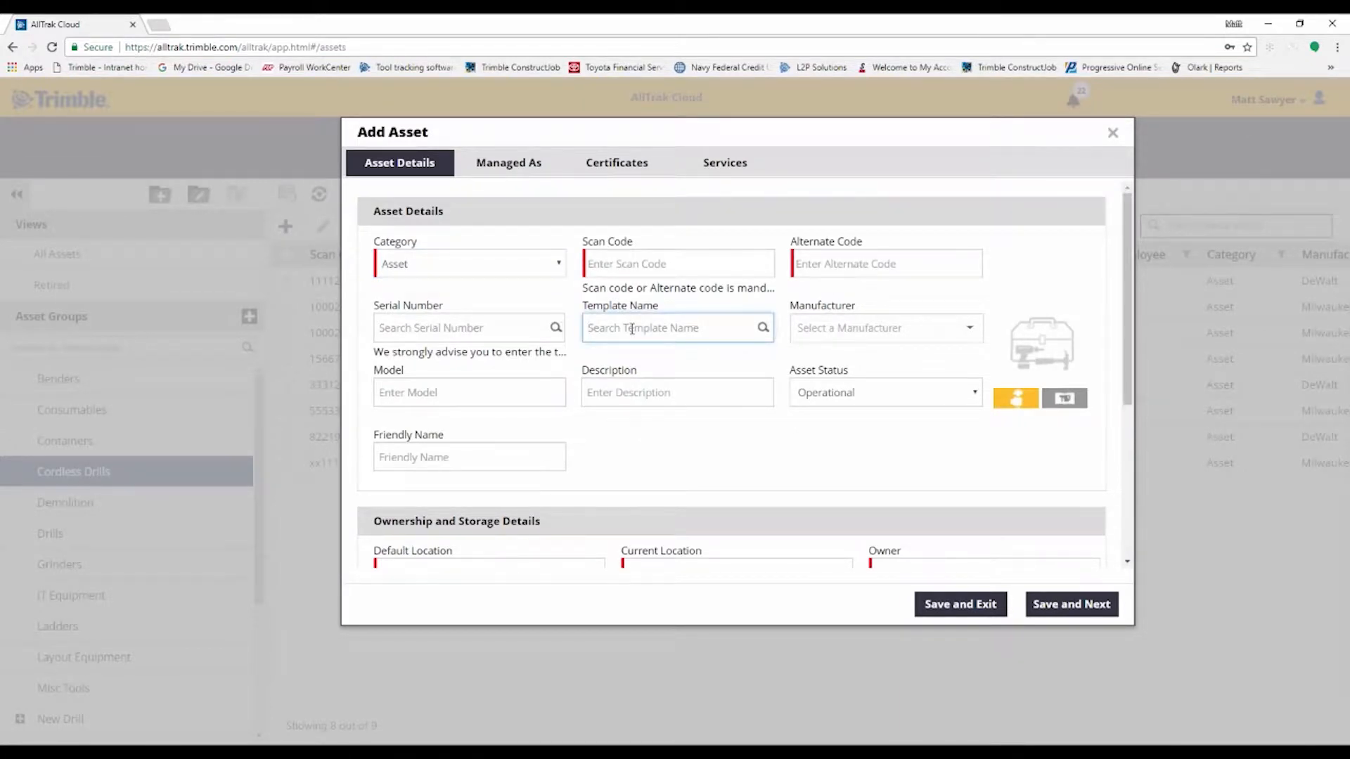
Base the new asset on template 6117-33D-Milwaukee and start its alternate code
{"action": "type", "text": "mil"}
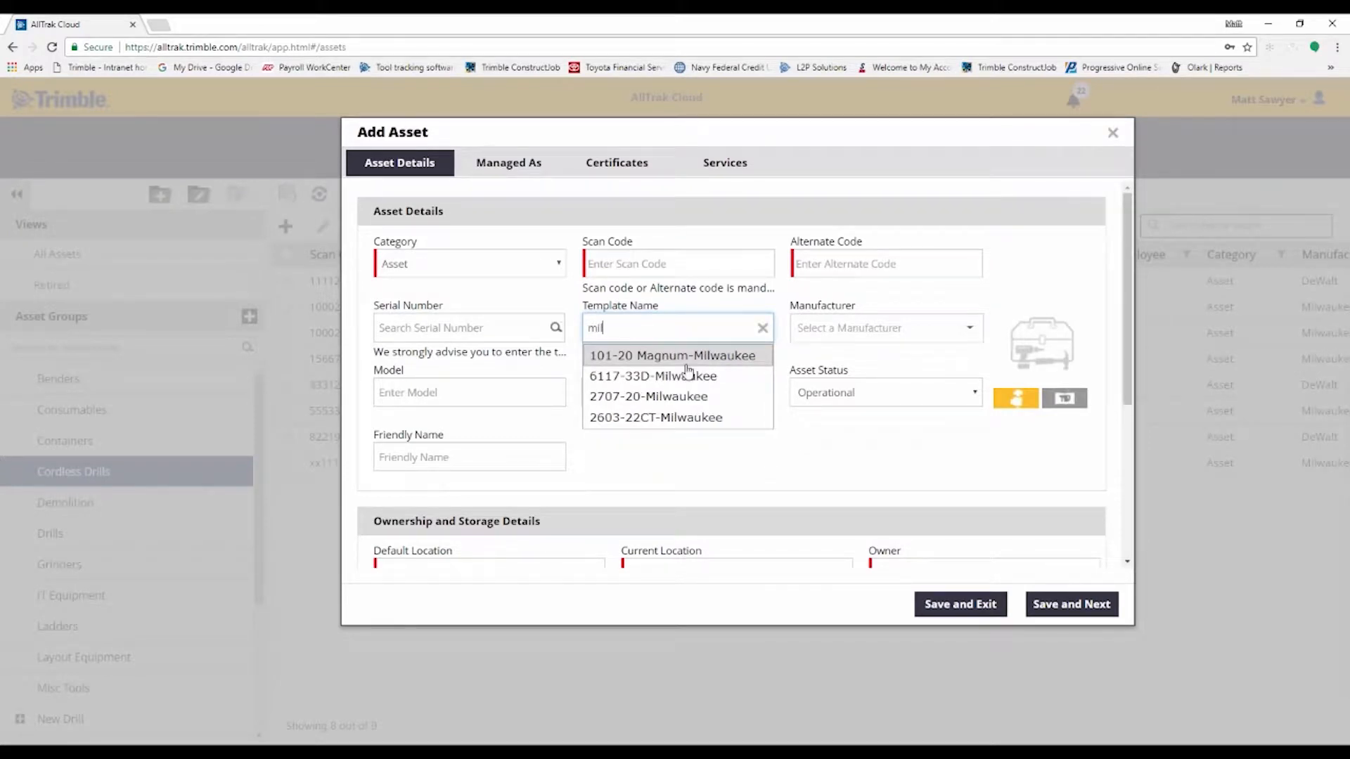
{"action": "left_click", "coordinate": [651, 377]}
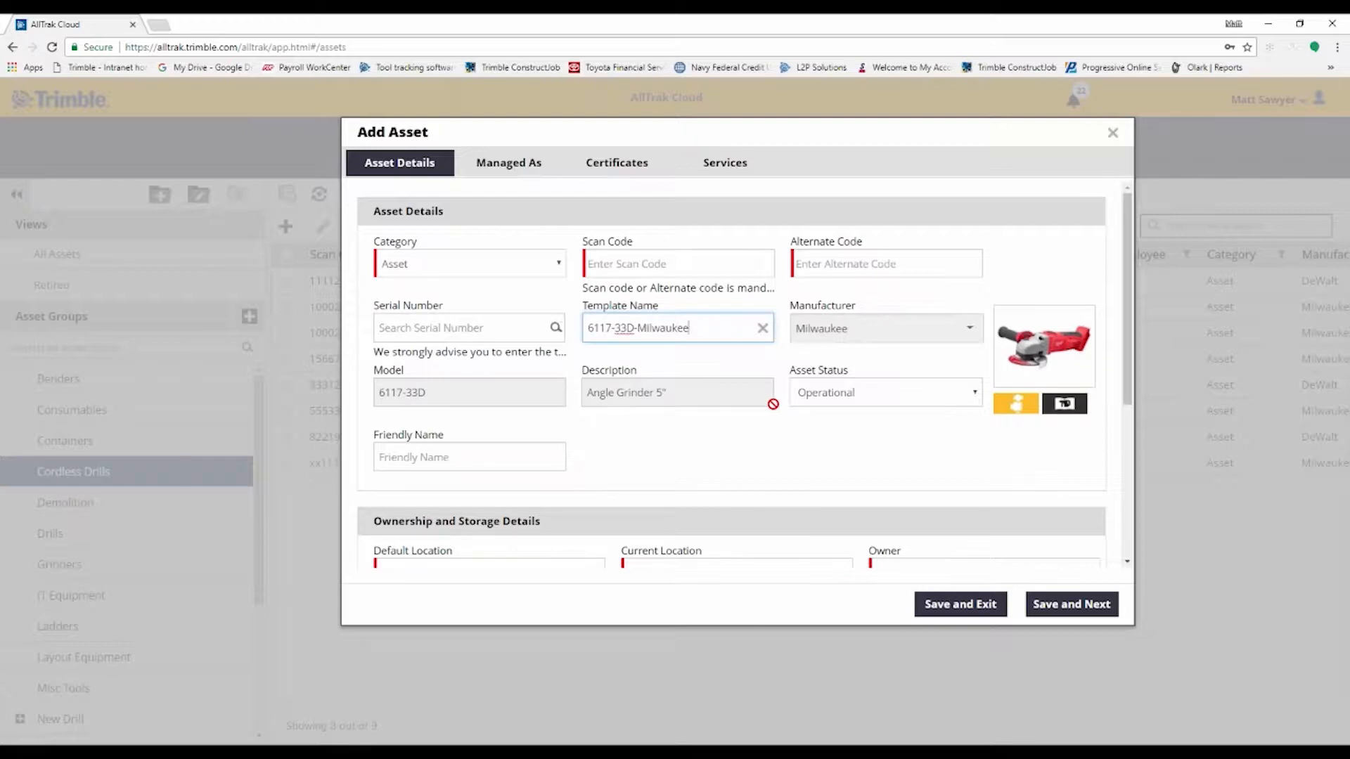
{"action": "mouse_move", "coordinate": [1045, 377]}
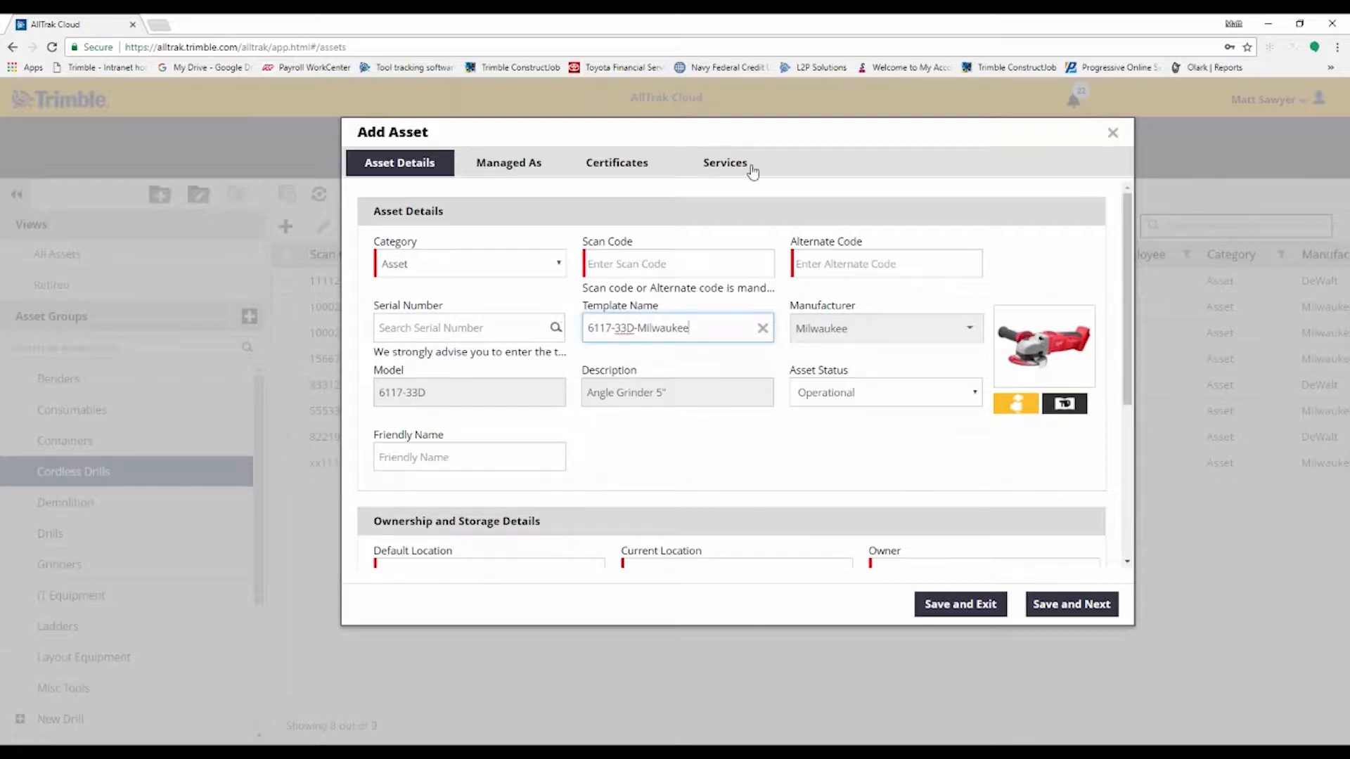
{"action": "mouse_move", "coordinate": [616, 163]}
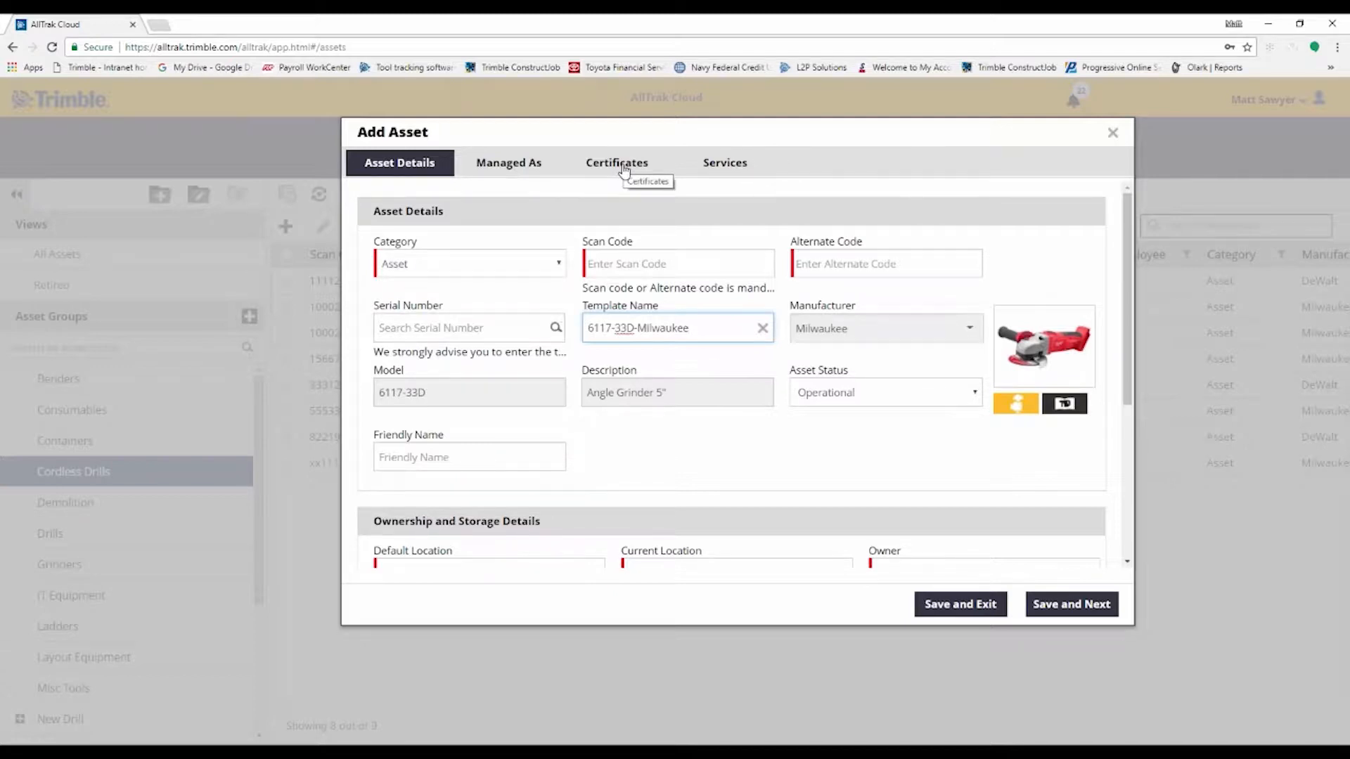
{"action": "mouse_move", "coordinate": [634, 229]}
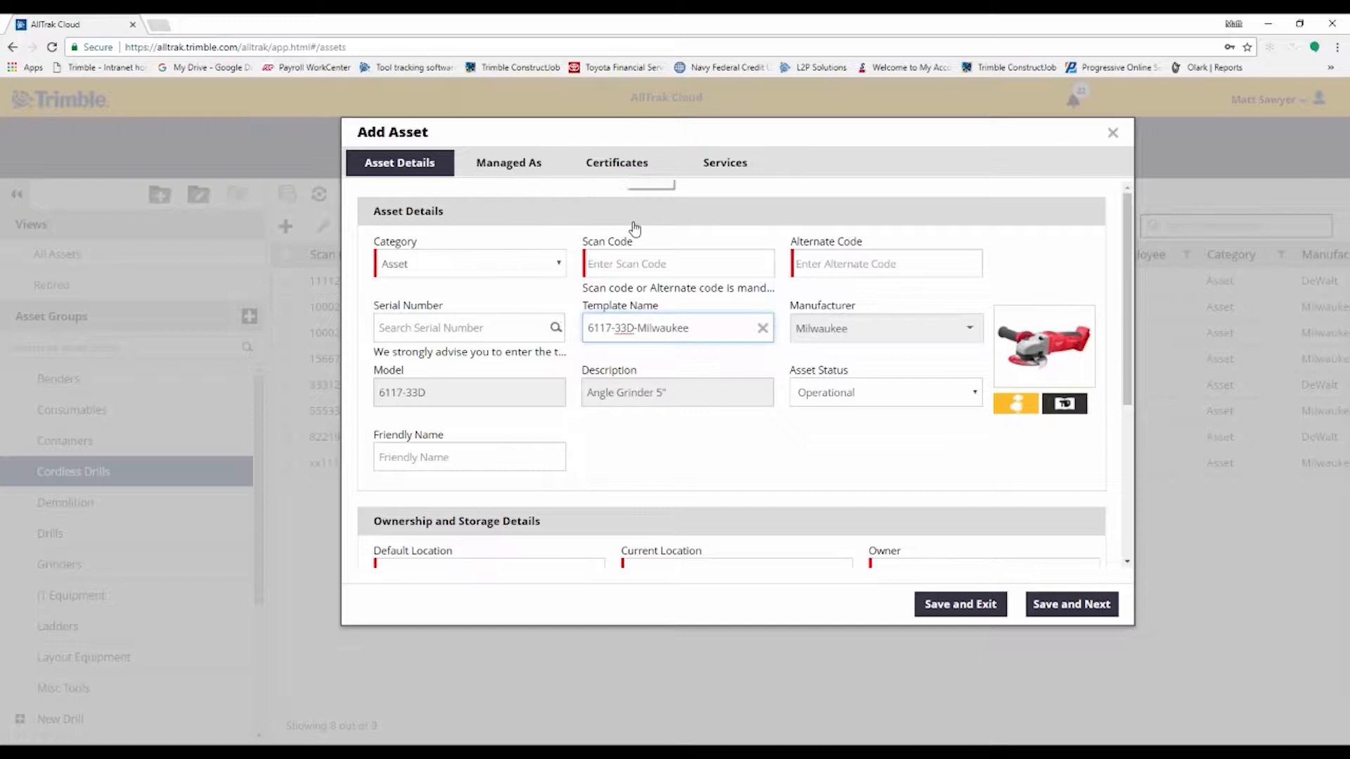
{"action": "left_click", "coordinate": [678, 263]}
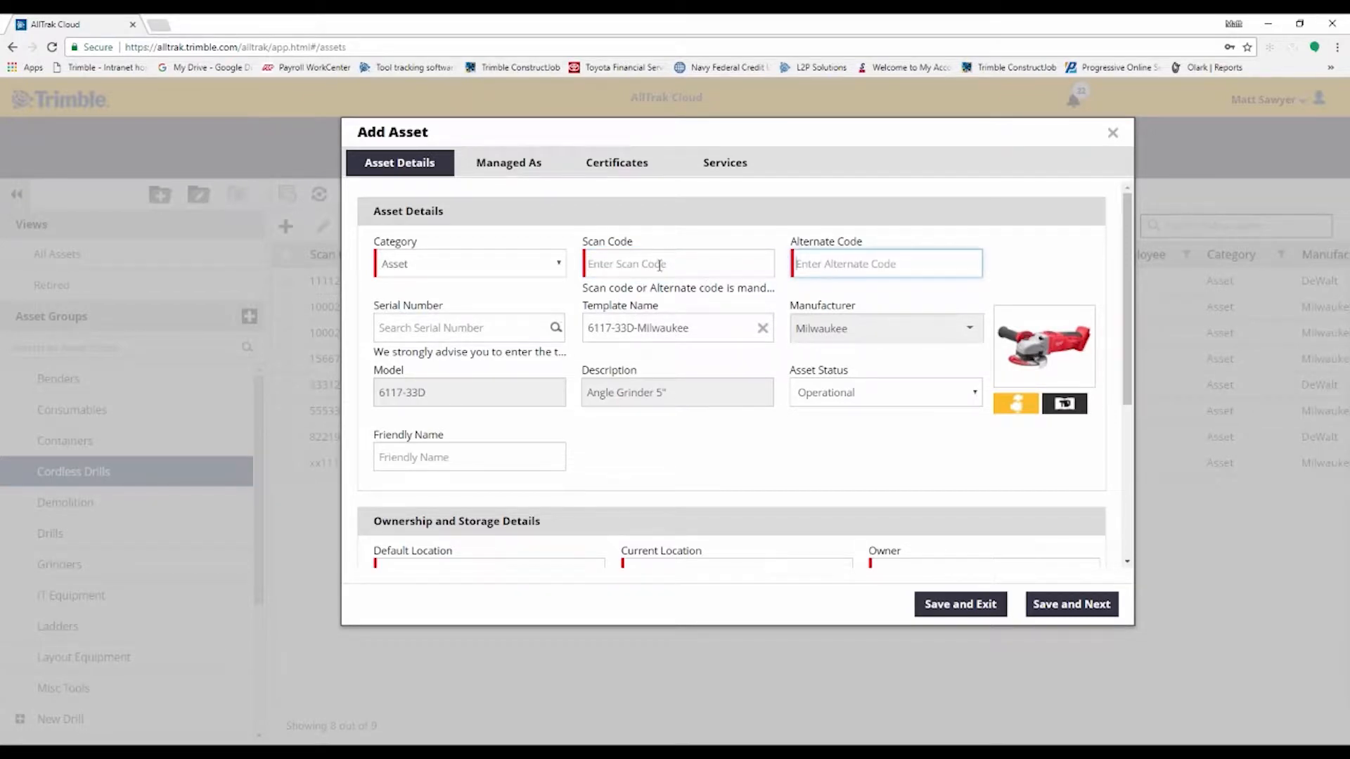
Browse the remaining fields and close the Add Asset form without saving
{"action": "scroll", "scroll_direction": "down", "scroll_amount": 3}
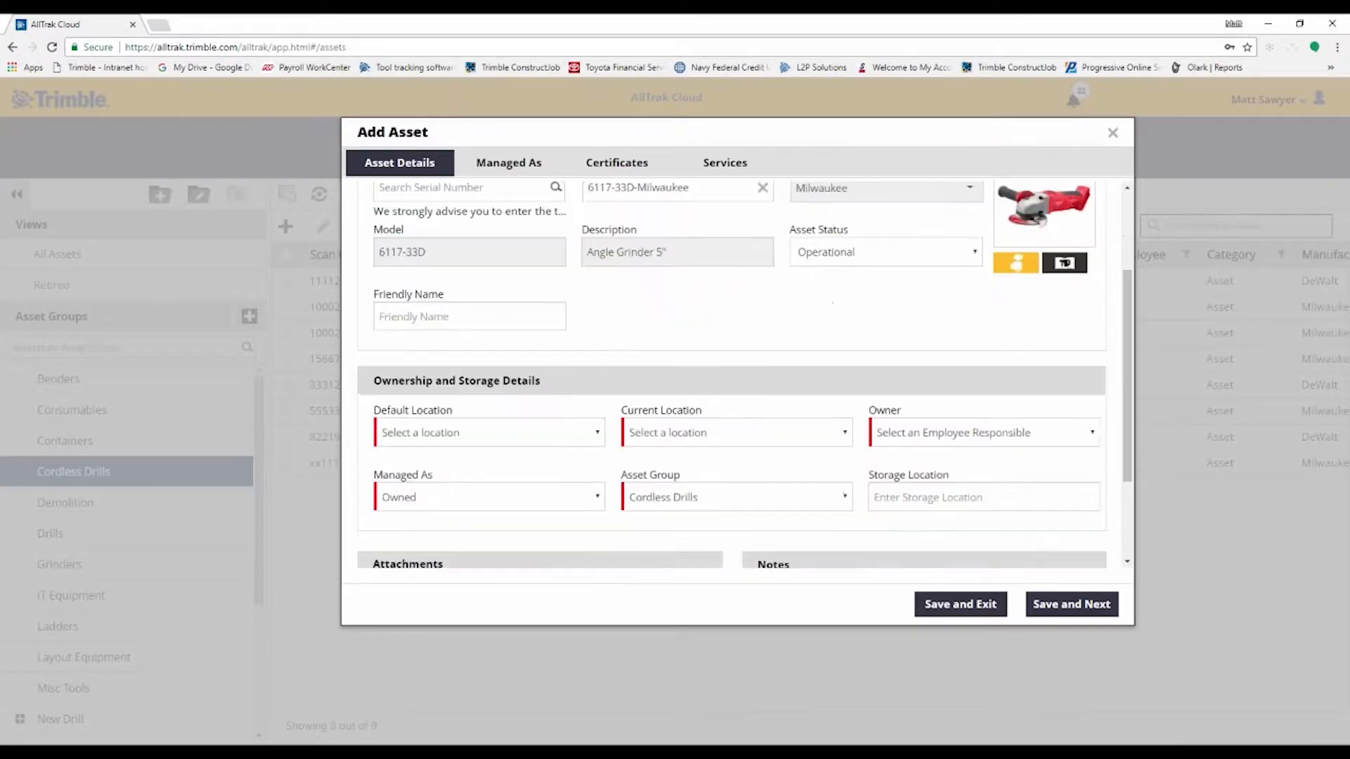
{"action": "scroll", "scroll_direction": "down", "scroll_amount": 3}
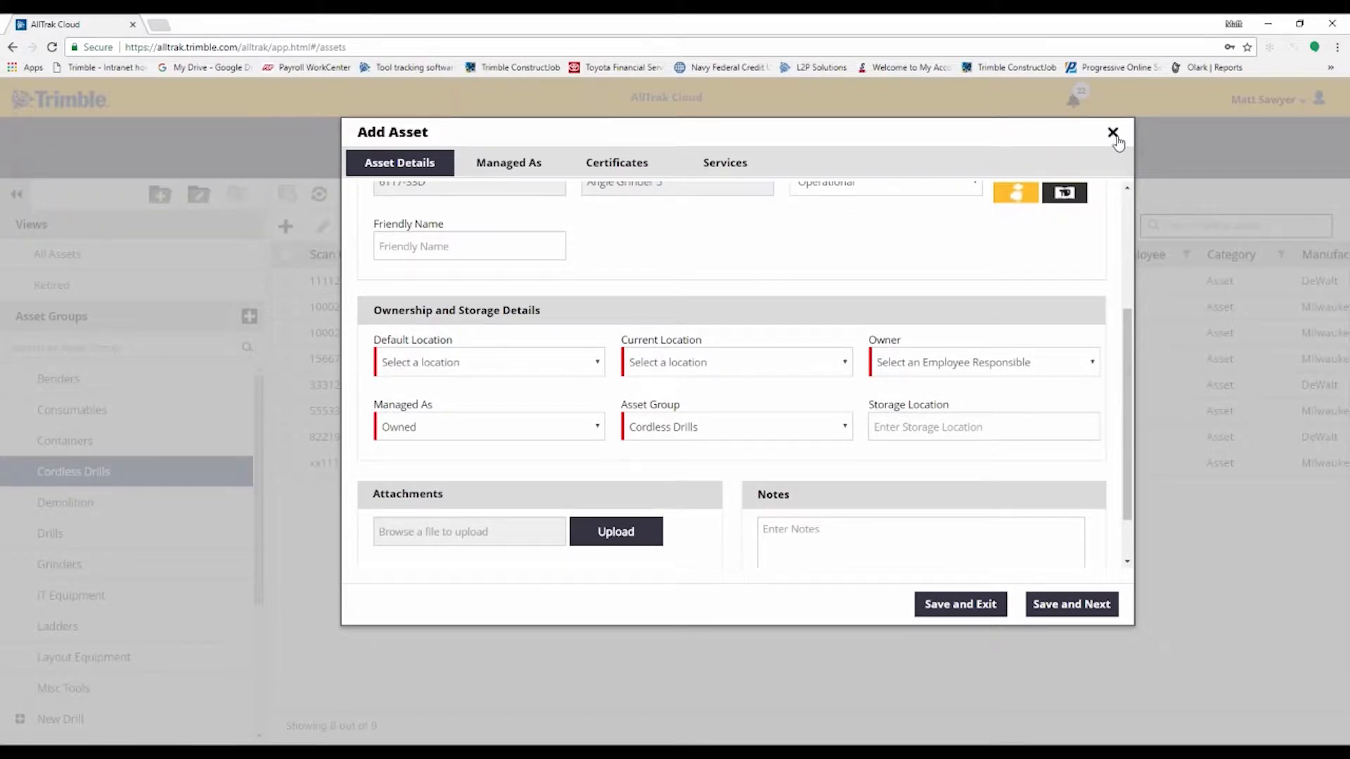
{"action": "left_click", "coordinate": [1110, 135]}
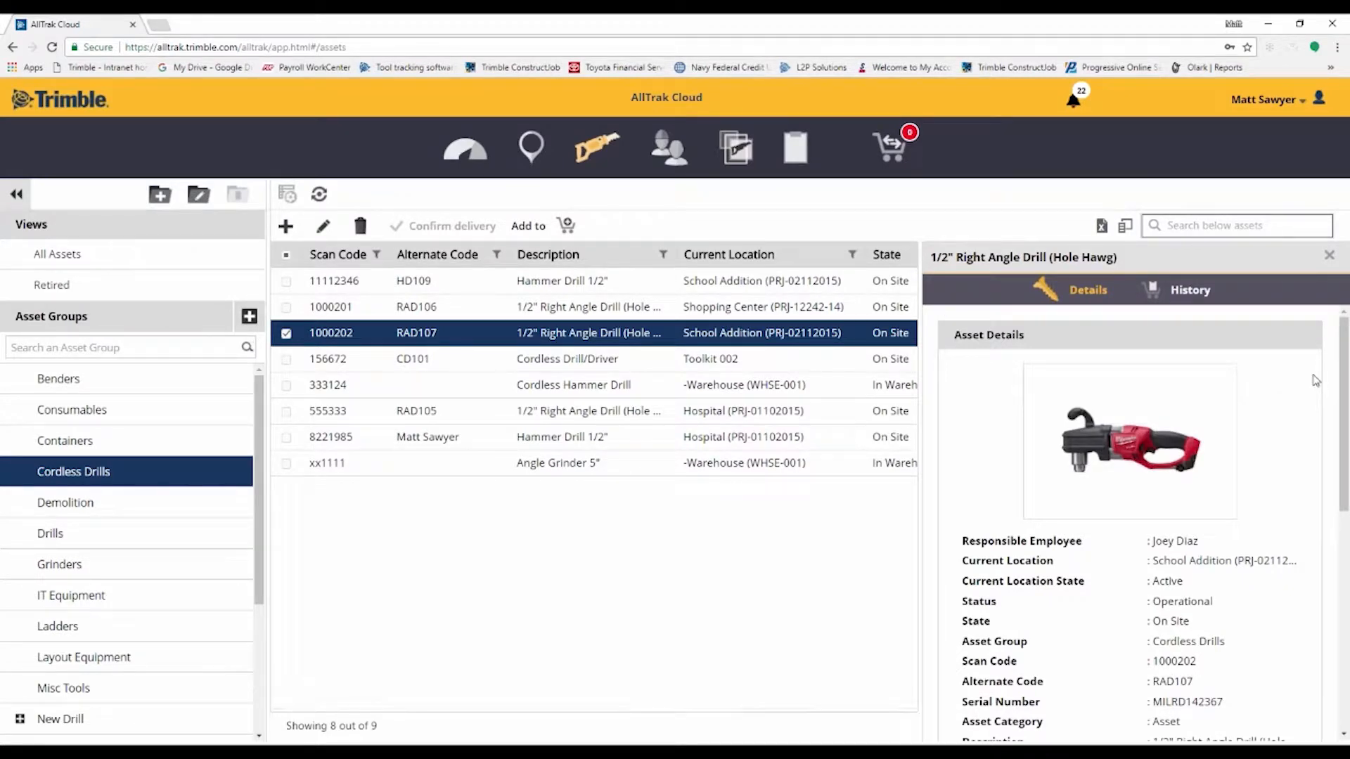
Review drill 1000202's services, last transfer, notes and attached brochure, then return to the top
{"action": "scroll", "scroll_direction": "down", "scroll_amount": 3}
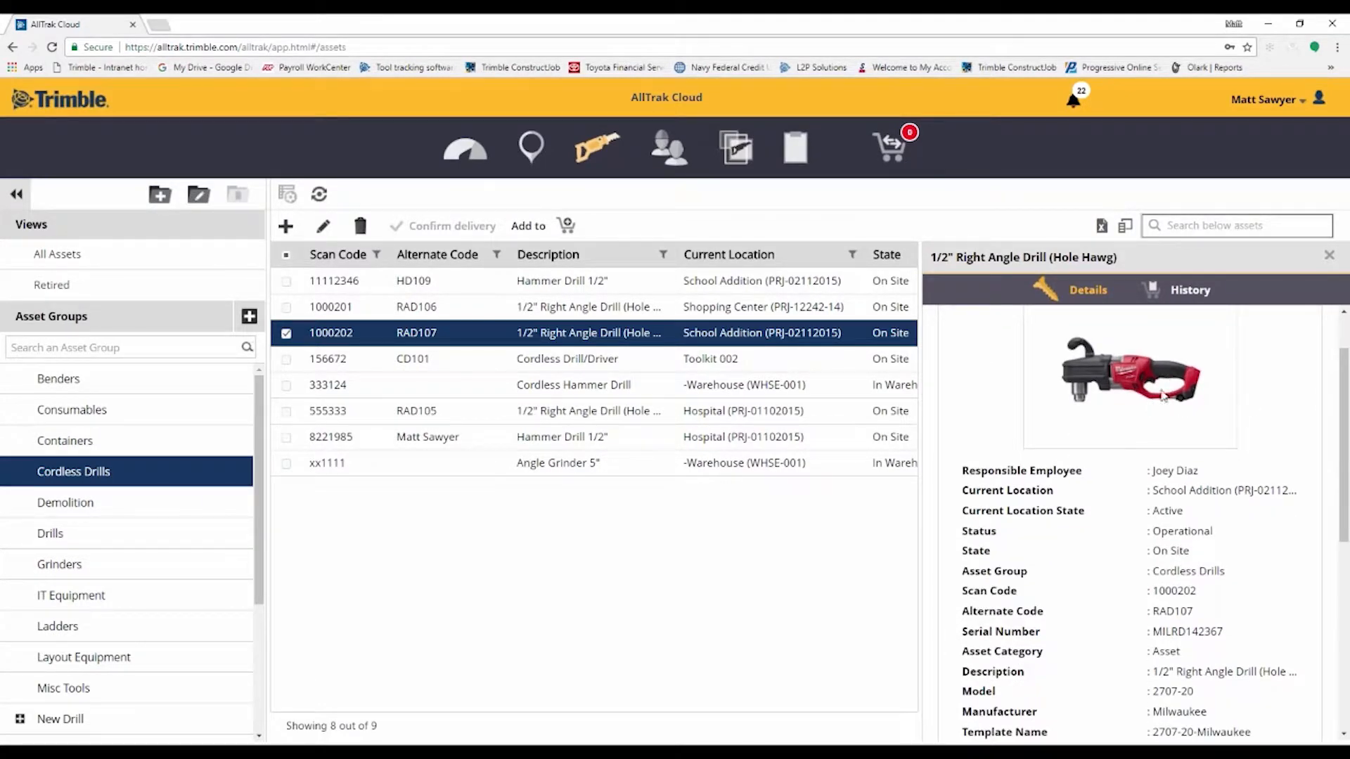
{"action": "scroll", "scroll_direction": "down", "scroll_amount": 3}
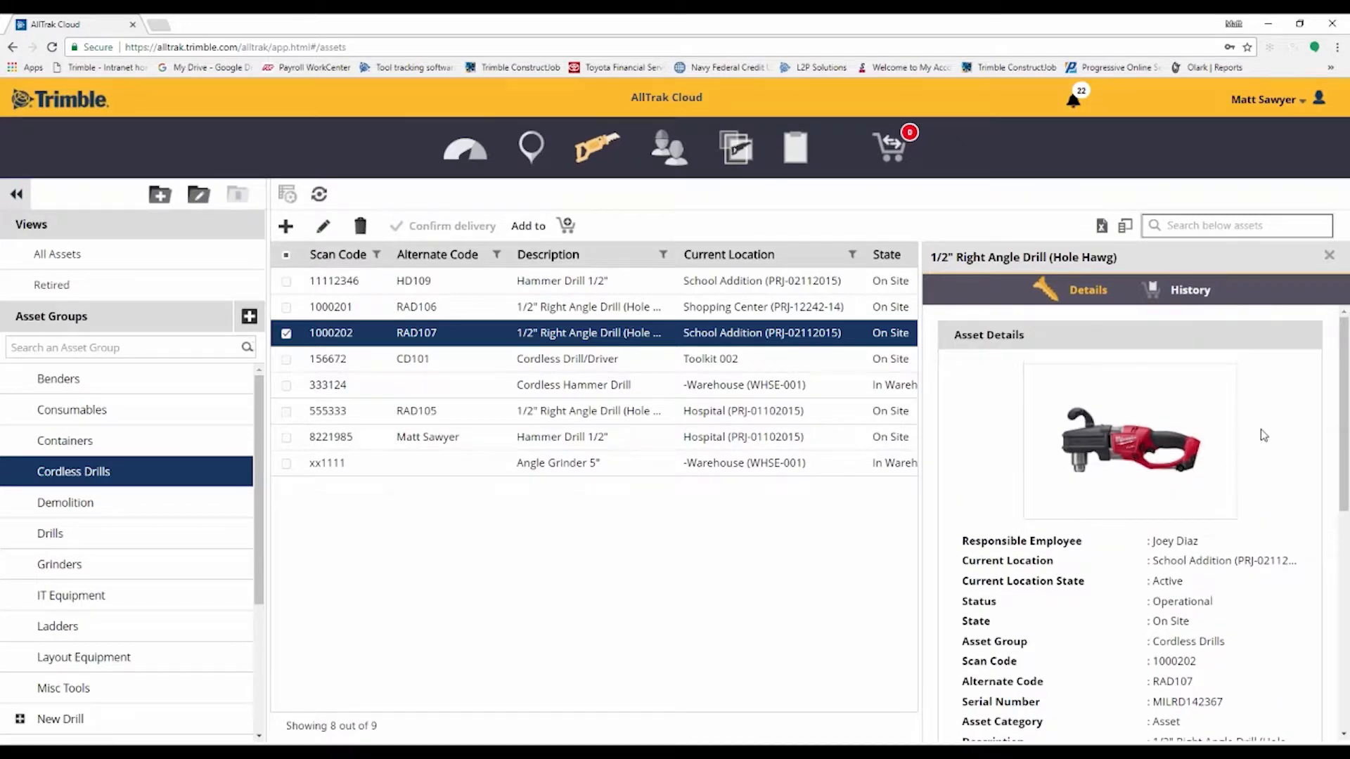
{"action": "scroll", "scroll_direction": "down", "scroll_amount": 3}
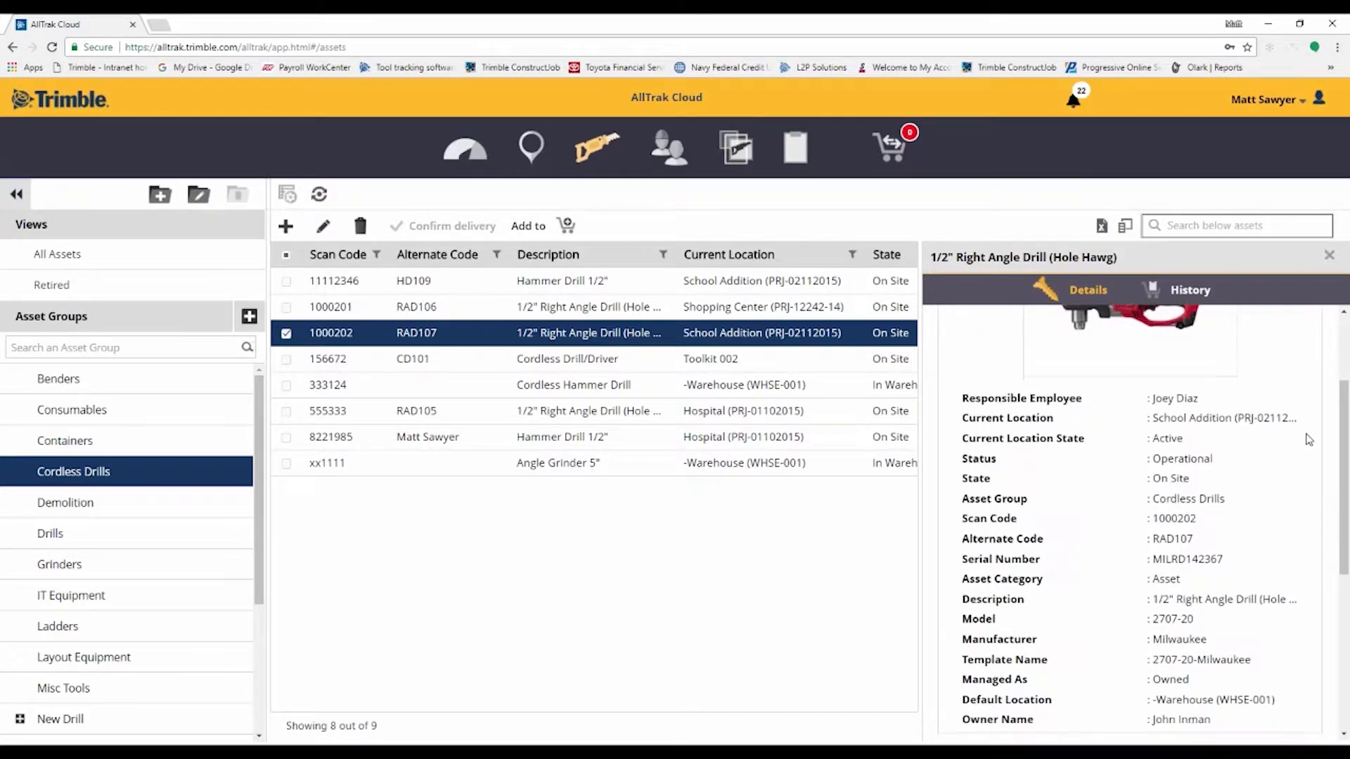
{"action": "scroll", "scroll_direction": "down", "scroll_amount": 3}
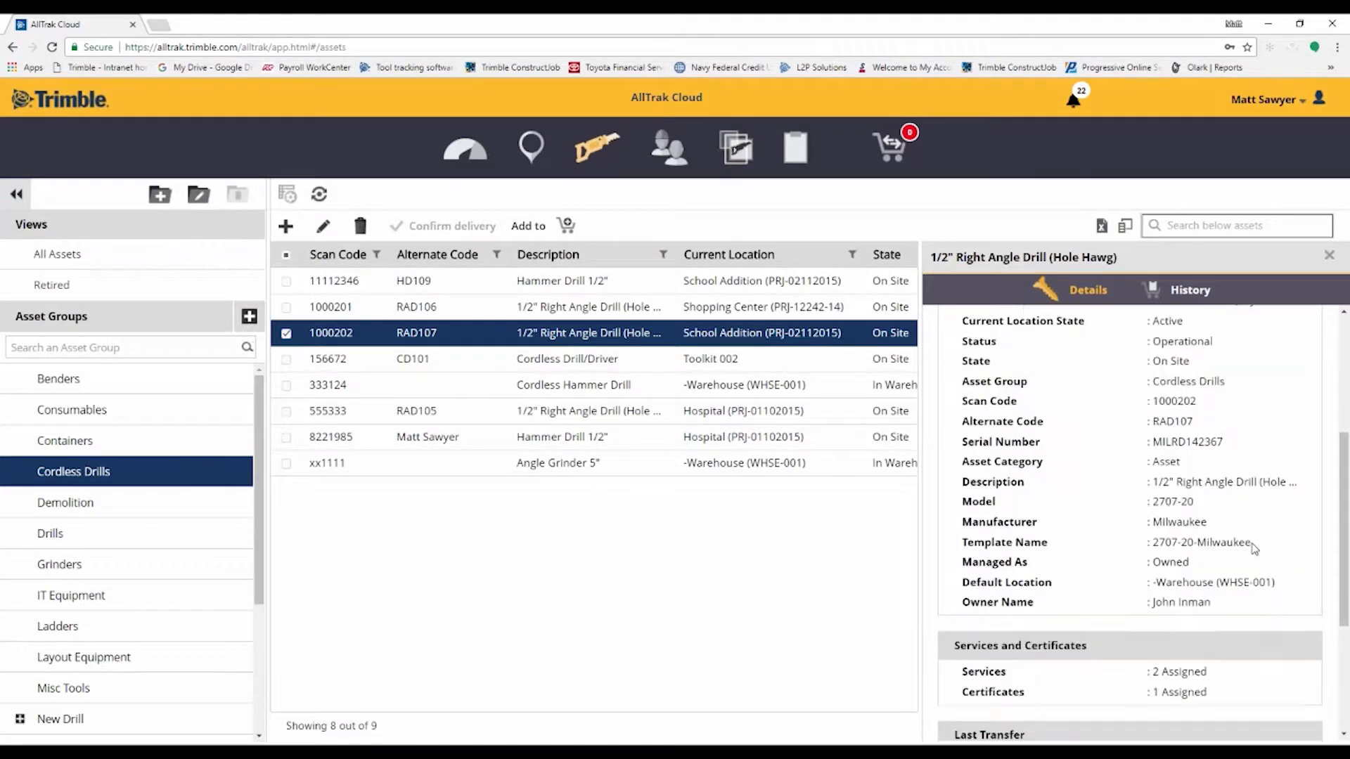
{"action": "scroll", "scroll_direction": "down", "scroll_amount": 3}
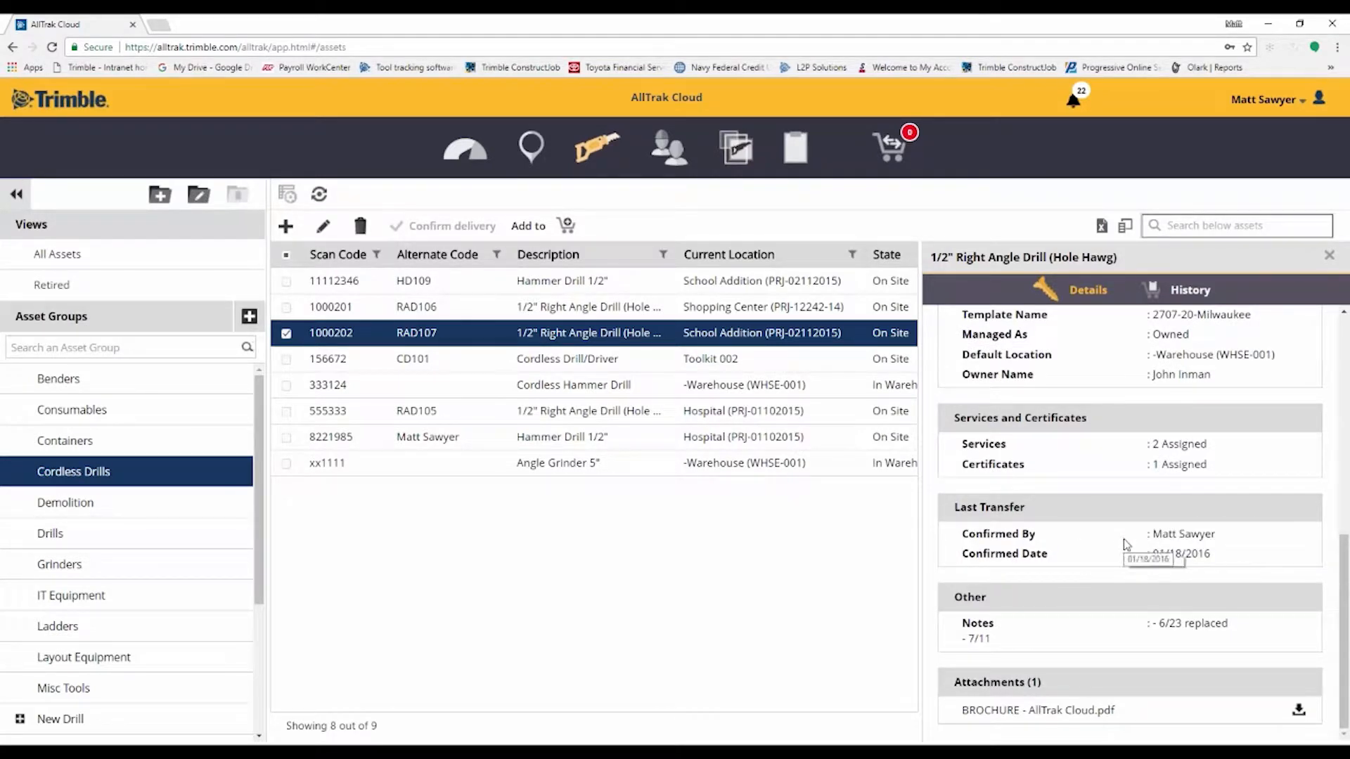
{"action": "mouse_move", "coordinate": [1229, 525]}
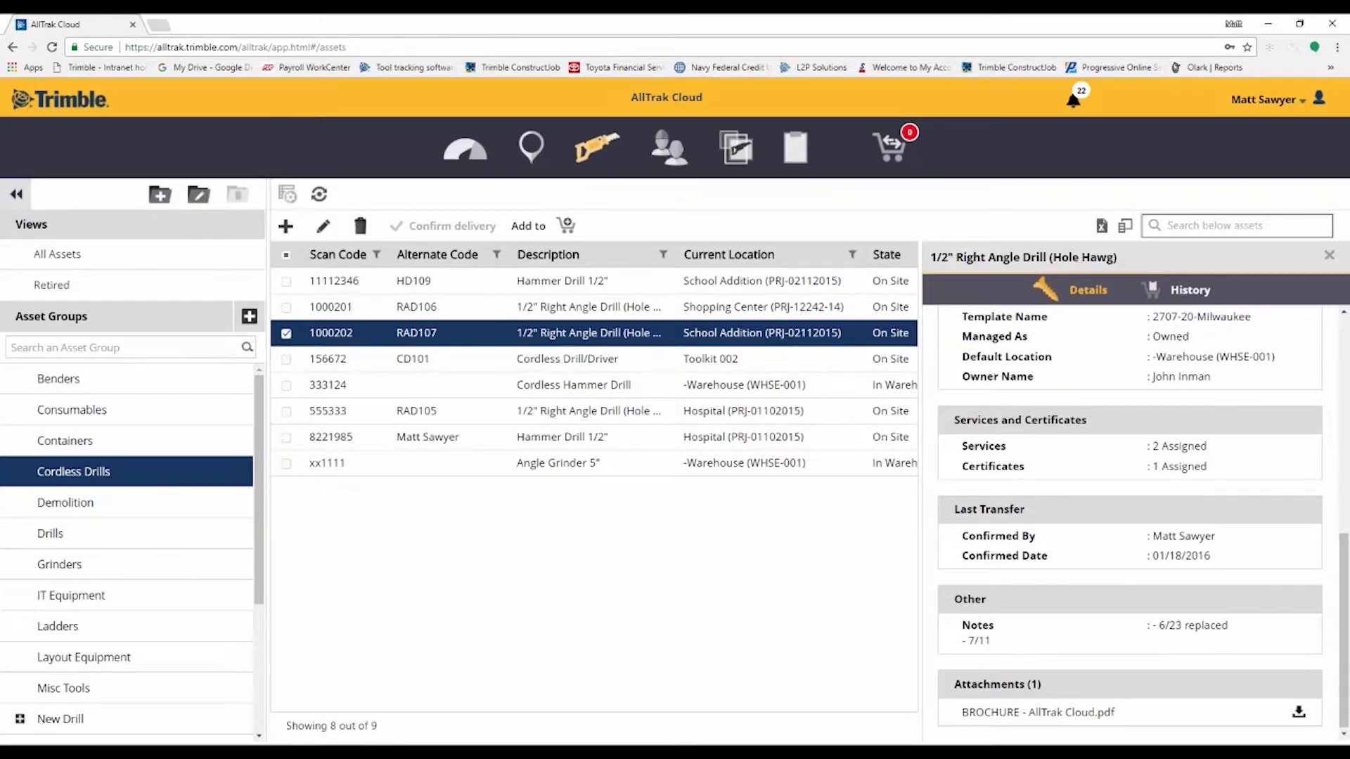
{"action": "left_click", "coordinate": [1087, 290]}
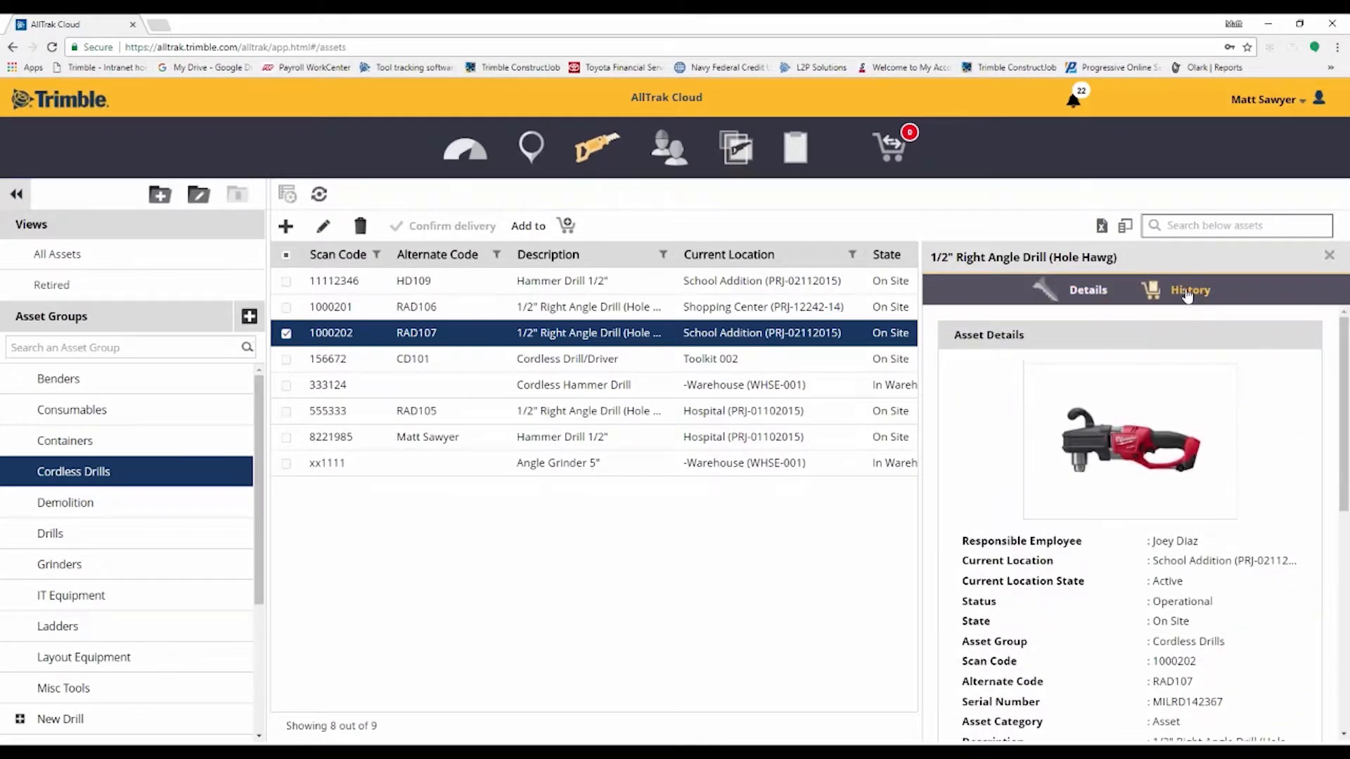
Check drill 1000202's seven-entry transfer history, close its panel and go to Employees
{"action": "left_click", "coordinate": [1190, 290]}
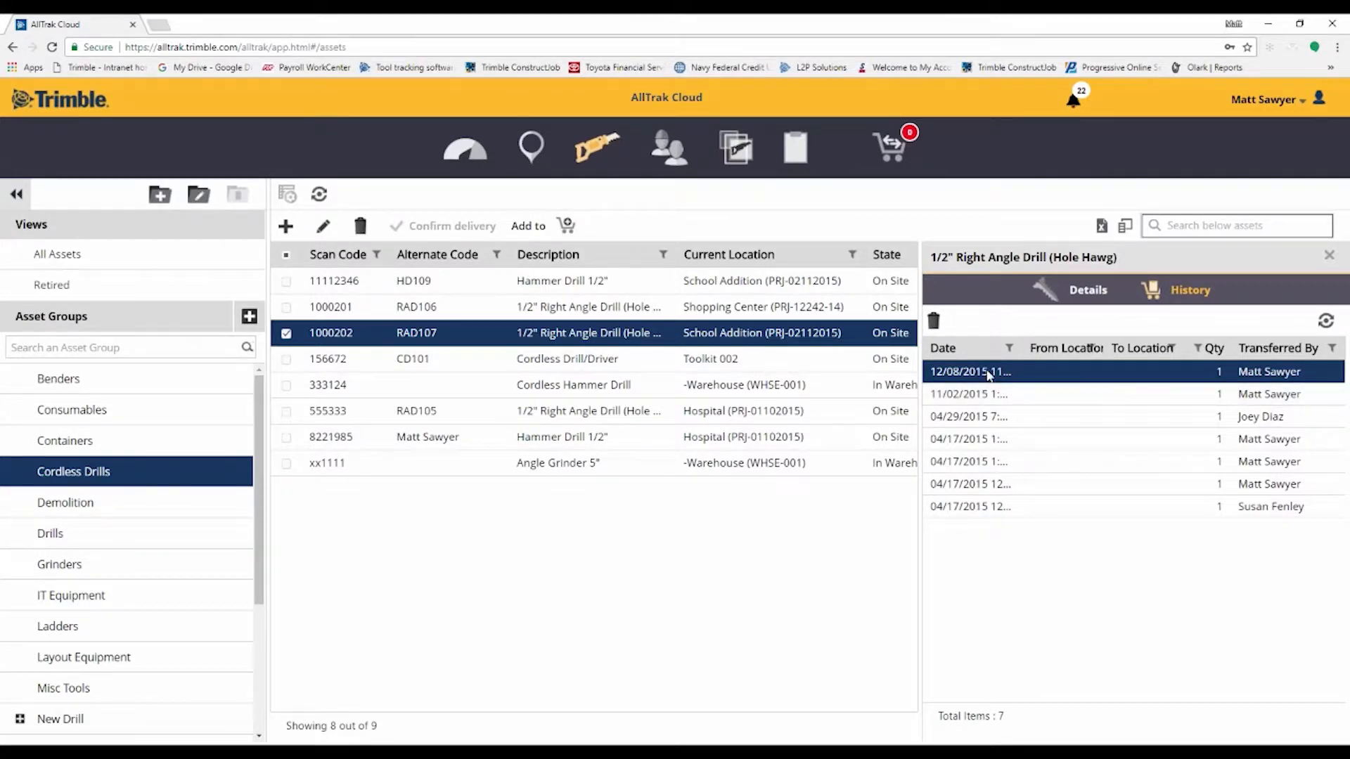
{"action": "mouse_move", "coordinate": [1185, 554]}
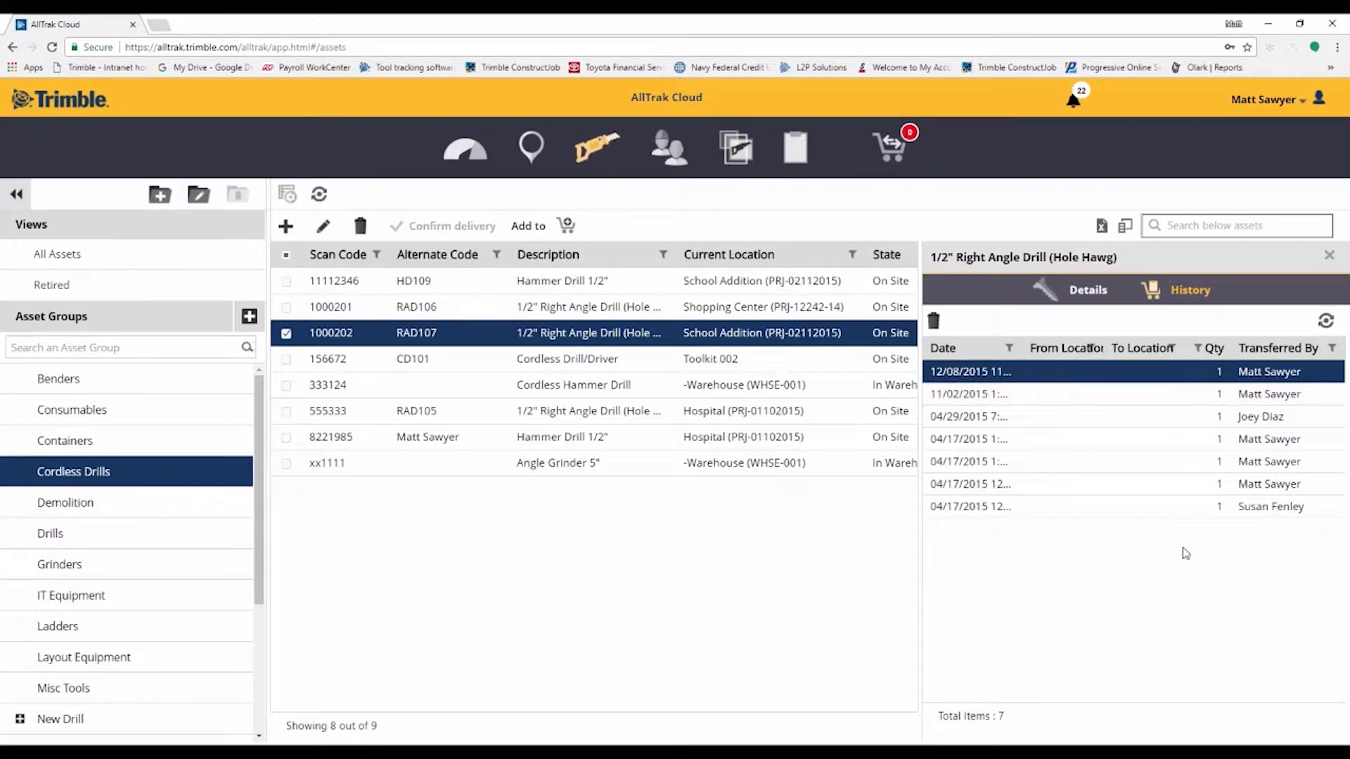
{"action": "mouse_move", "coordinate": [1142, 259]}
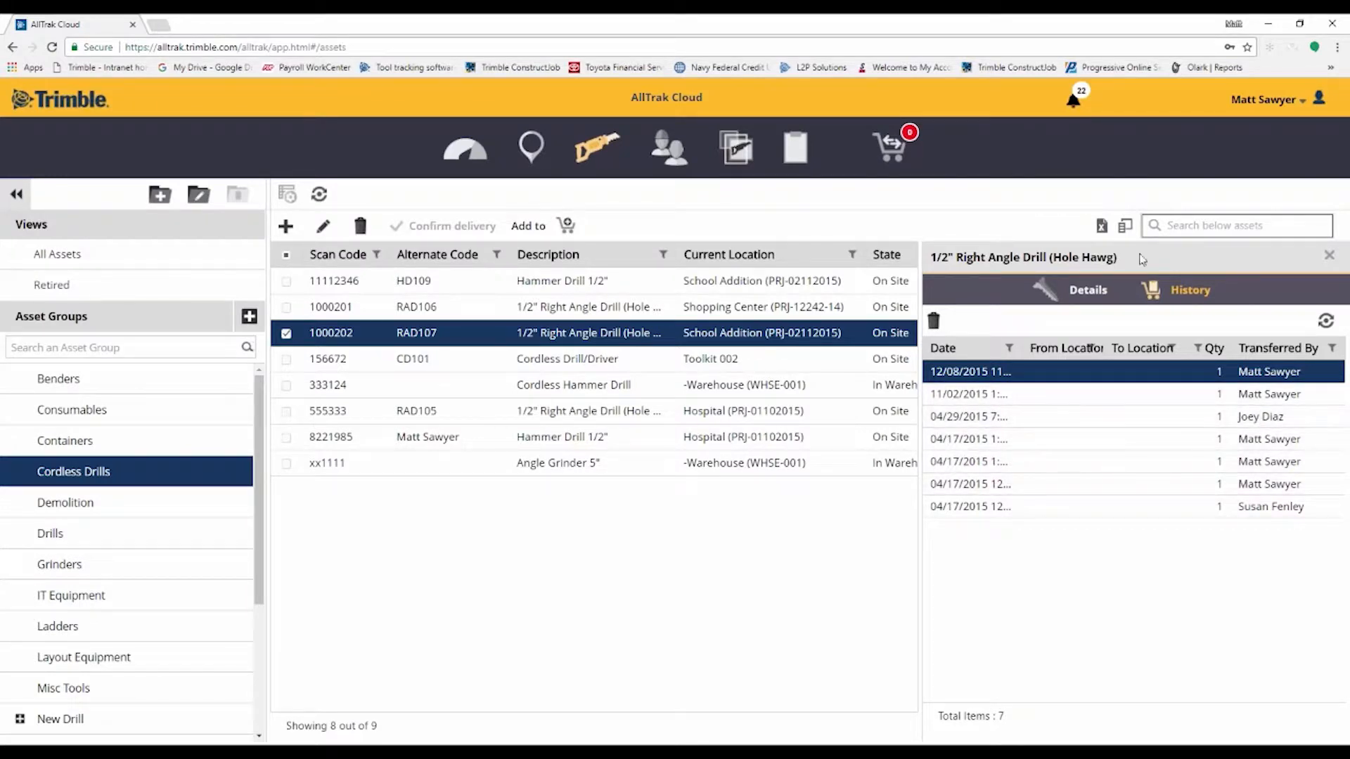
{"action": "left_click", "coordinate": [1329, 254]}
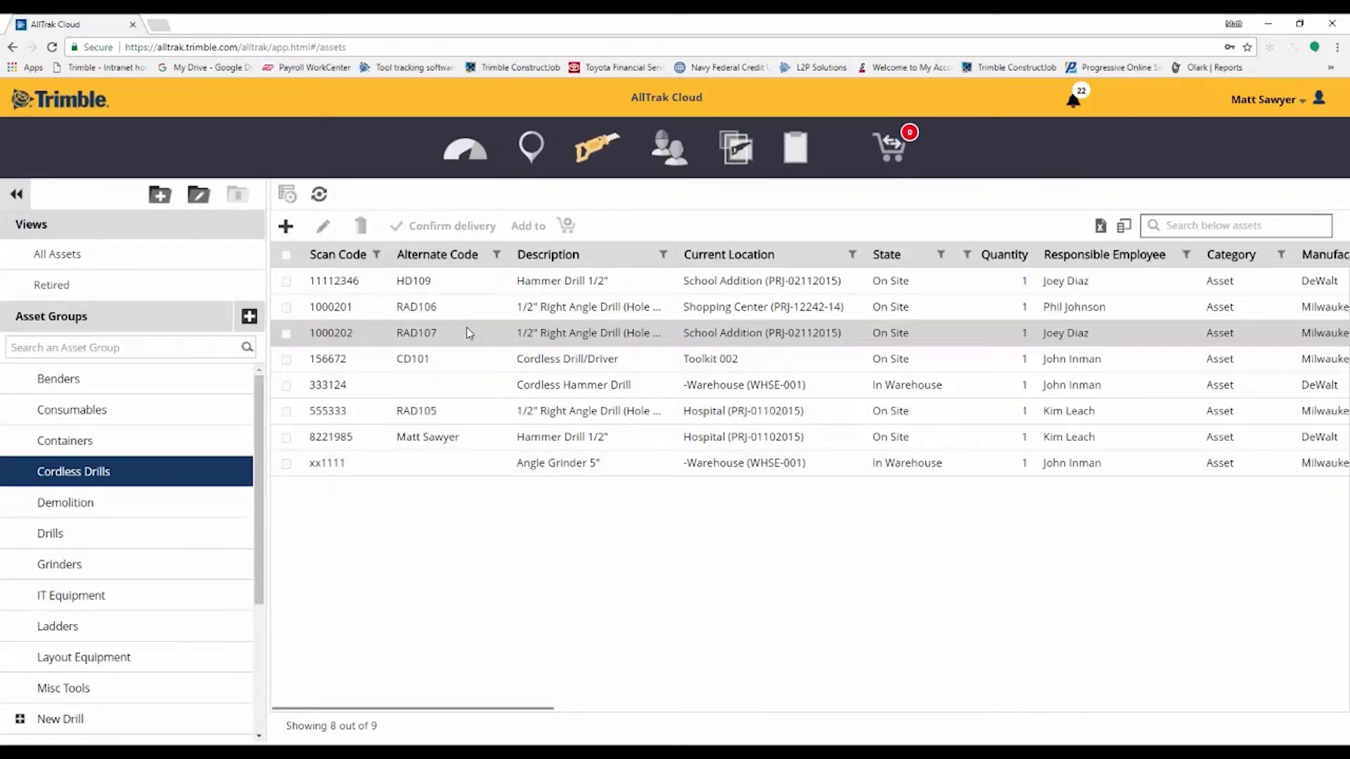
{"action": "left_click", "coordinate": [669, 145]}
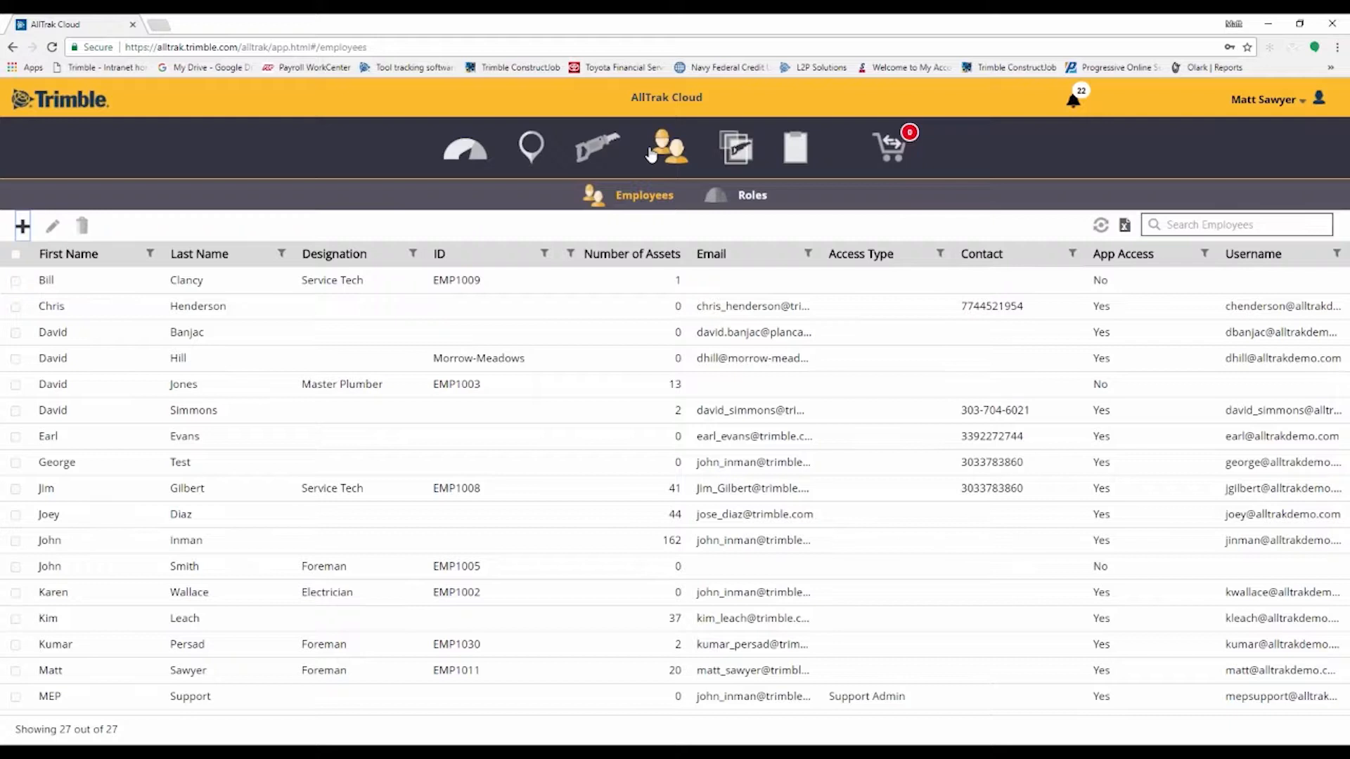
{"action": "mouse_move", "coordinate": [392, 207]}
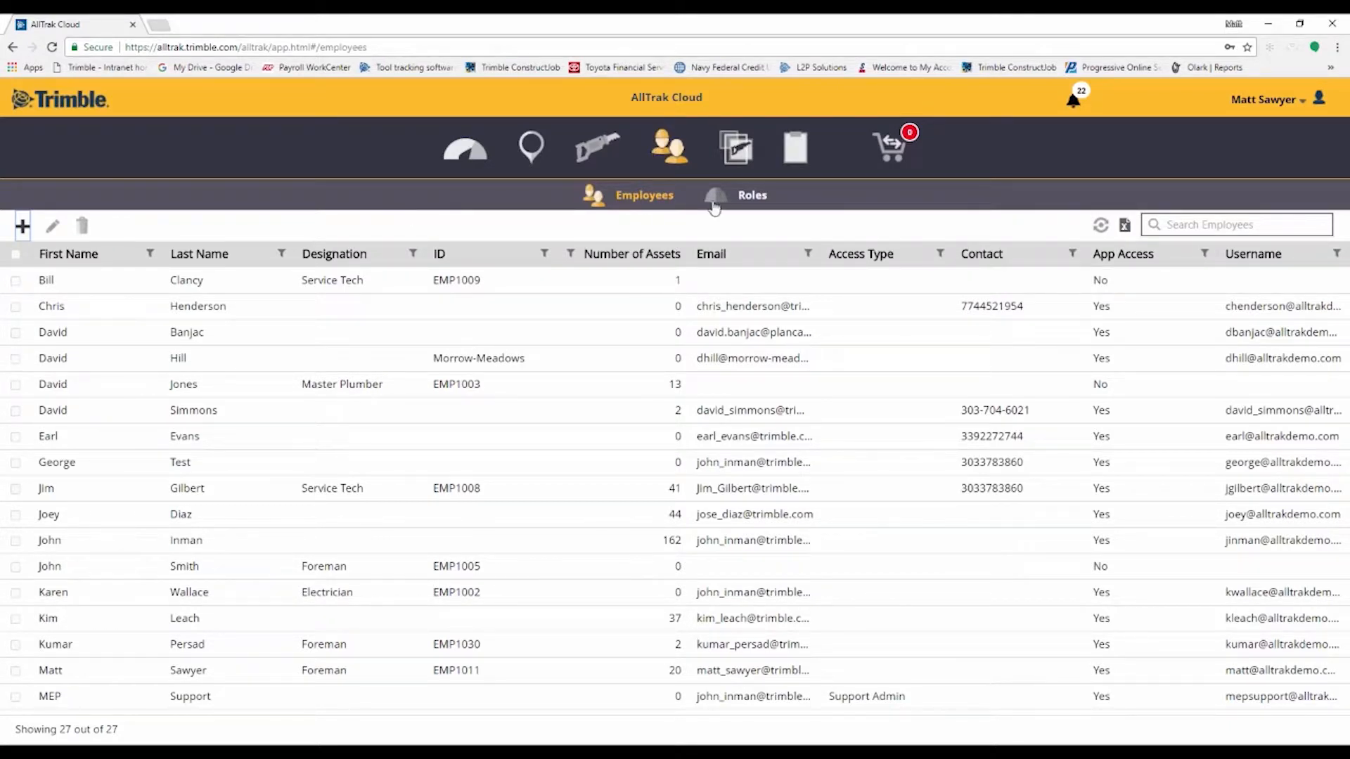
{"action": "mouse_move", "coordinate": [754, 212]}
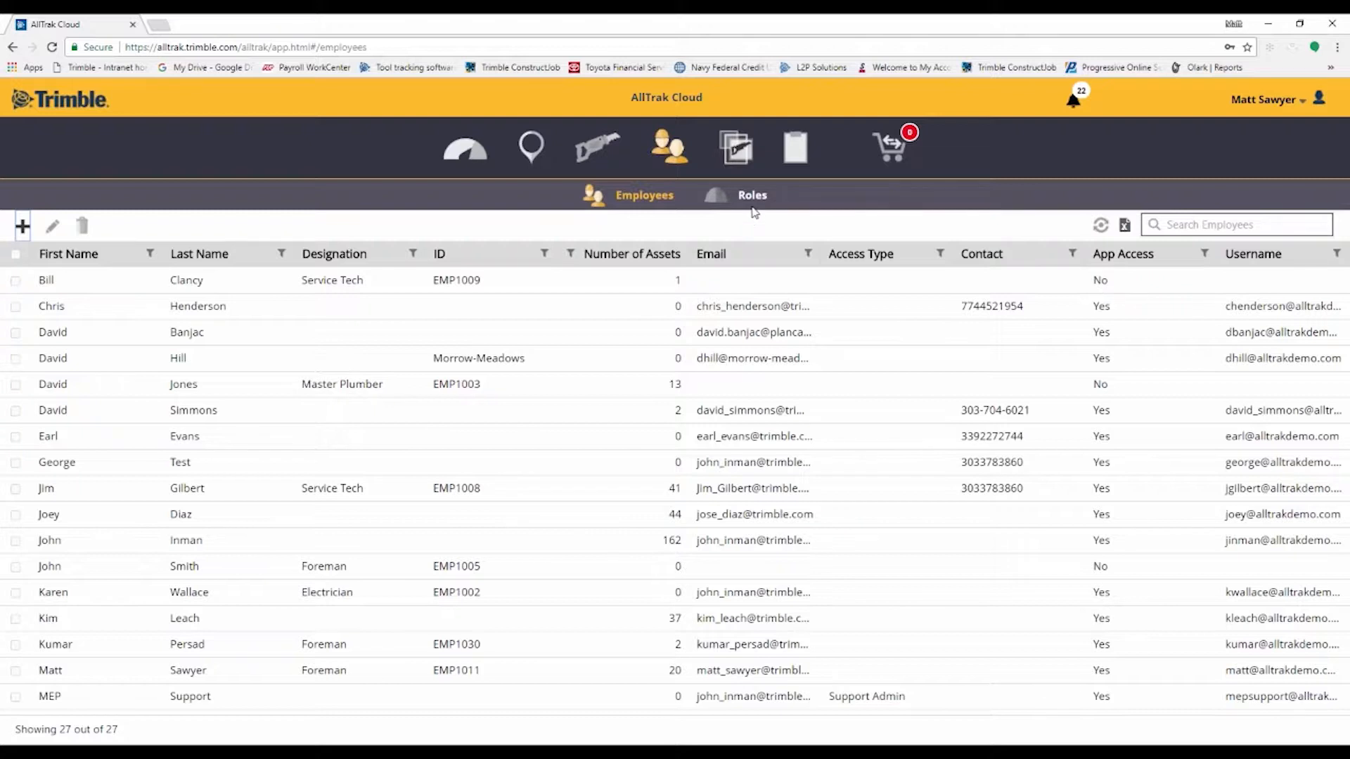
View the Roles page listing 10 roles with admin's full access privileges
{"action": "left_click", "coordinate": [751, 194]}
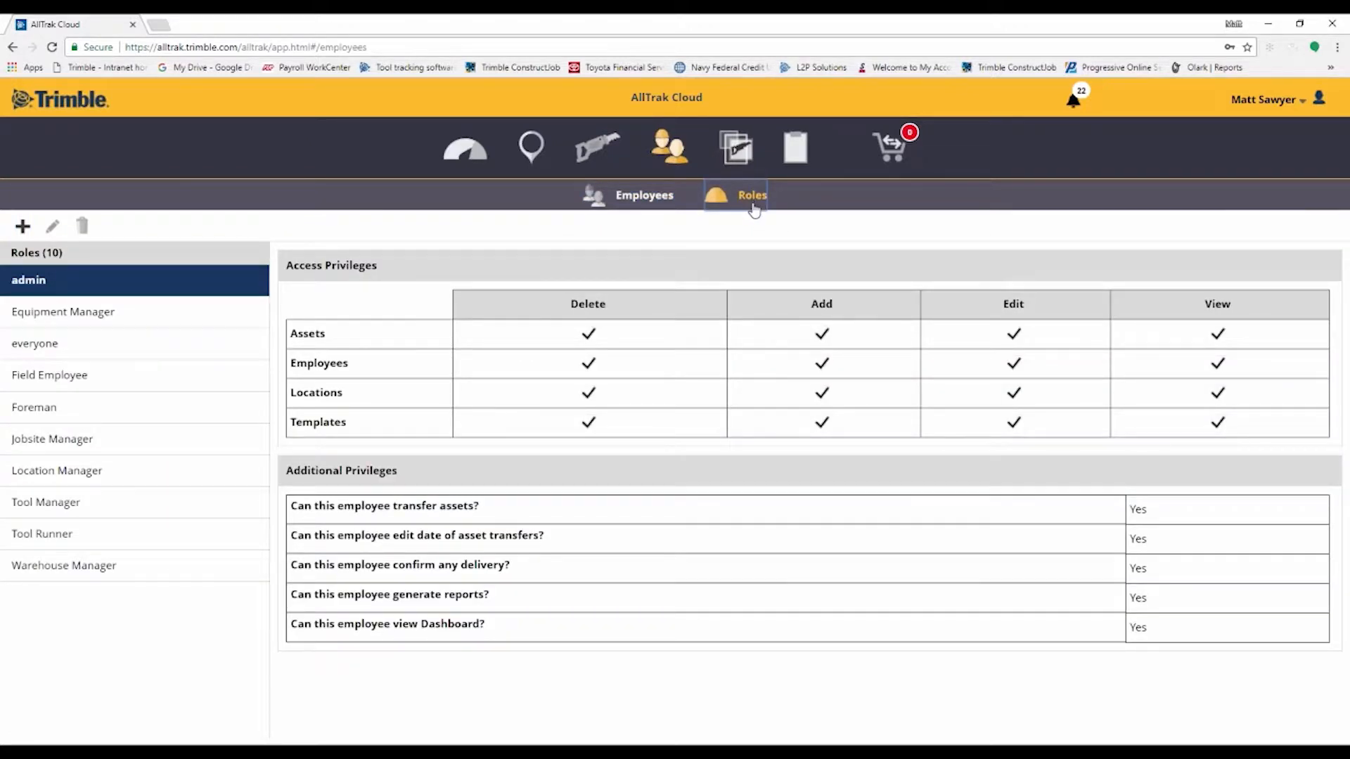
{"action": "mouse_move", "coordinate": [735, 225]}
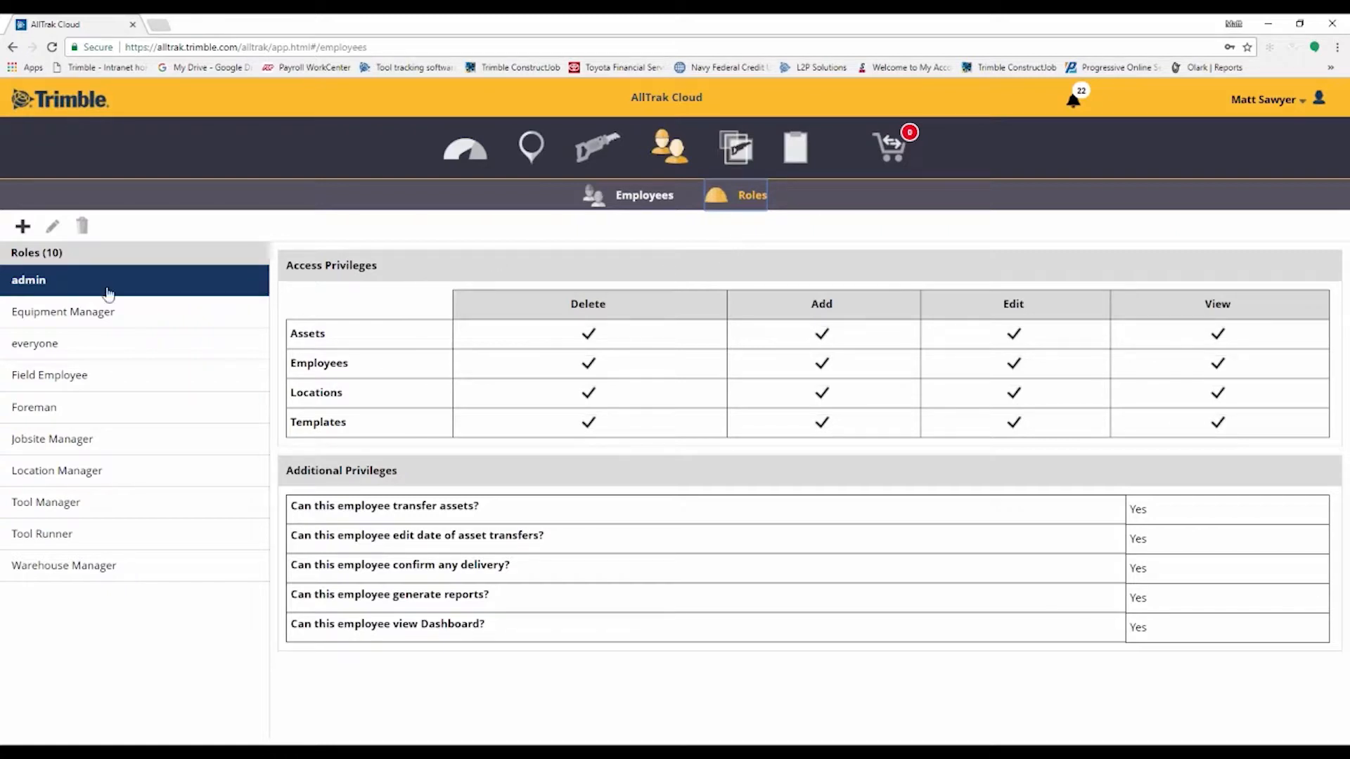
{"action": "mouse_move", "coordinate": [60, 455]}
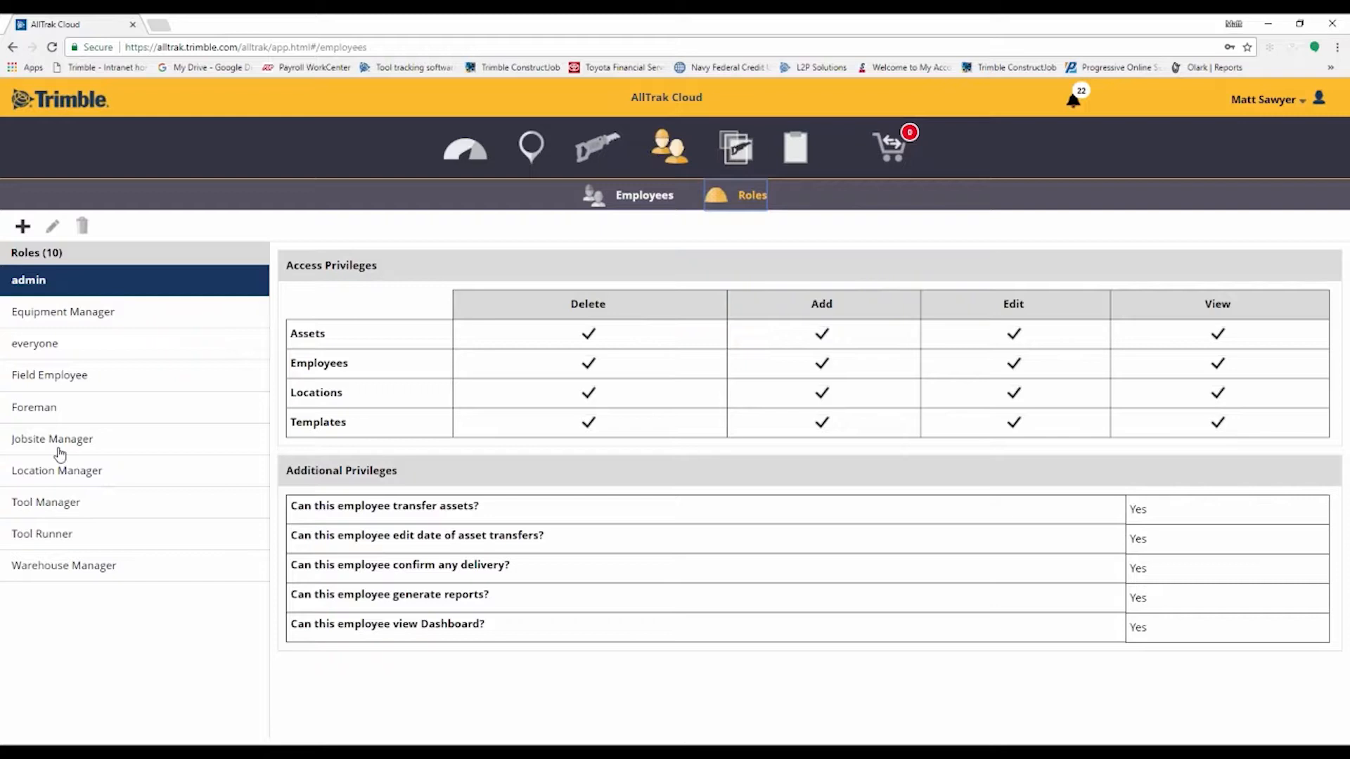
{"action": "mouse_move", "coordinate": [975, 395]}
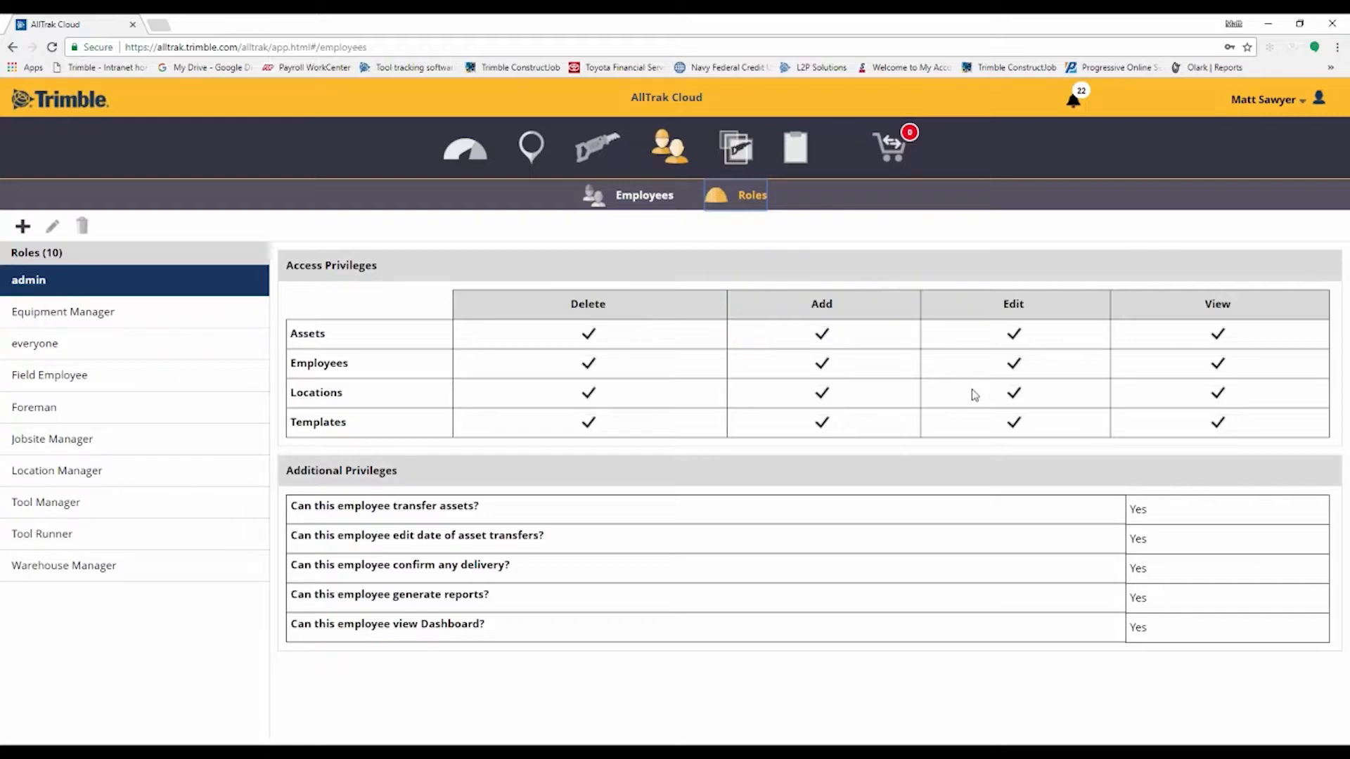
{"action": "mouse_move", "coordinate": [661, 499]}
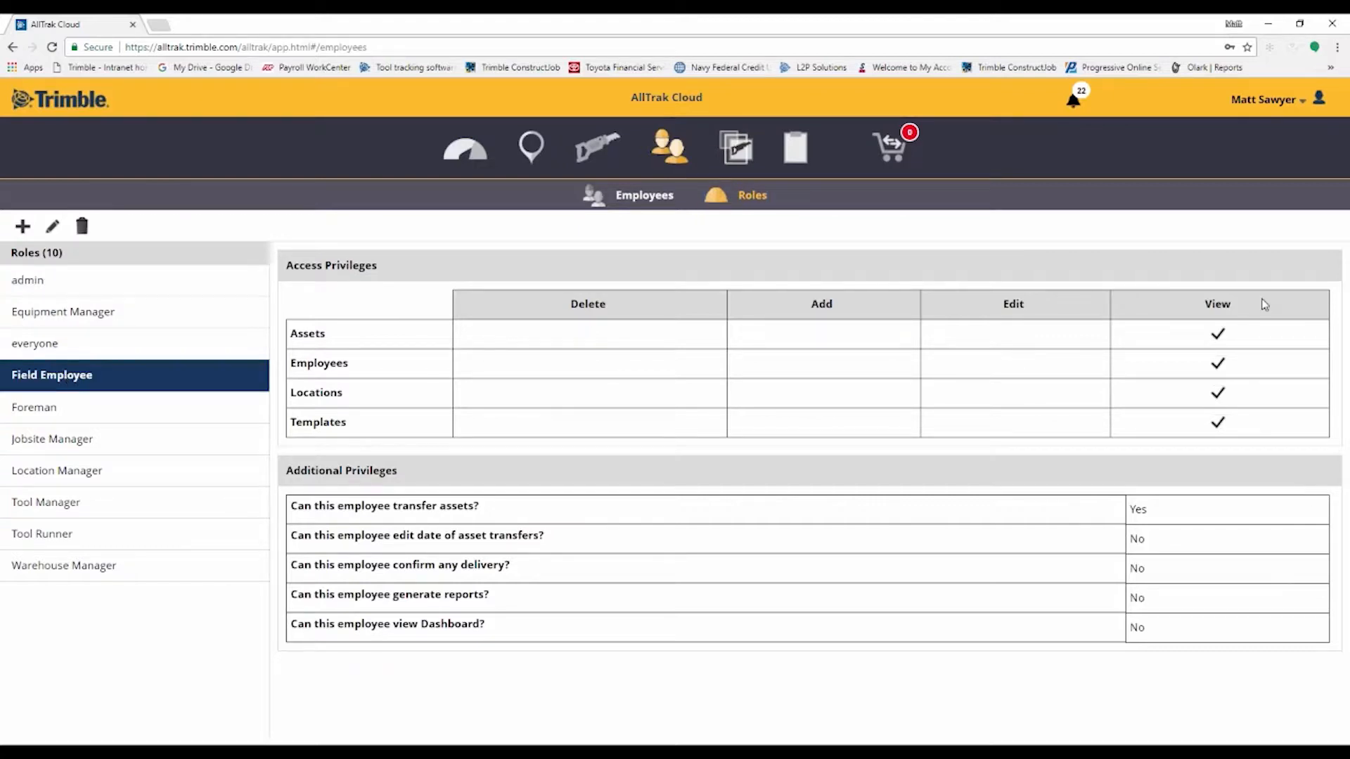
{"action": "mouse_move", "coordinate": [1305, 457]}
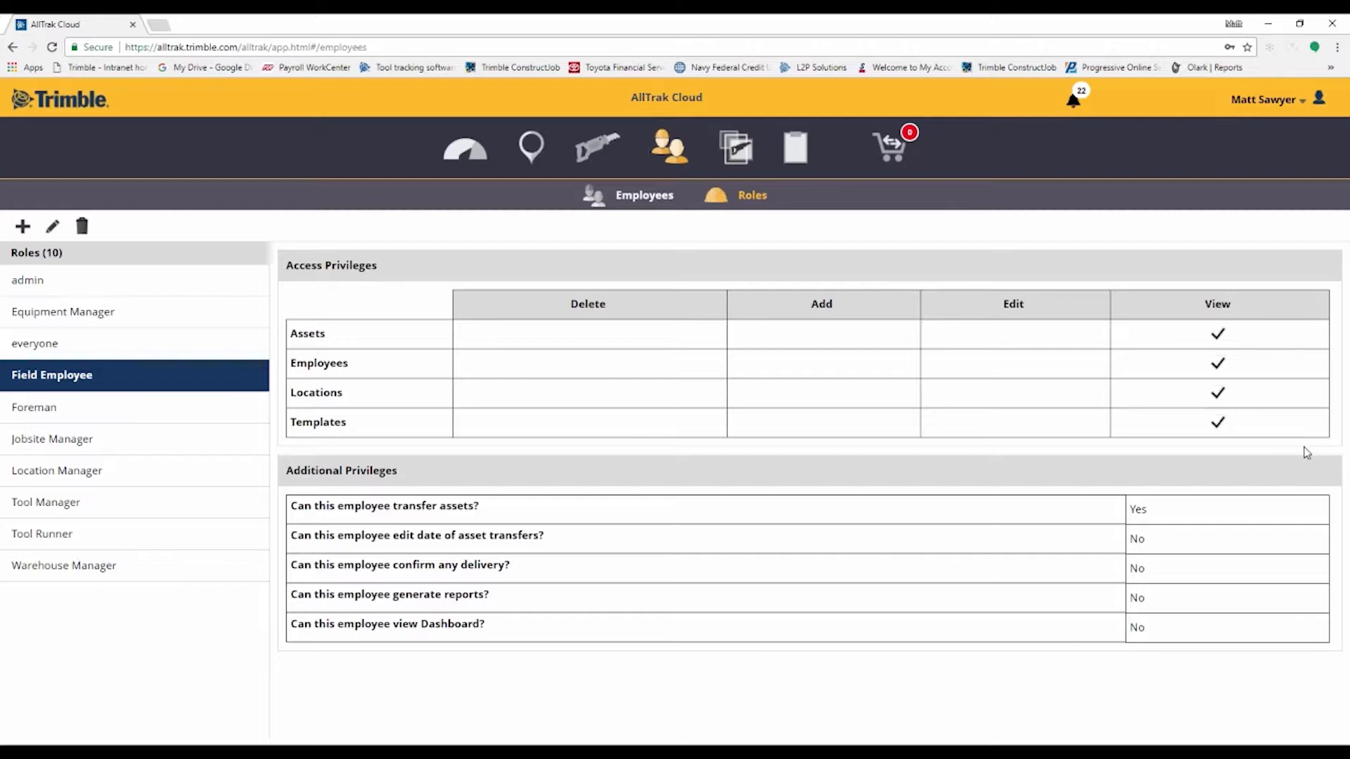
{"action": "mouse_move", "coordinate": [1194, 505]}
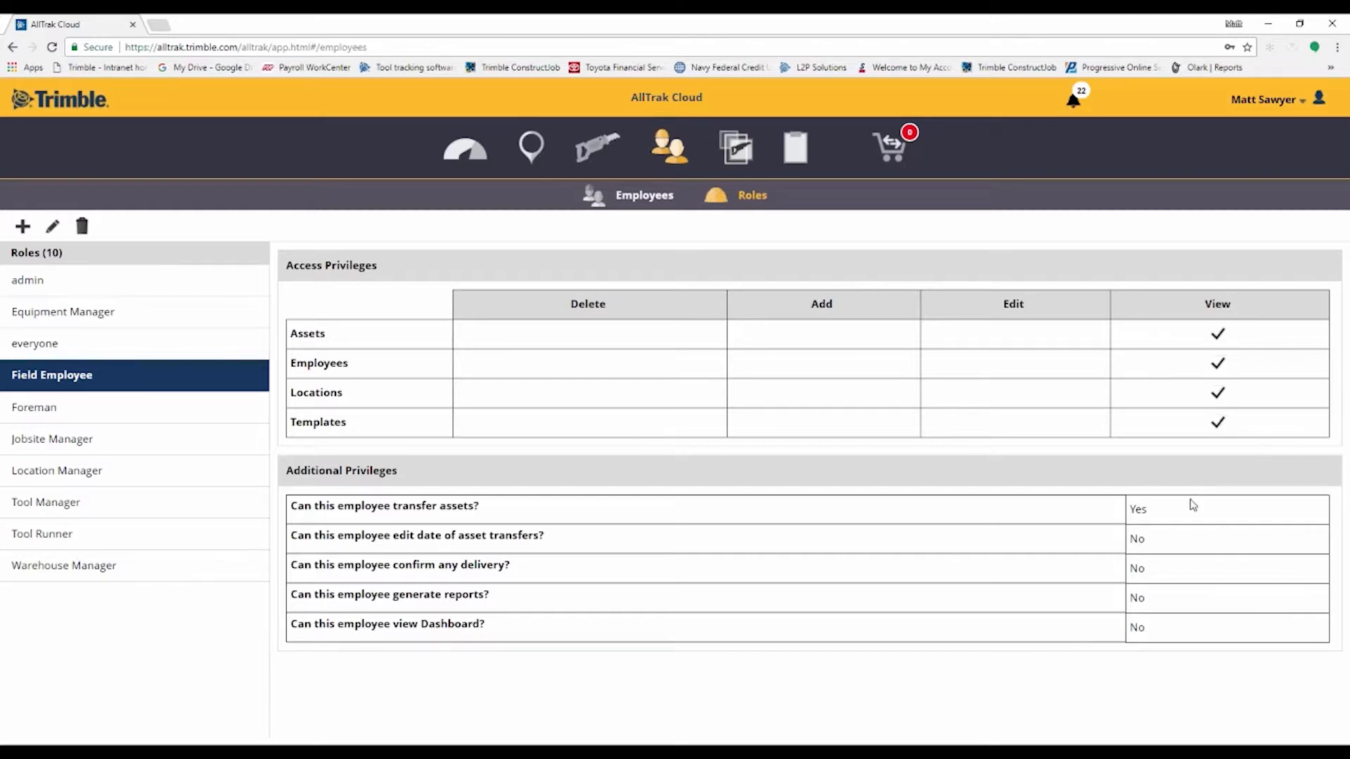
{"action": "mouse_move", "coordinate": [1098, 520]}
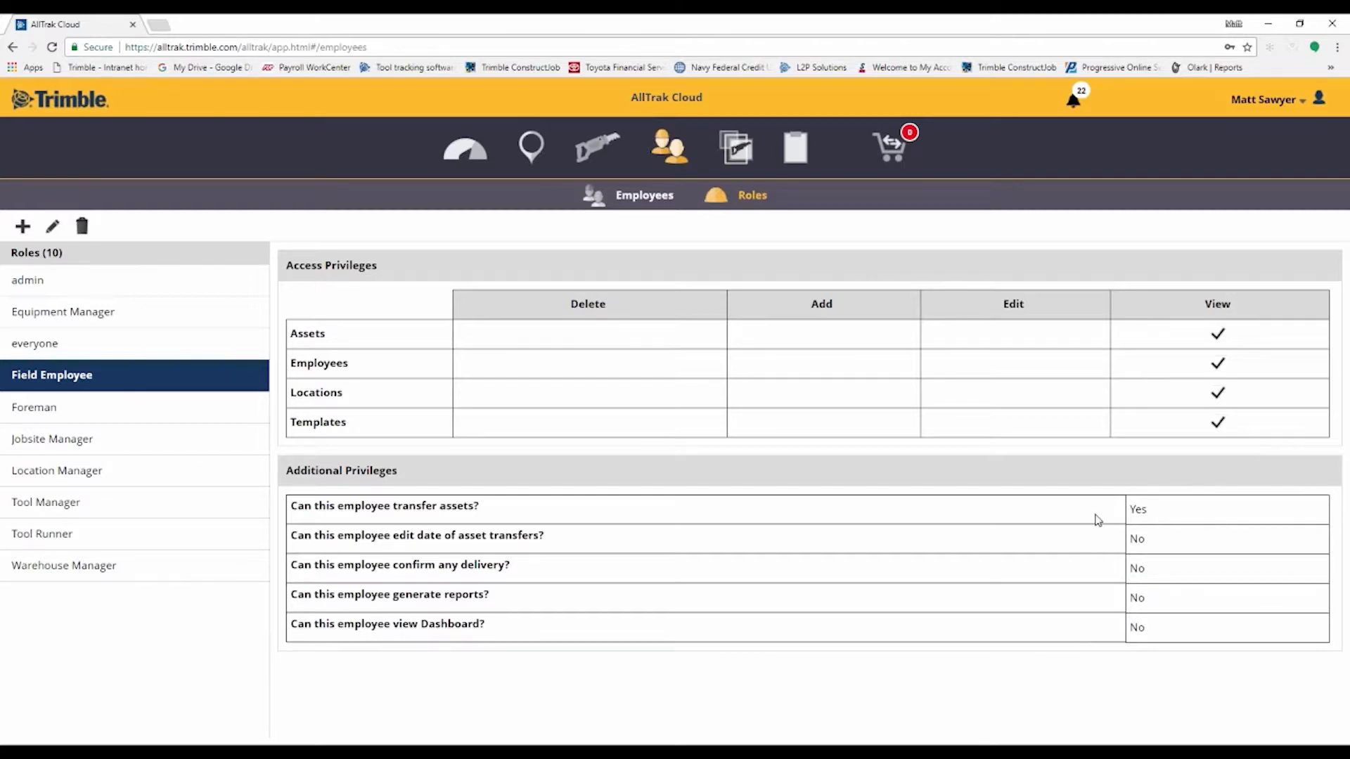
{"action": "mouse_move", "coordinate": [1183, 508]}
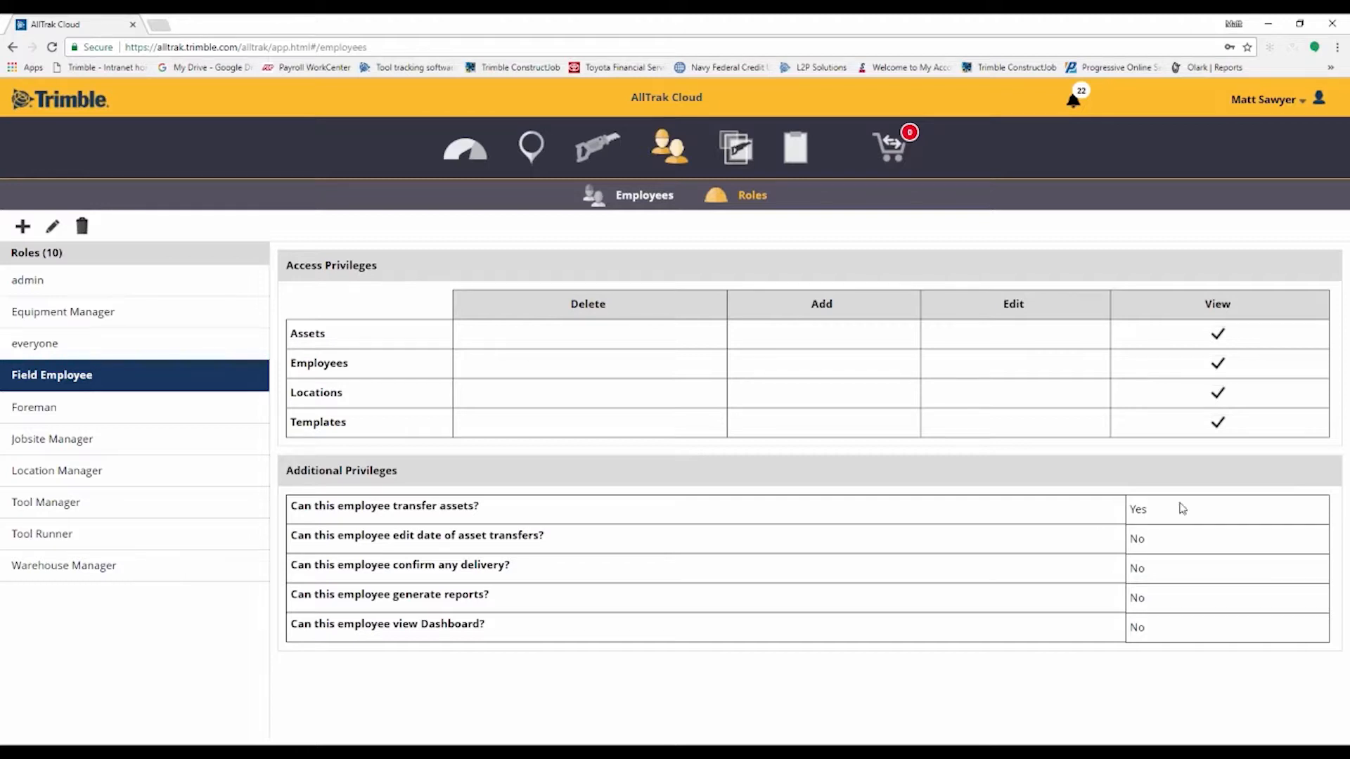
{"action": "mouse_move", "coordinate": [540, 205]}
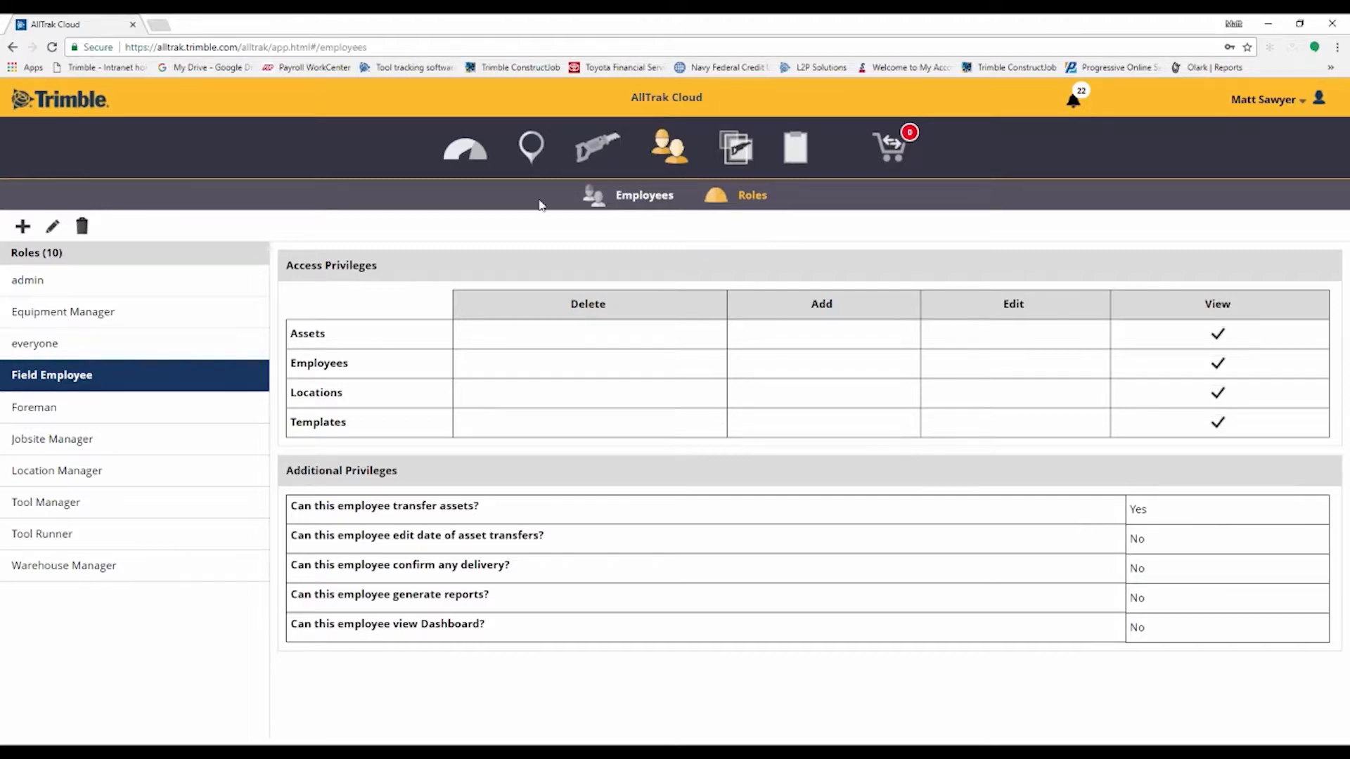
{"action": "mouse_move", "coordinate": [739, 147]}
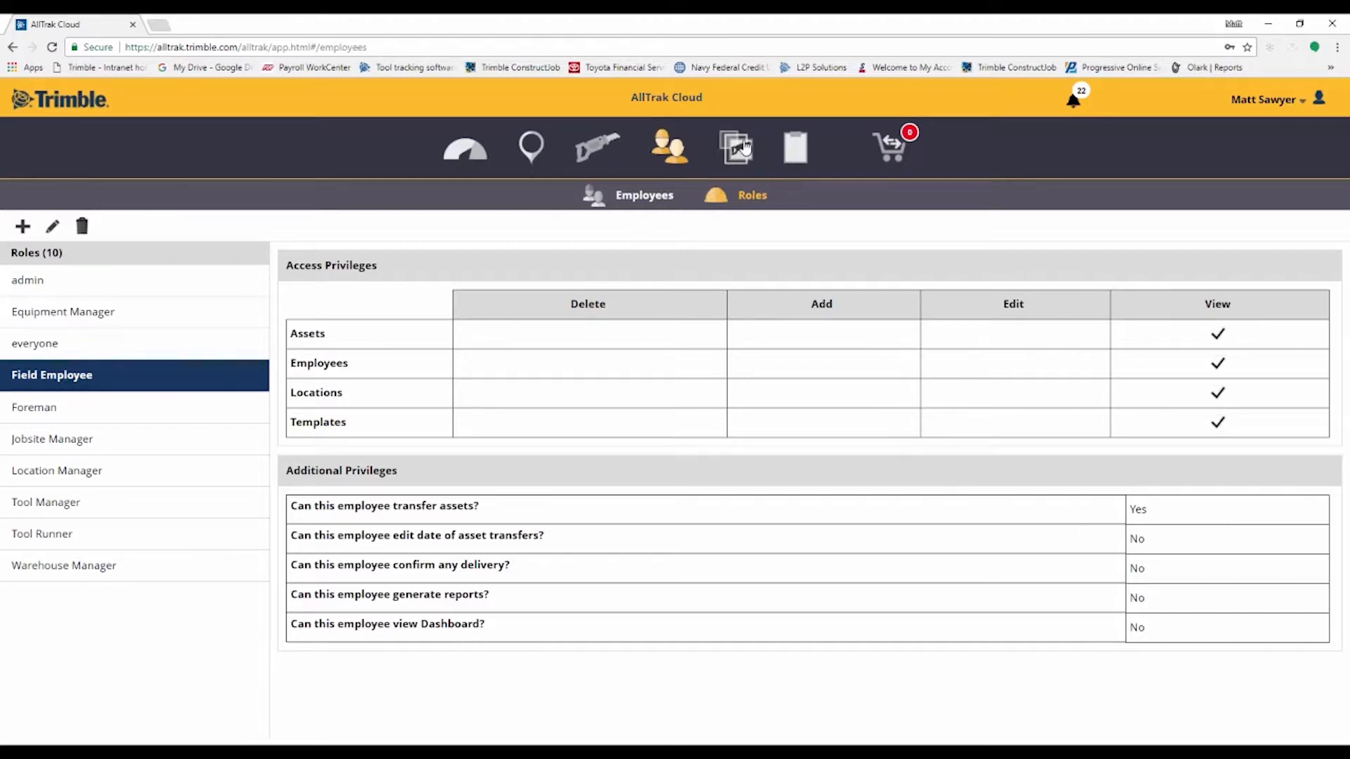
Show the Asset Templates catalog of all 33 templates with manufacturer, model, services and certificates
{"action": "left_click", "coordinate": [736, 147]}
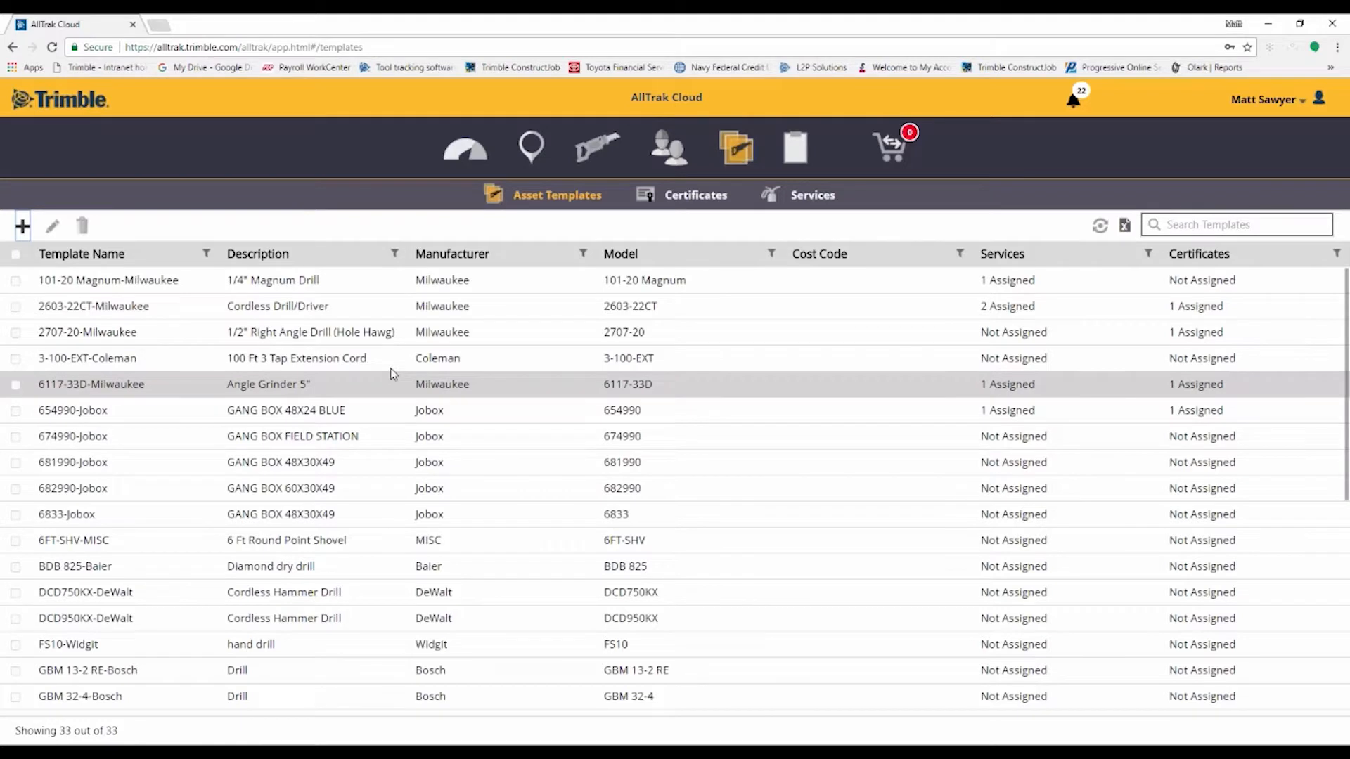
{"action": "mouse_move", "coordinate": [735, 146]}
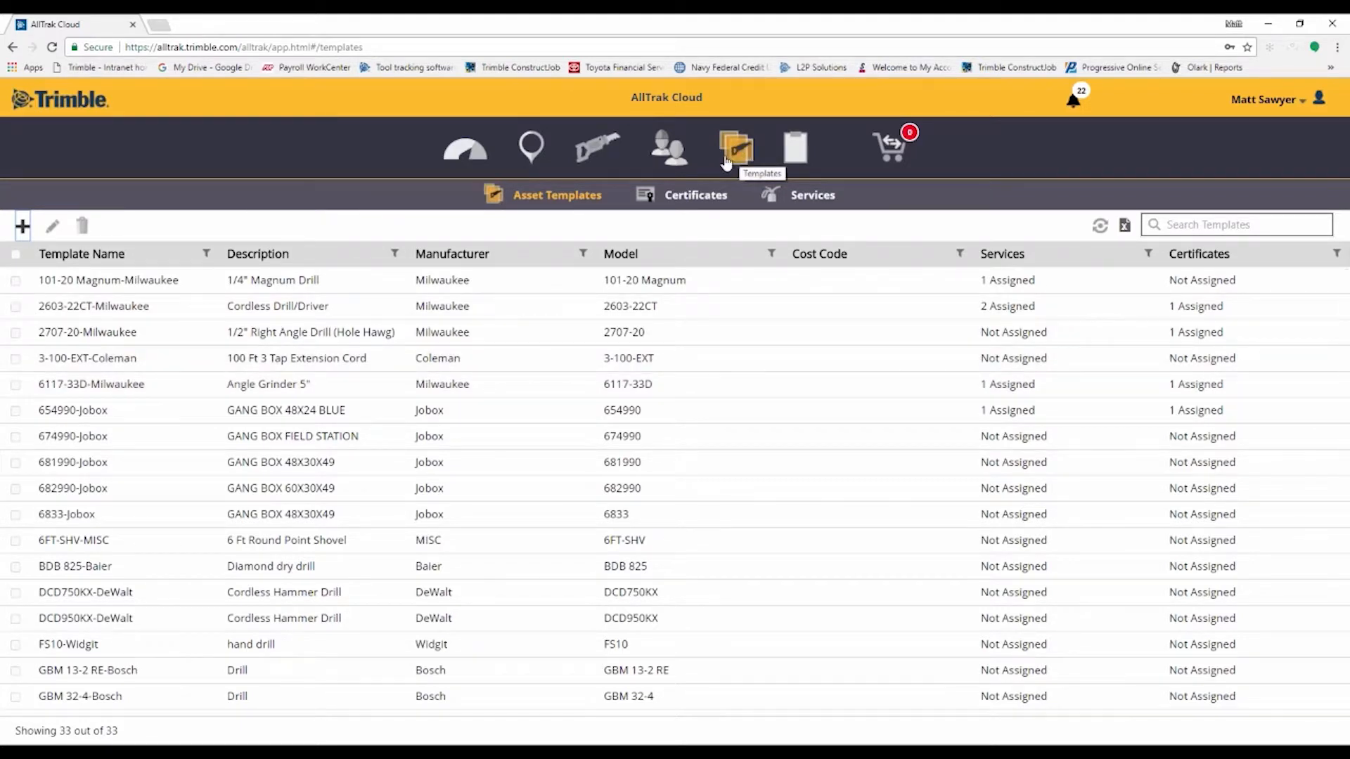
{"action": "mouse_move", "coordinate": [579, 210]}
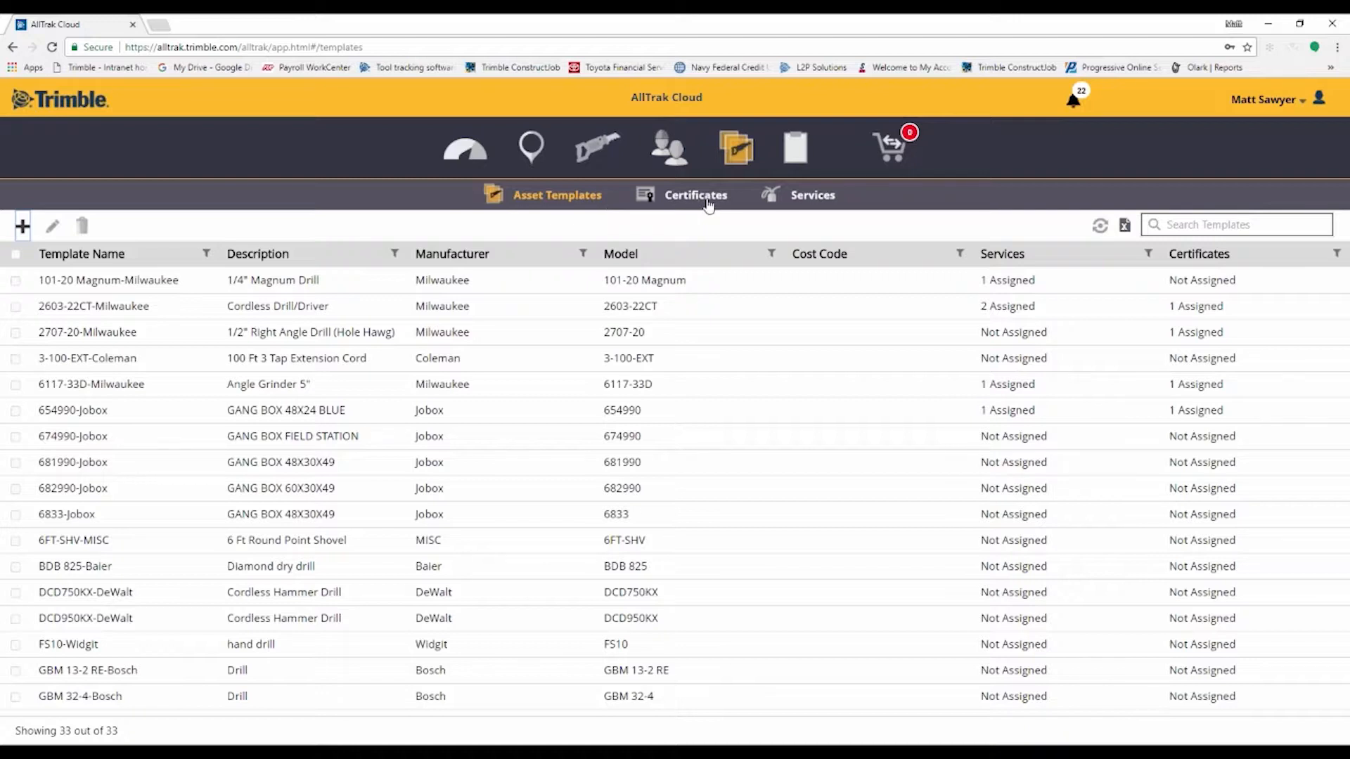
{"action": "mouse_move", "coordinate": [811, 194]}
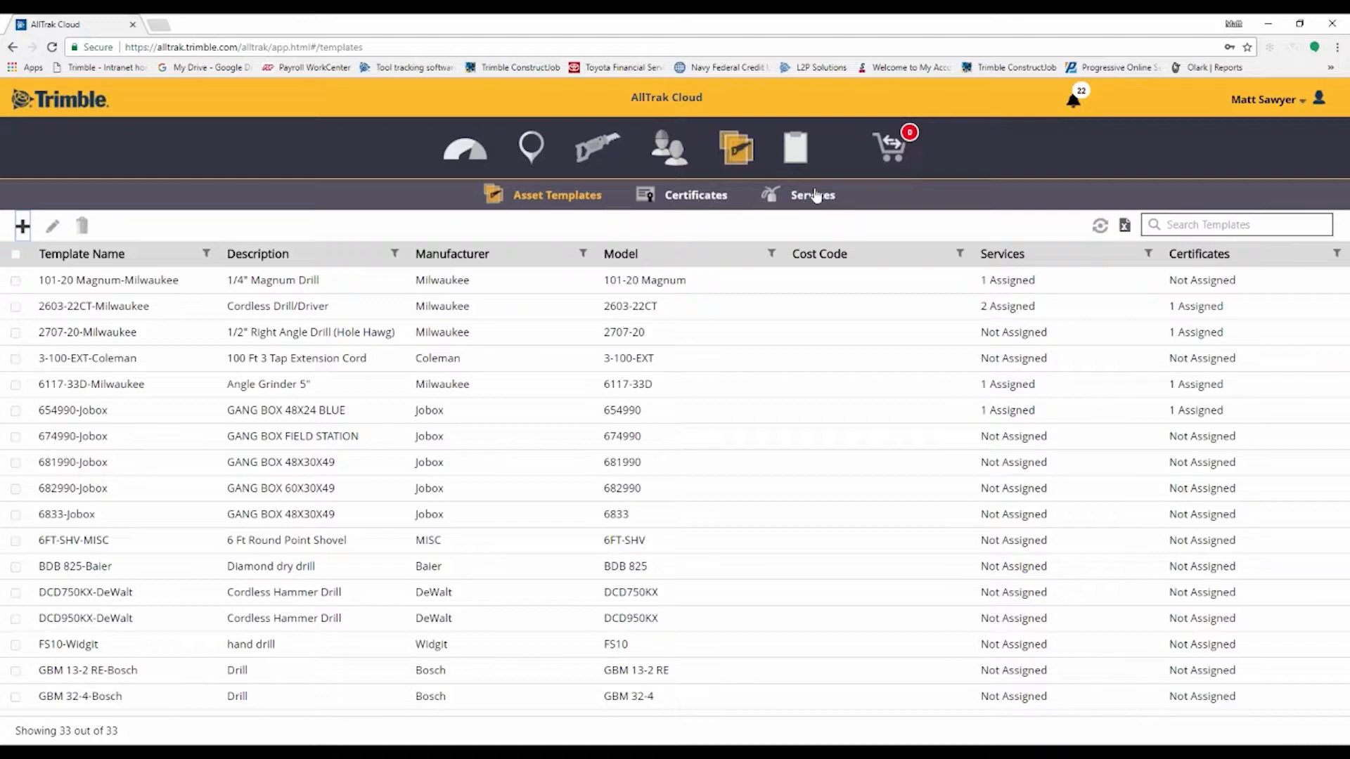
{"action": "mouse_move", "coordinate": [777, 220]}
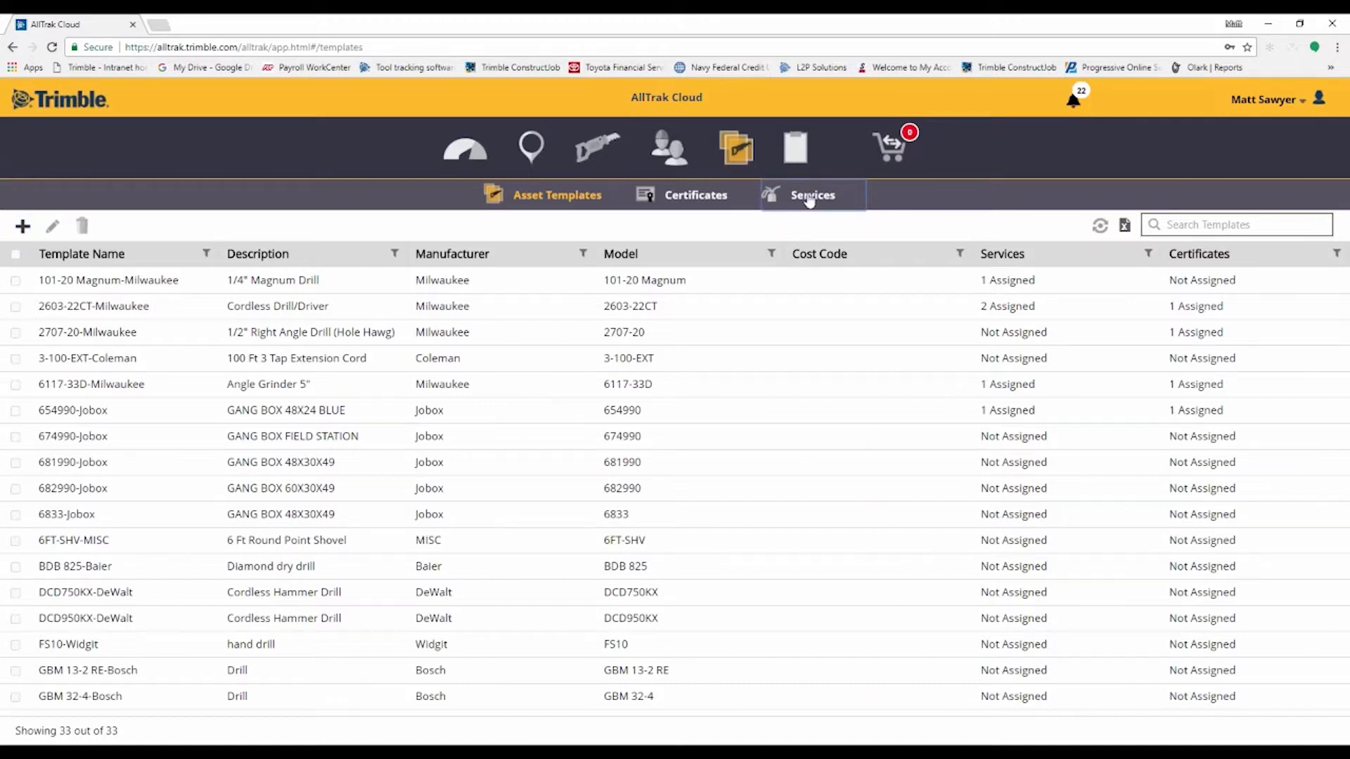
Show the 8 service templates with attachments, notification lead times and intervals
{"action": "left_click", "coordinate": [811, 194]}
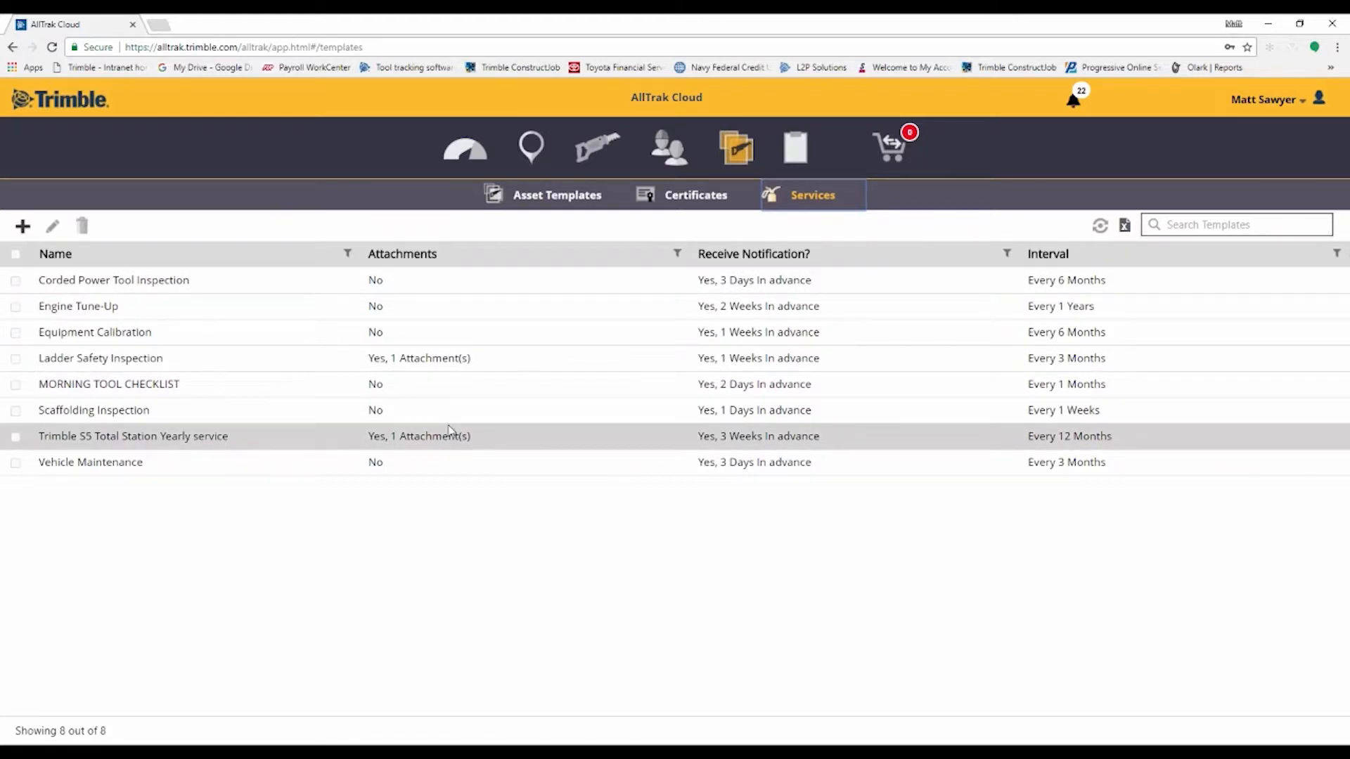
{"action": "mouse_move", "coordinate": [890, 262]}
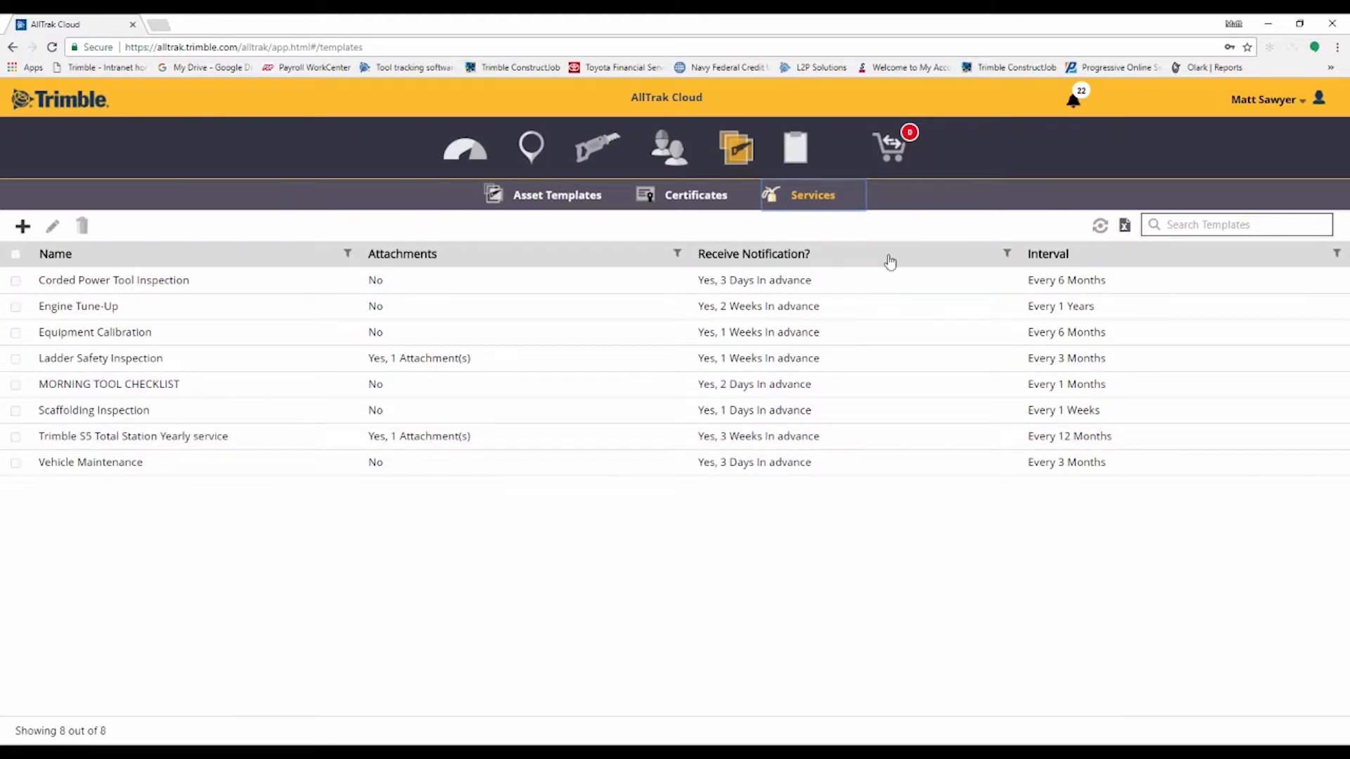
{"action": "mouse_move", "coordinate": [696, 196]}
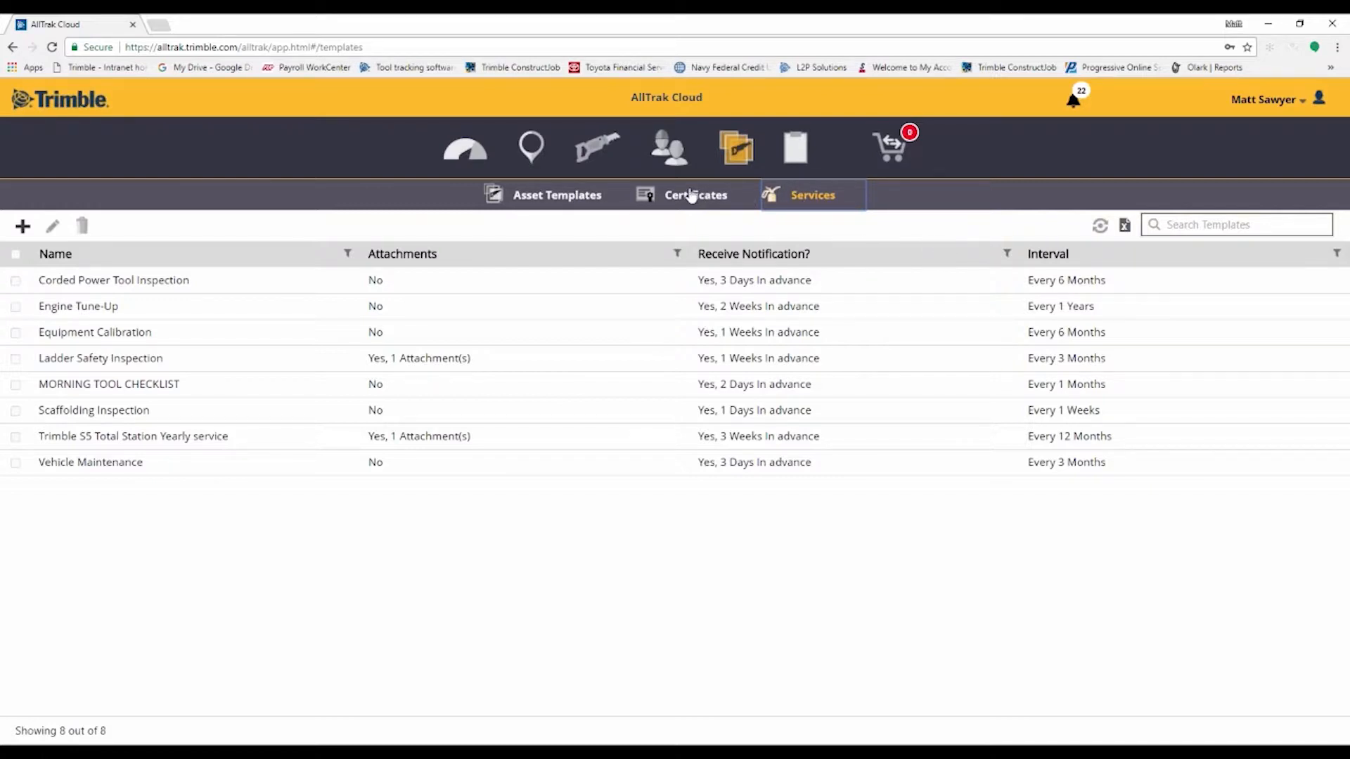
{"action": "mouse_move", "coordinate": [697, 198]}
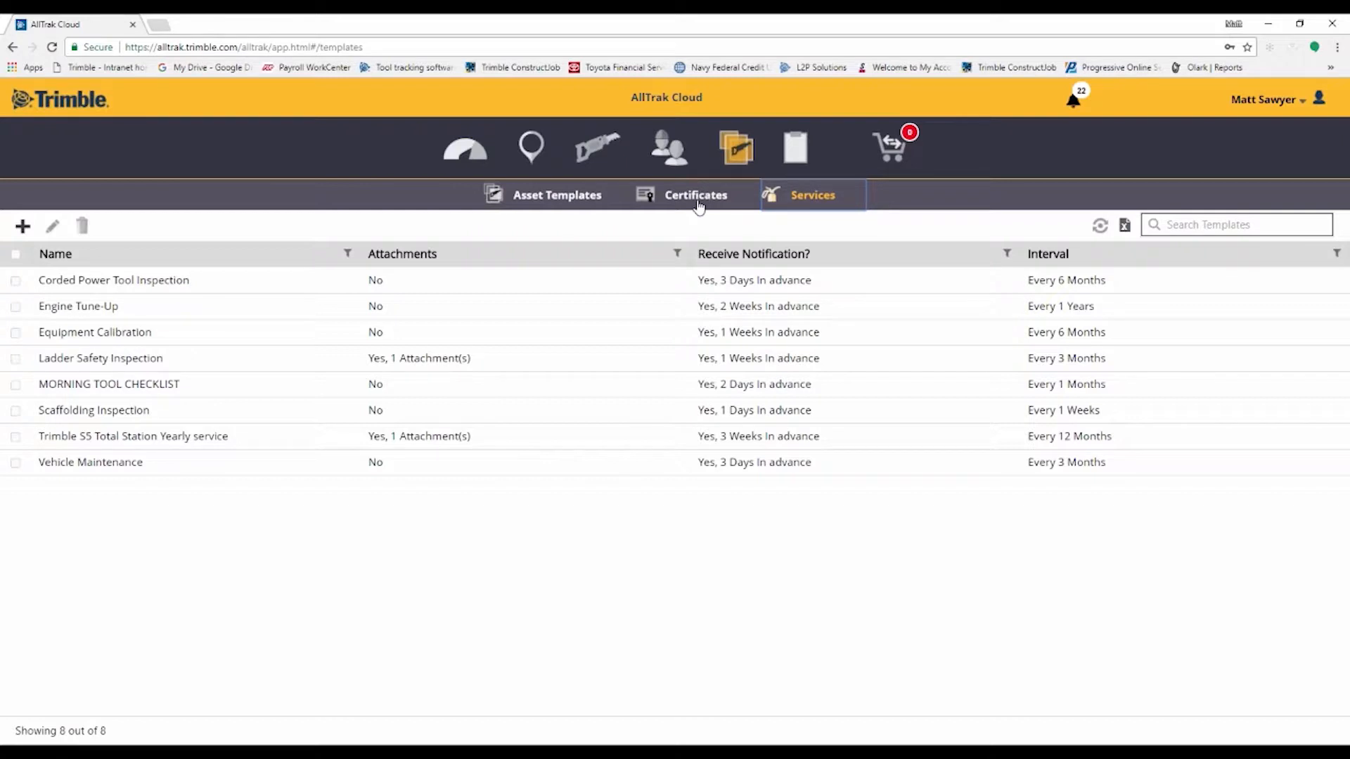
{"action": "mouse_move", "coordinate": [696, 209]}
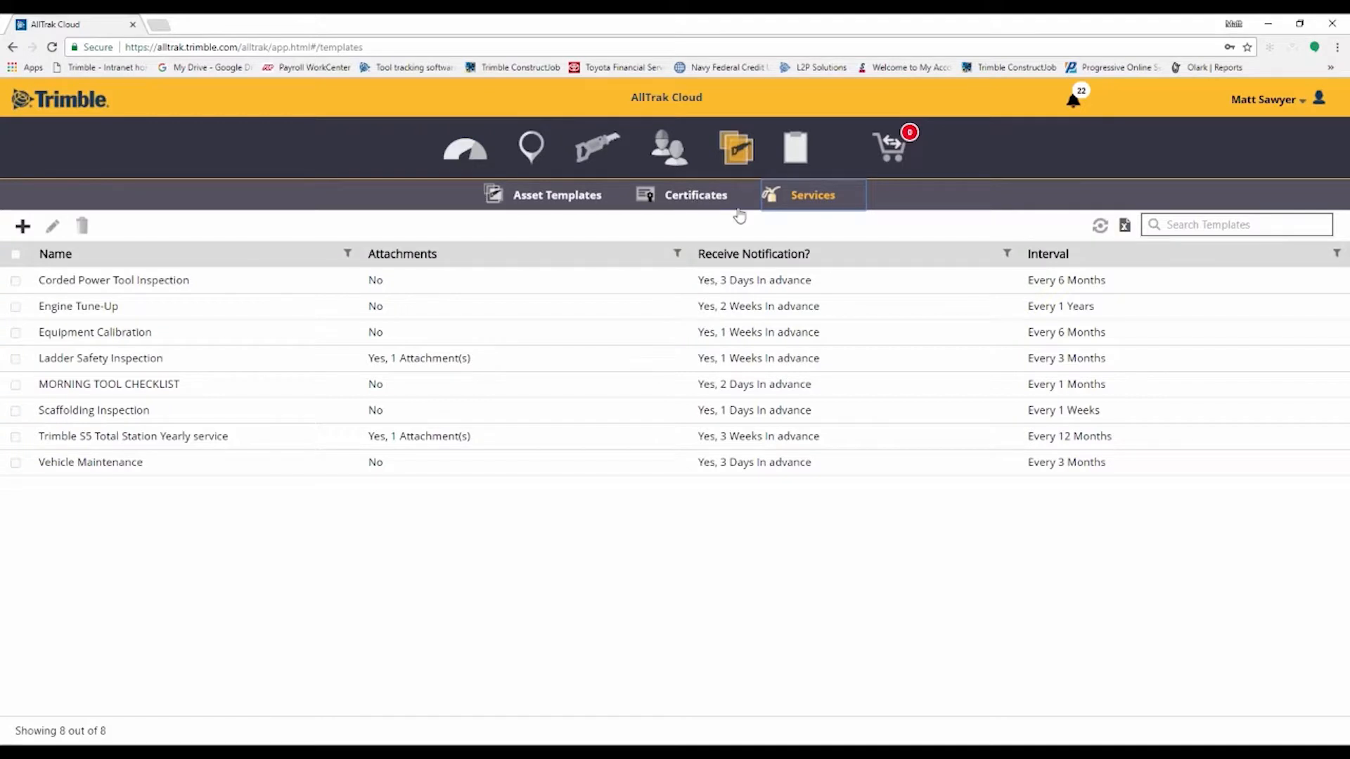
Review the certificate templates, then show the 10 Excel report templates with descriptions and categories
{"action": "left_click", "coordinate": [696, 194]}
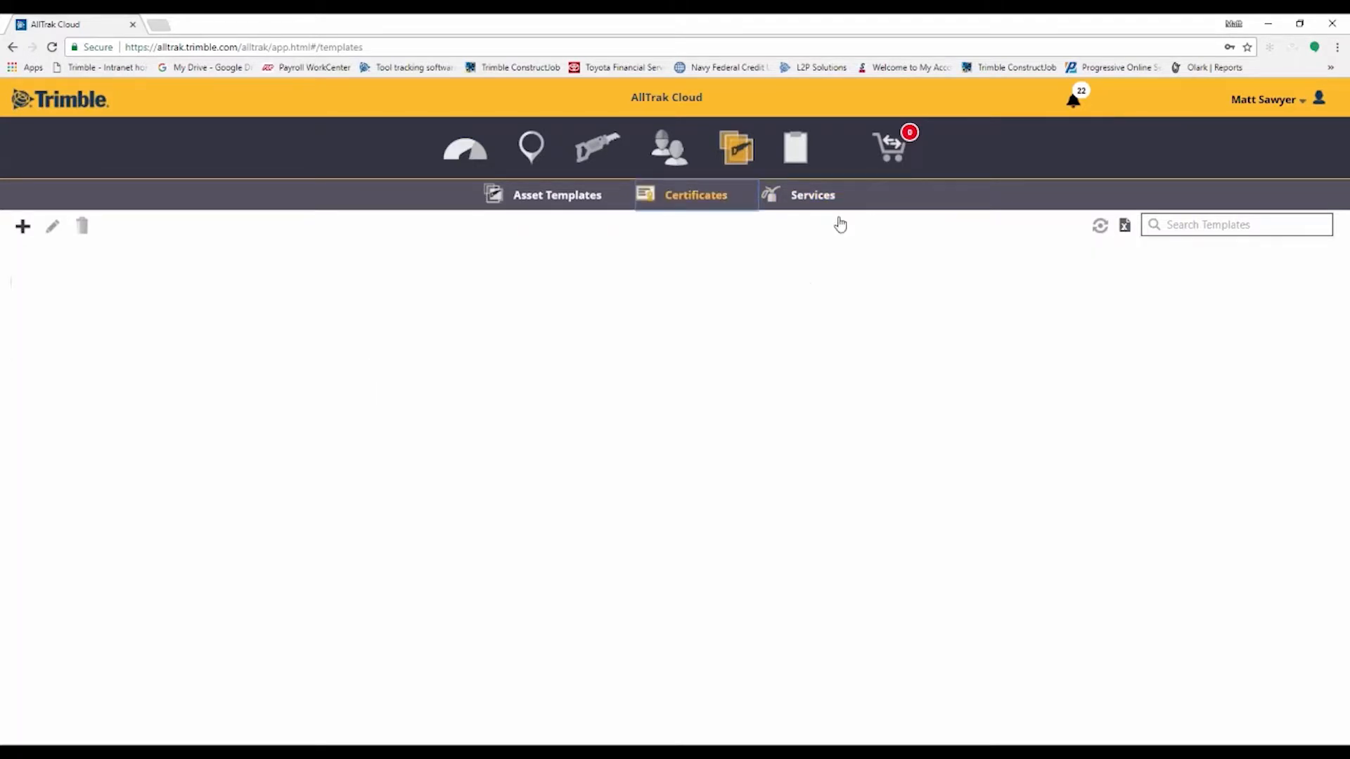
{"action": "left_click", "coordinate": [693, 194]}
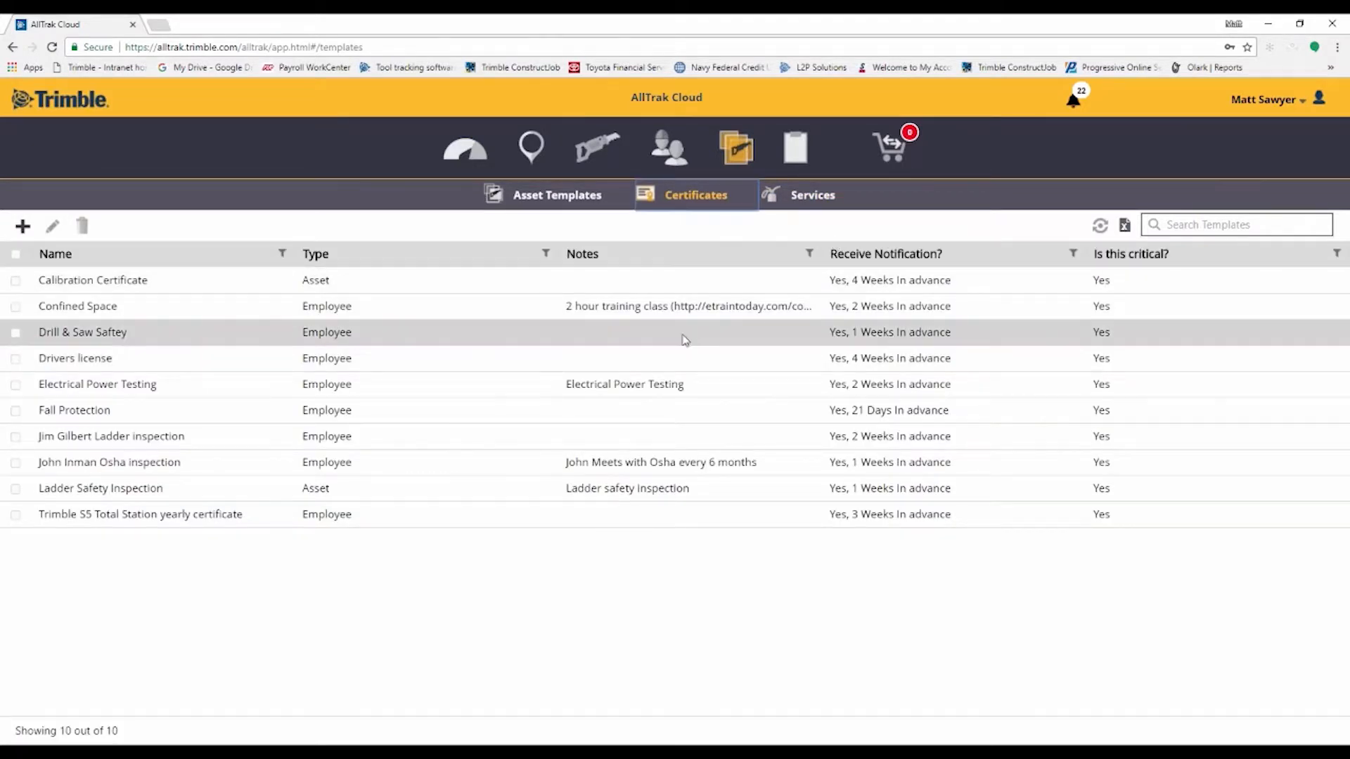
{"action": "mouse_move", "coordinate": [735, 147]}
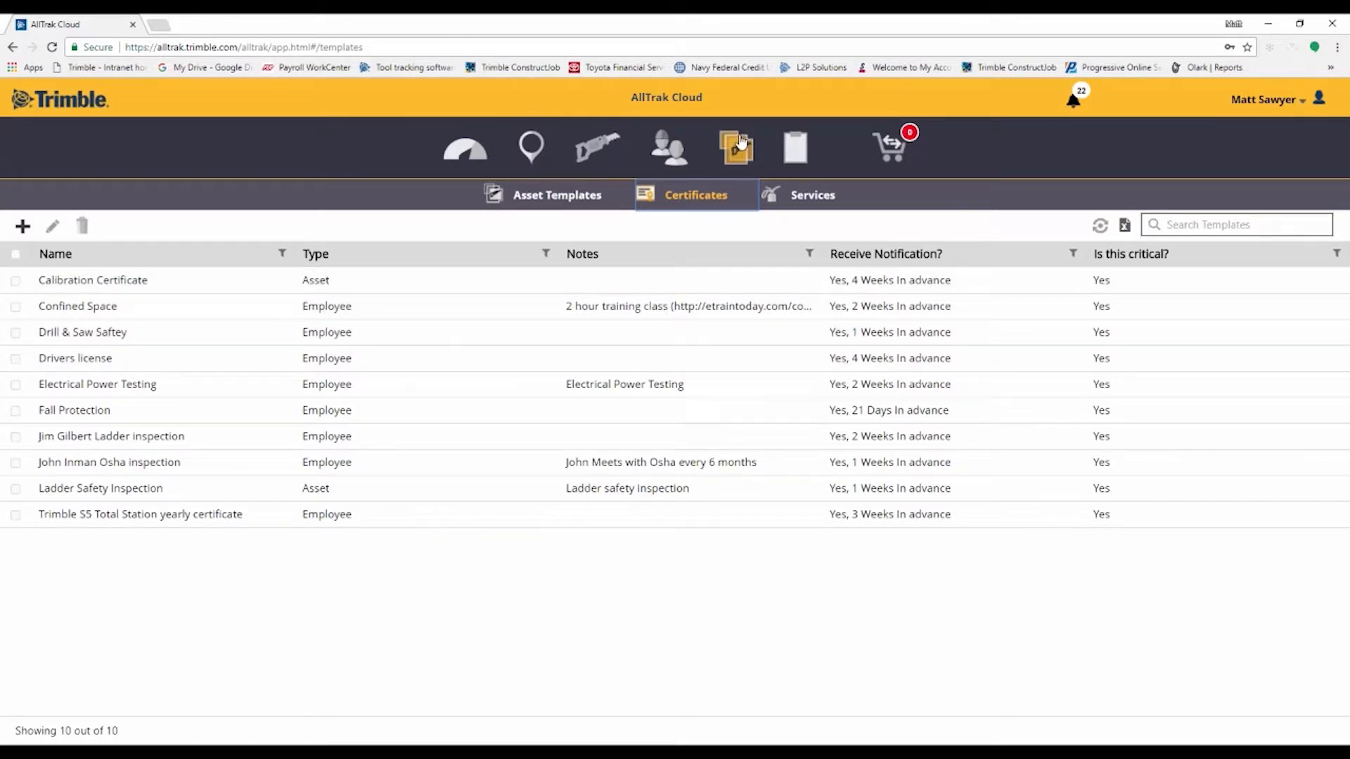
{"action": "left_click", "coordinate": [795, 145]}
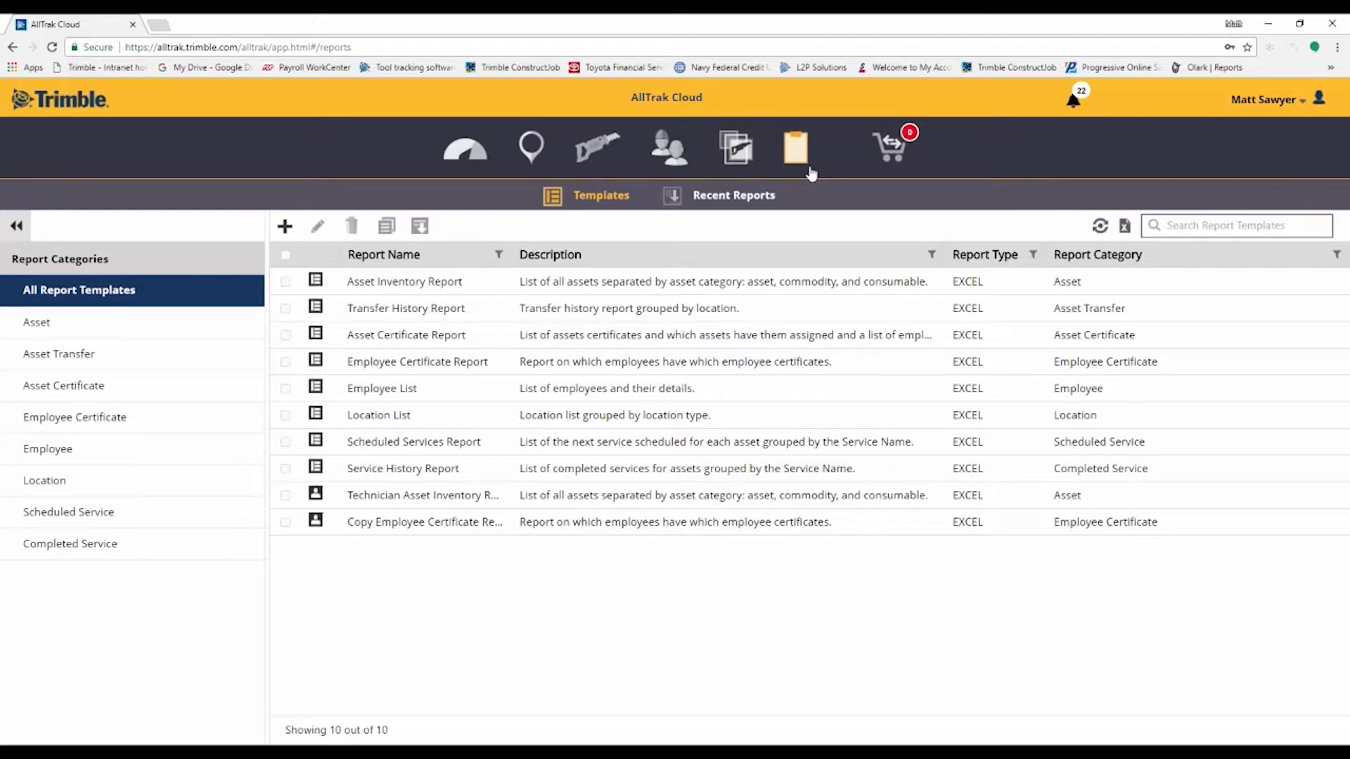
{"action": "mouse_move", "coordinate": [739, 146]}
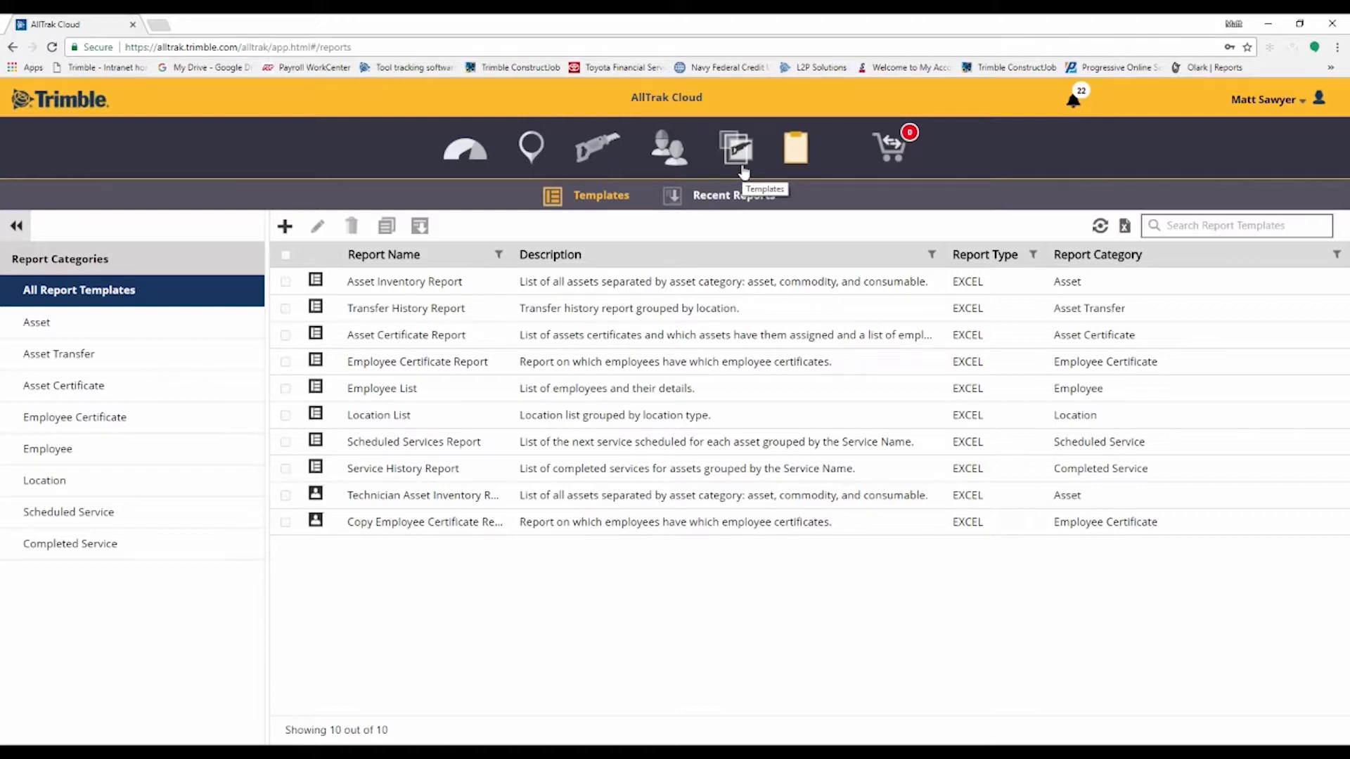
{"action": "mouse_move", "coordinate": [758, 223]}
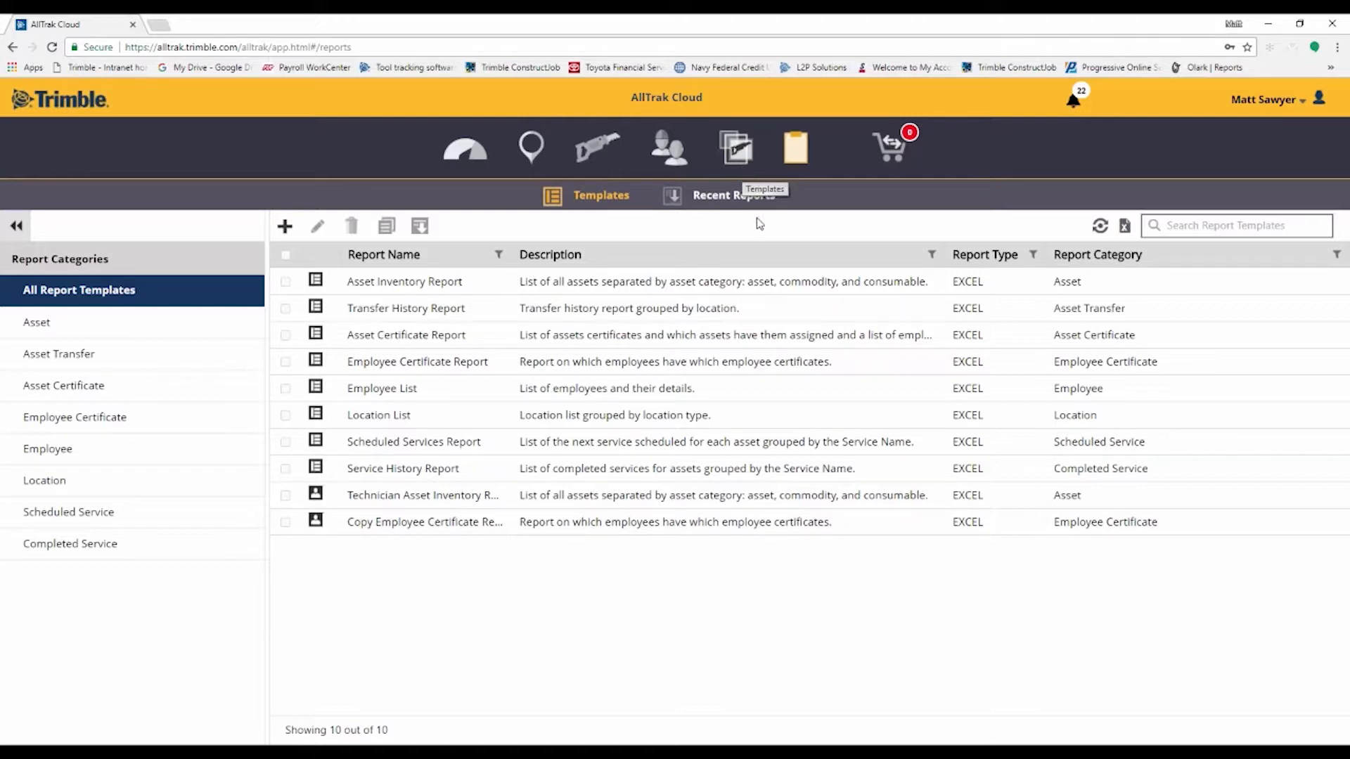
{"action": "mouse_move", "coordinate": [689, 522]}
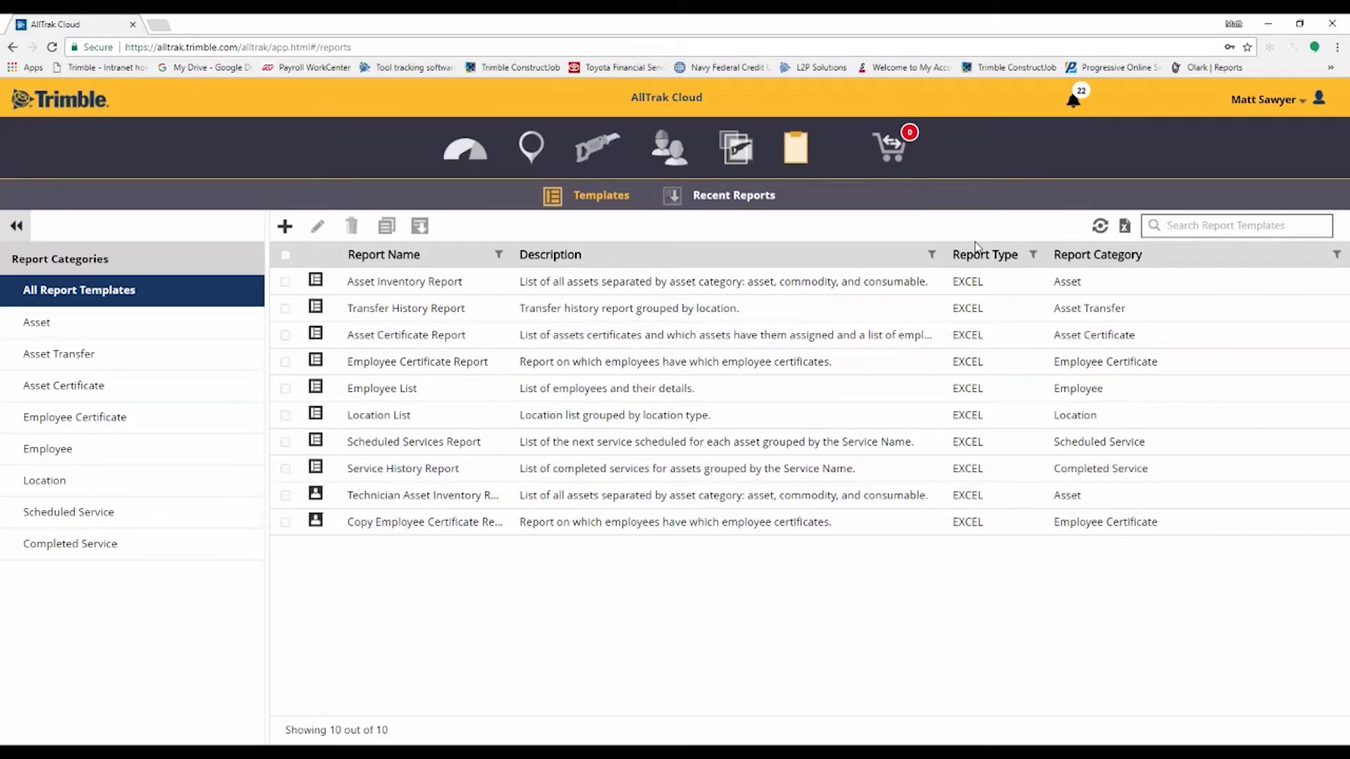
{"action": "mouse_move", "coordinate": [958, 242]}
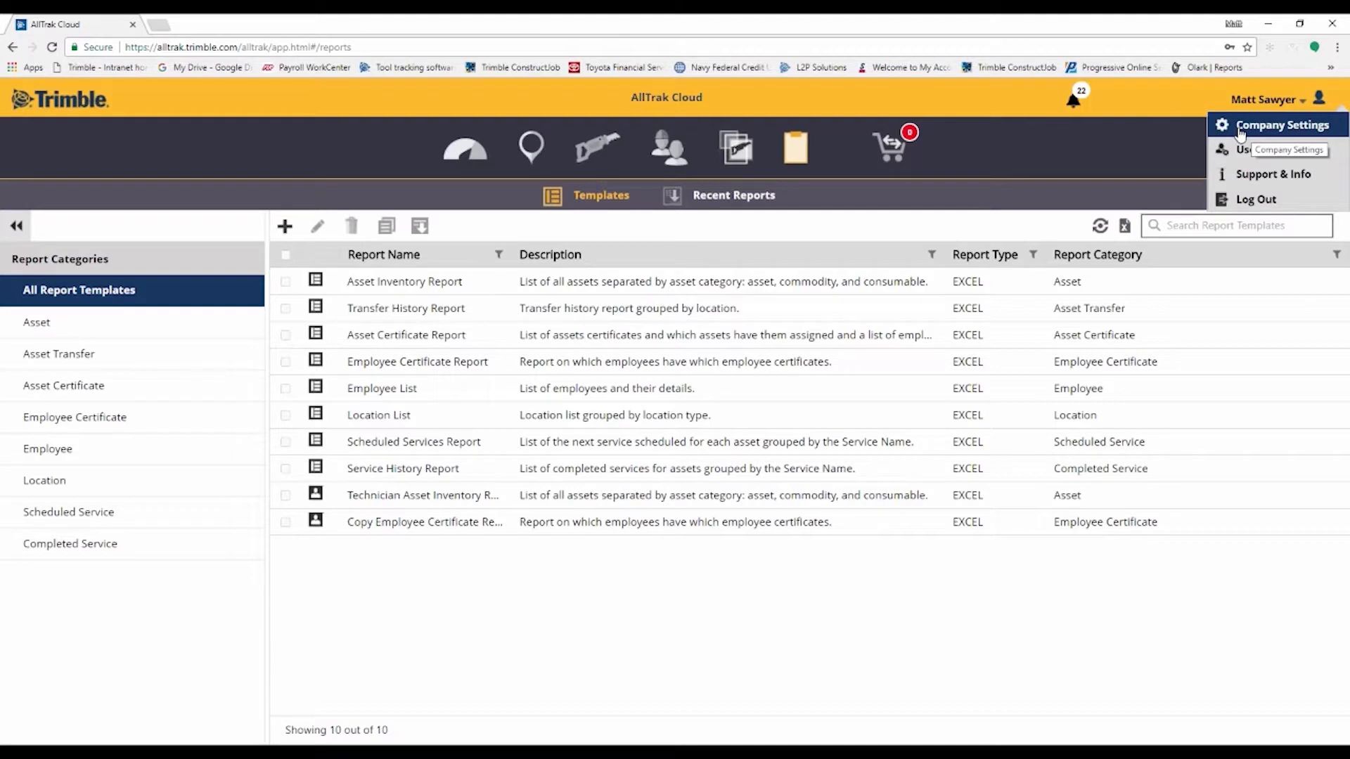
Show the Trimble MEP Division company profile with its transfer settings
{"action": "left_click", "coordinate": [1282, 125]}
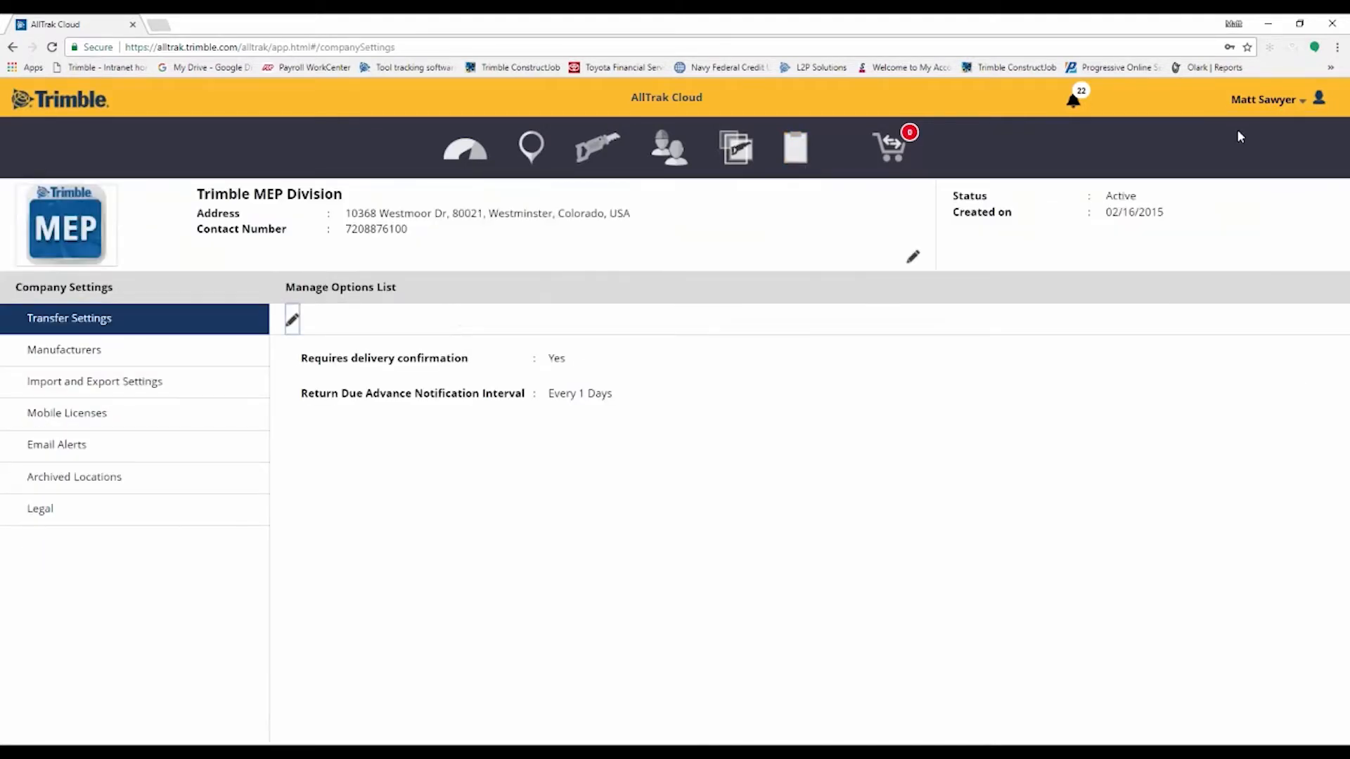
{"action": "mouse_move", "coordinate": [663, 454]}
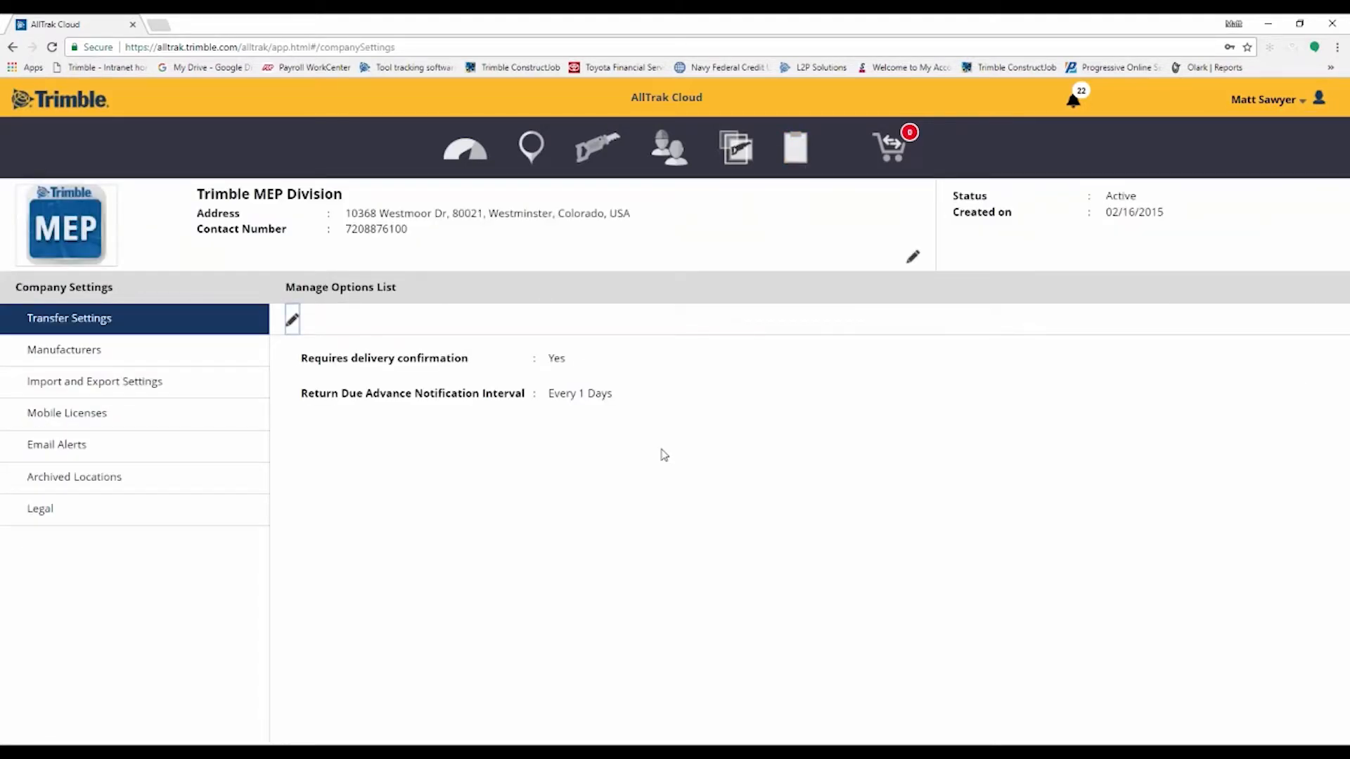
{"action": "mouse_move", "coordinate": [109, 381]}
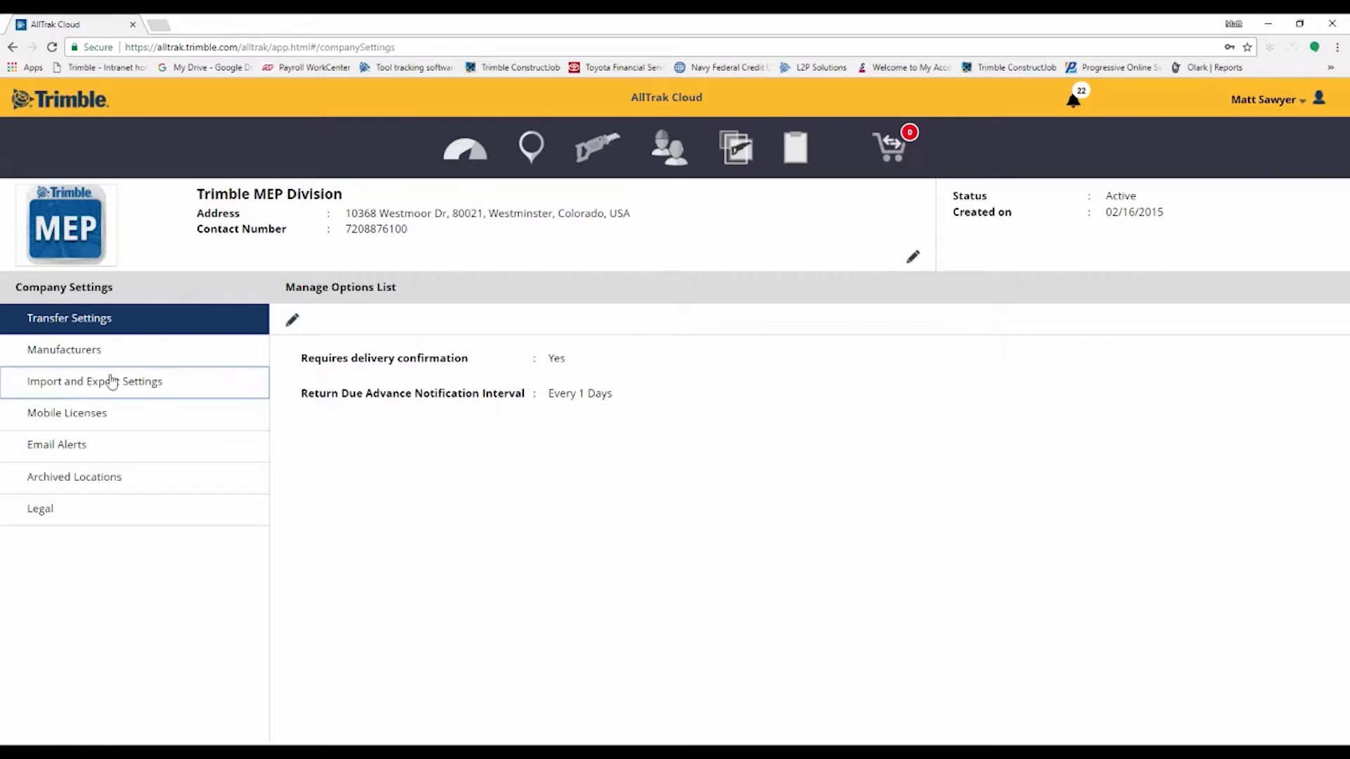
In Import and Export Settings choose Basic Asset for download and review upload limits and history
{"action": "left_click", "coordinate": [94, 381]}
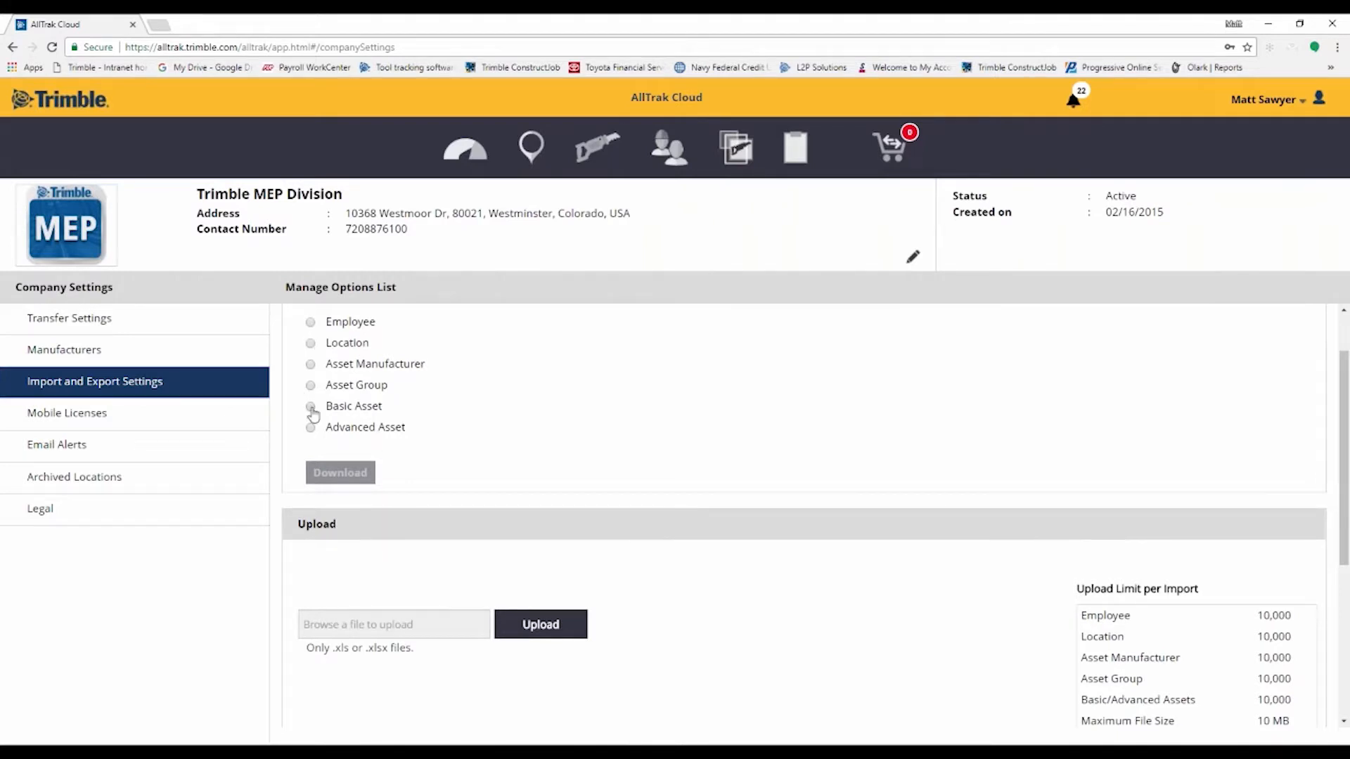
{"action": "left_click", "coordinate": [310, 405]}
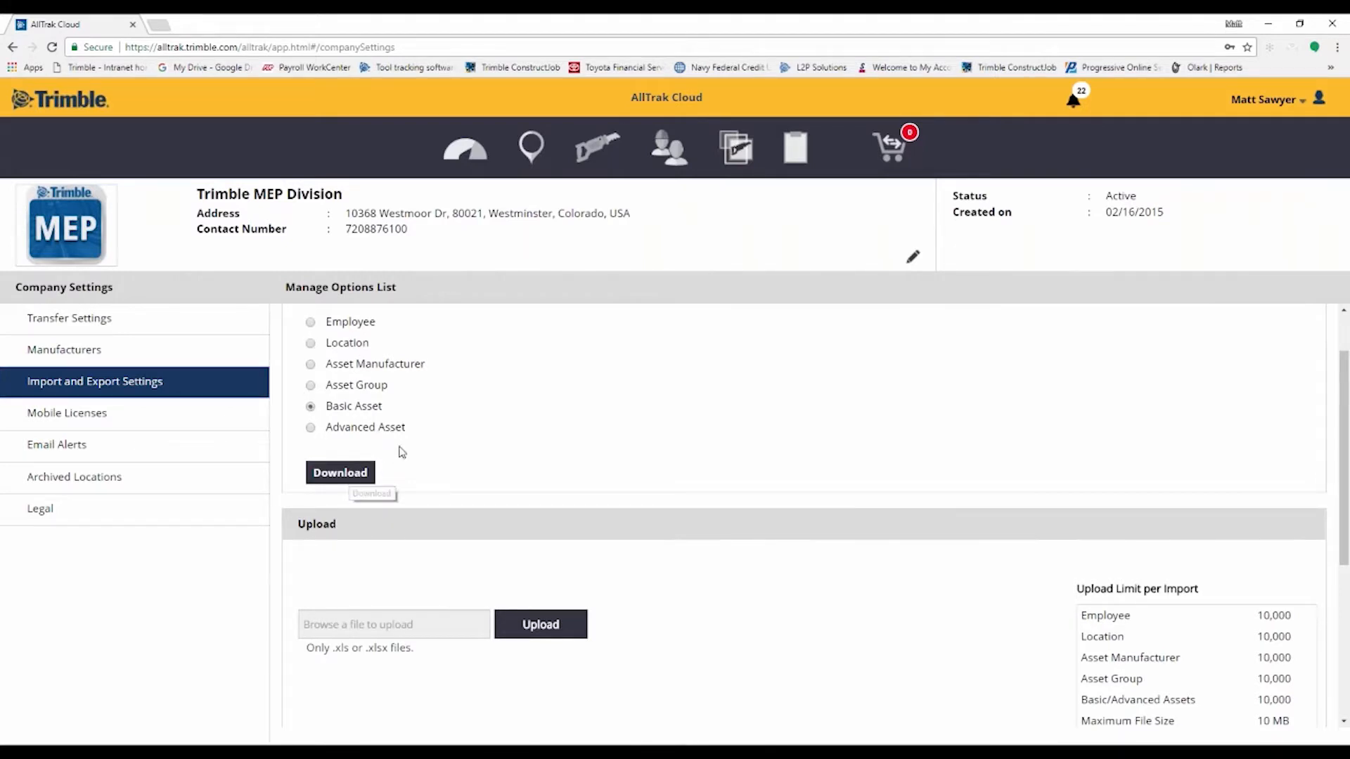
{"action": "mouse_move", "coordinate": [879, 439]}
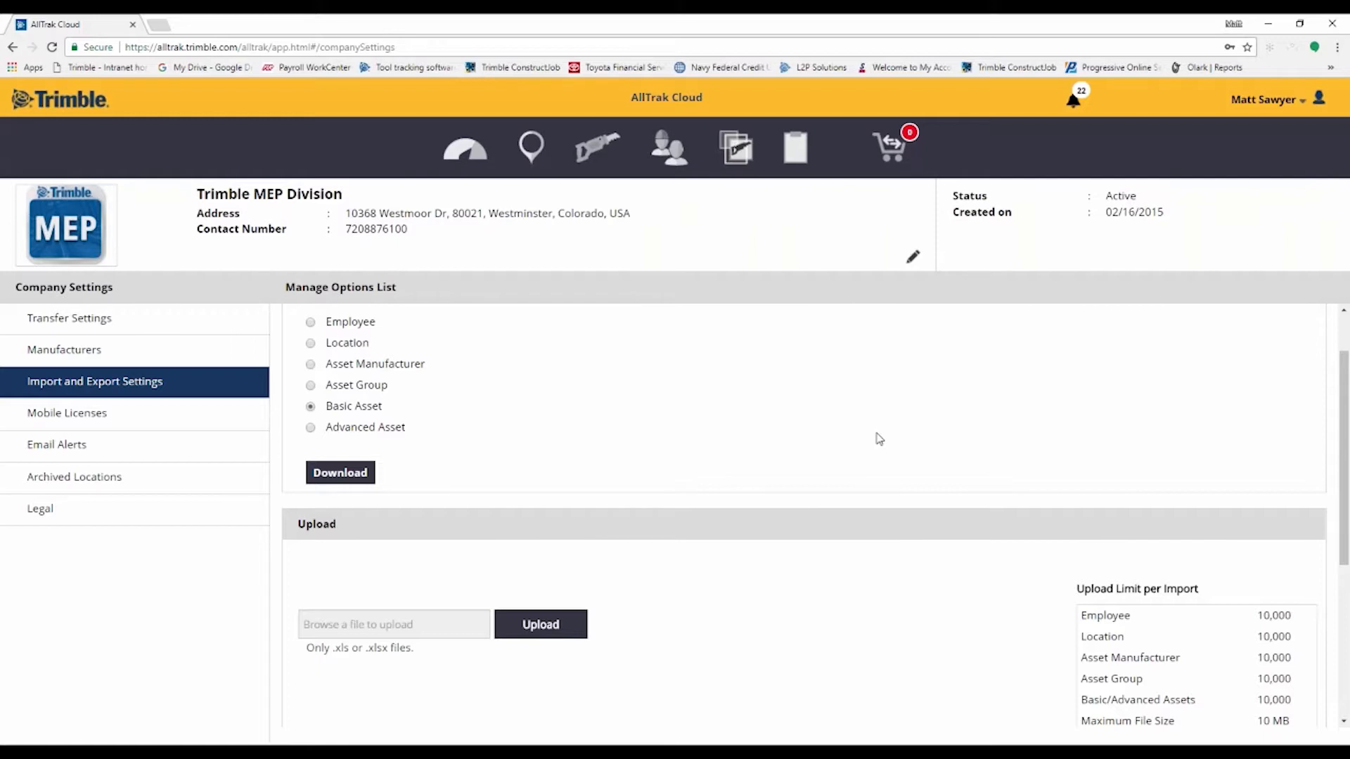
{"action": "scroll", "scroll_direction": "down", "scroll_amount": 3}
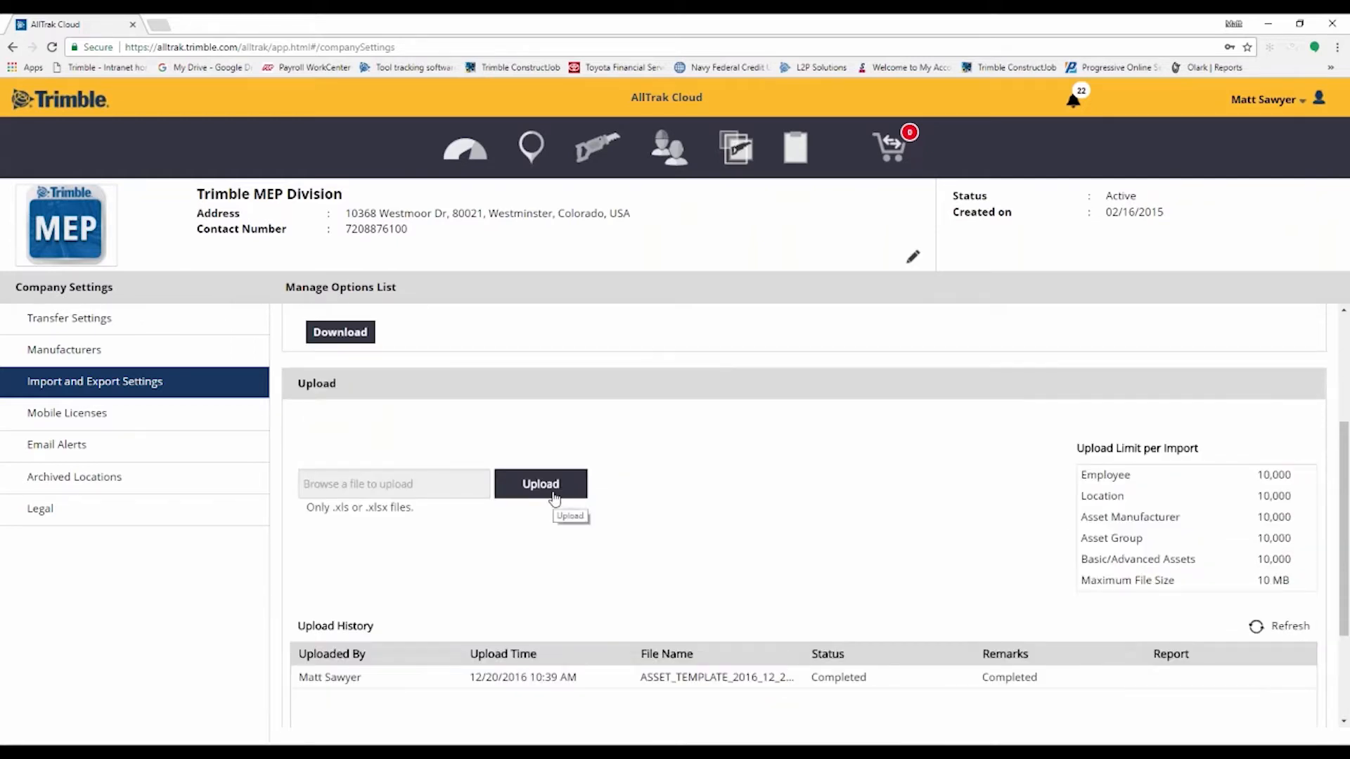
{"action": "mouse_move", "coordinate": [1183, 274]}
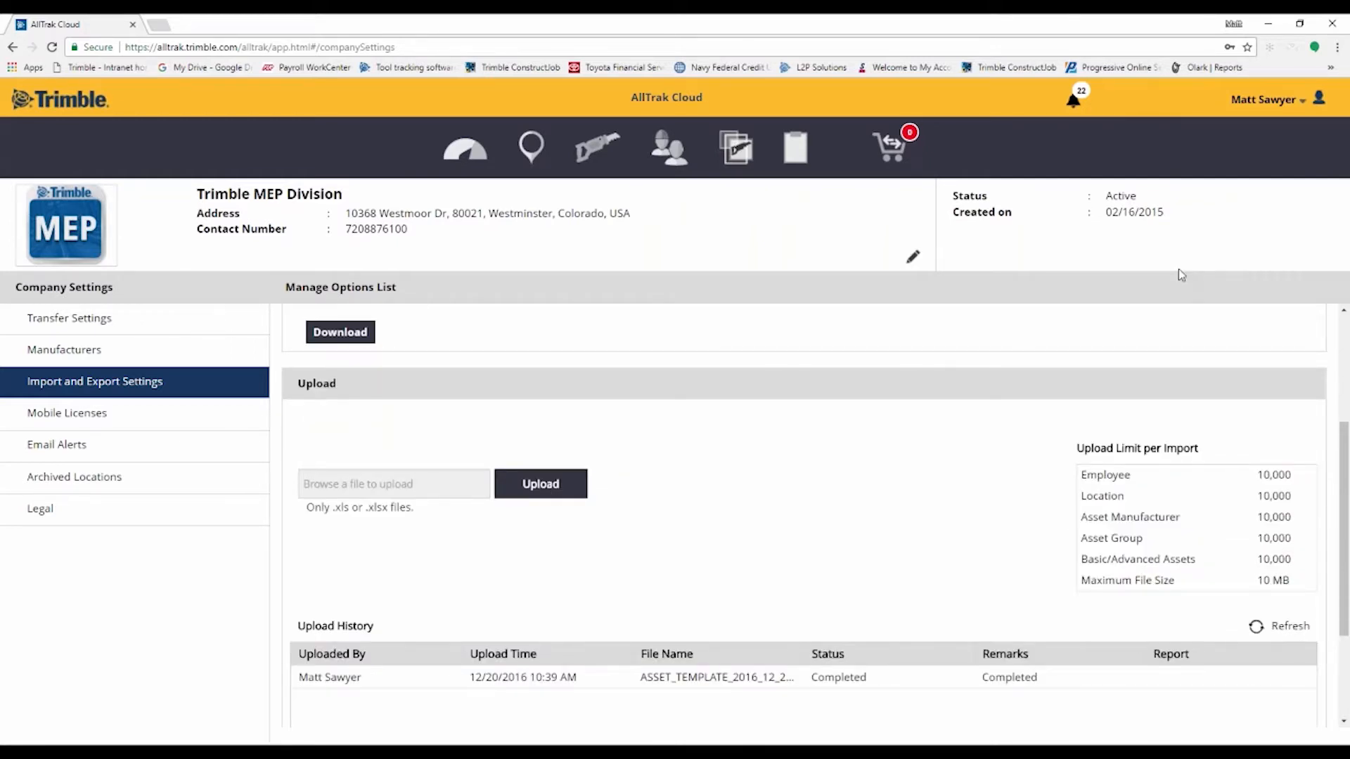